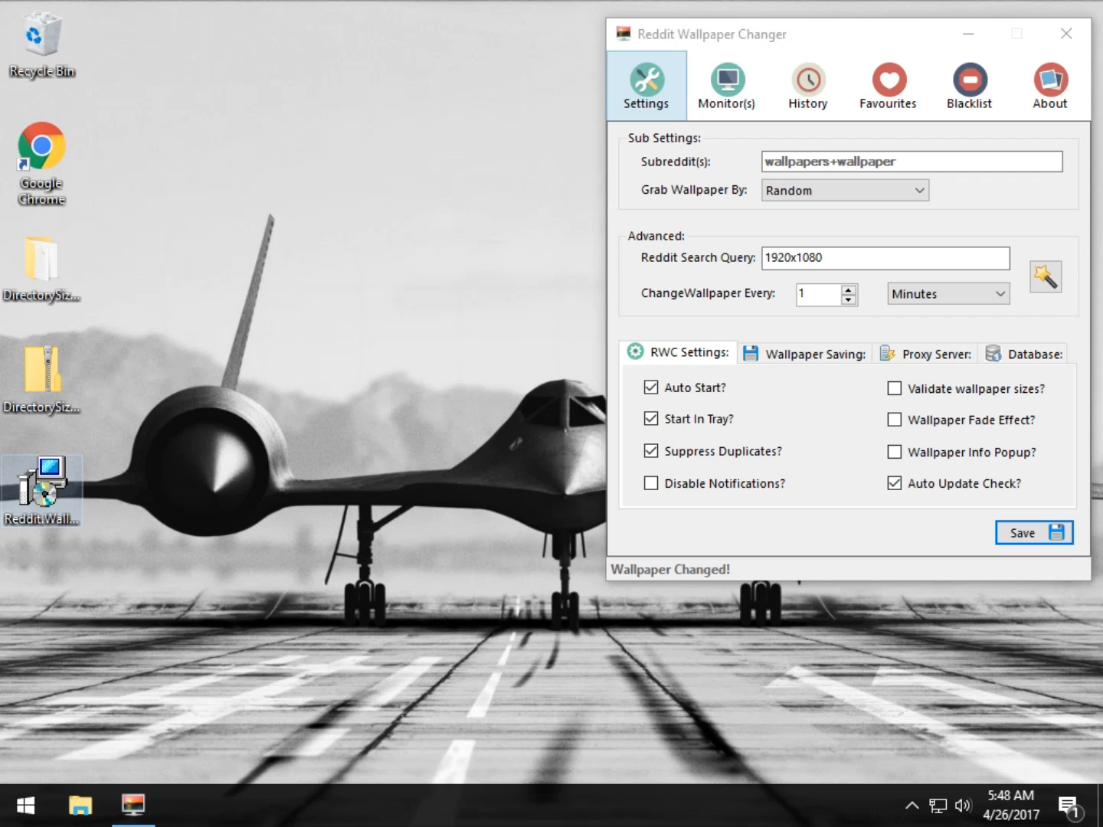
mouse_move(273, 419)
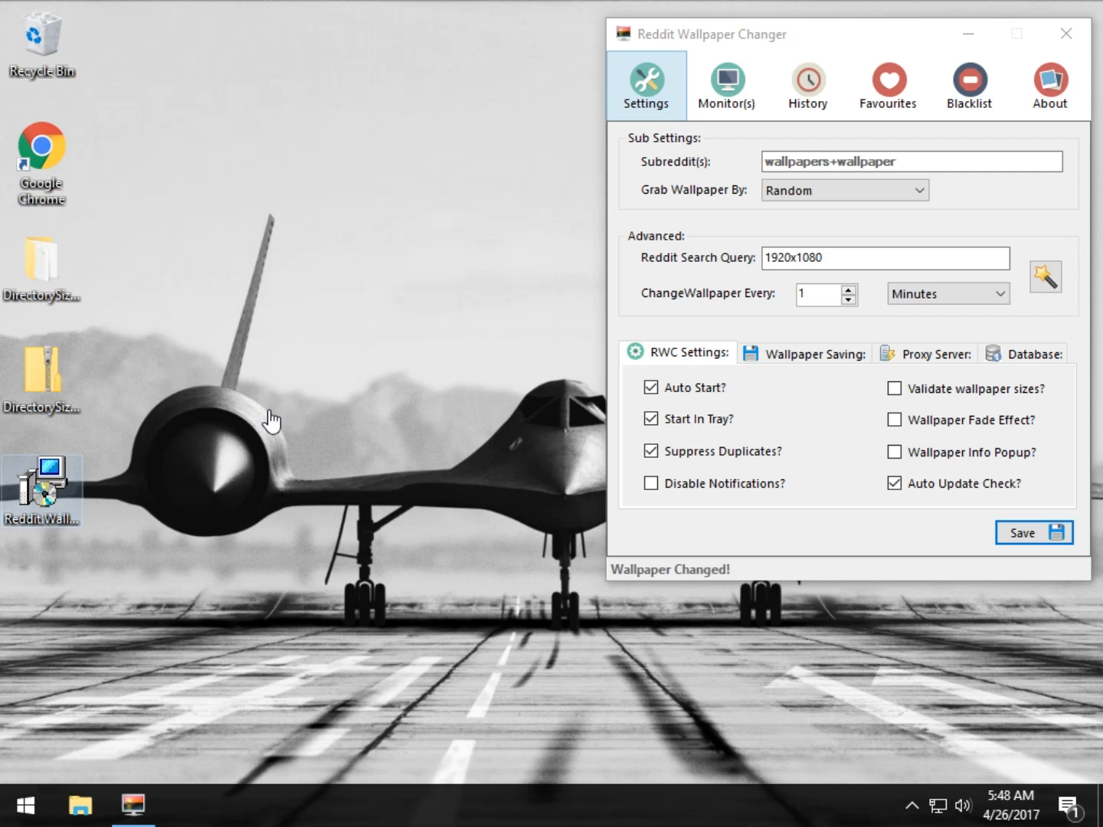
mouse_move(289, 286)
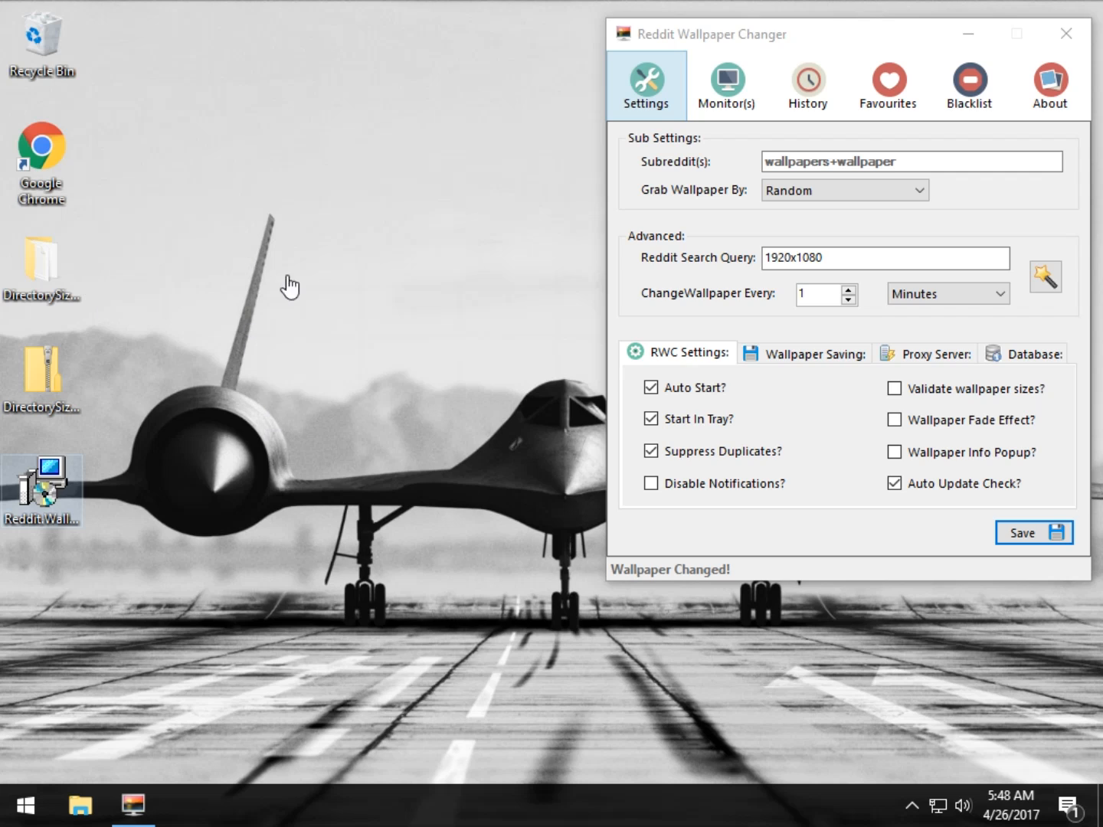
mouse_move(737, 163)
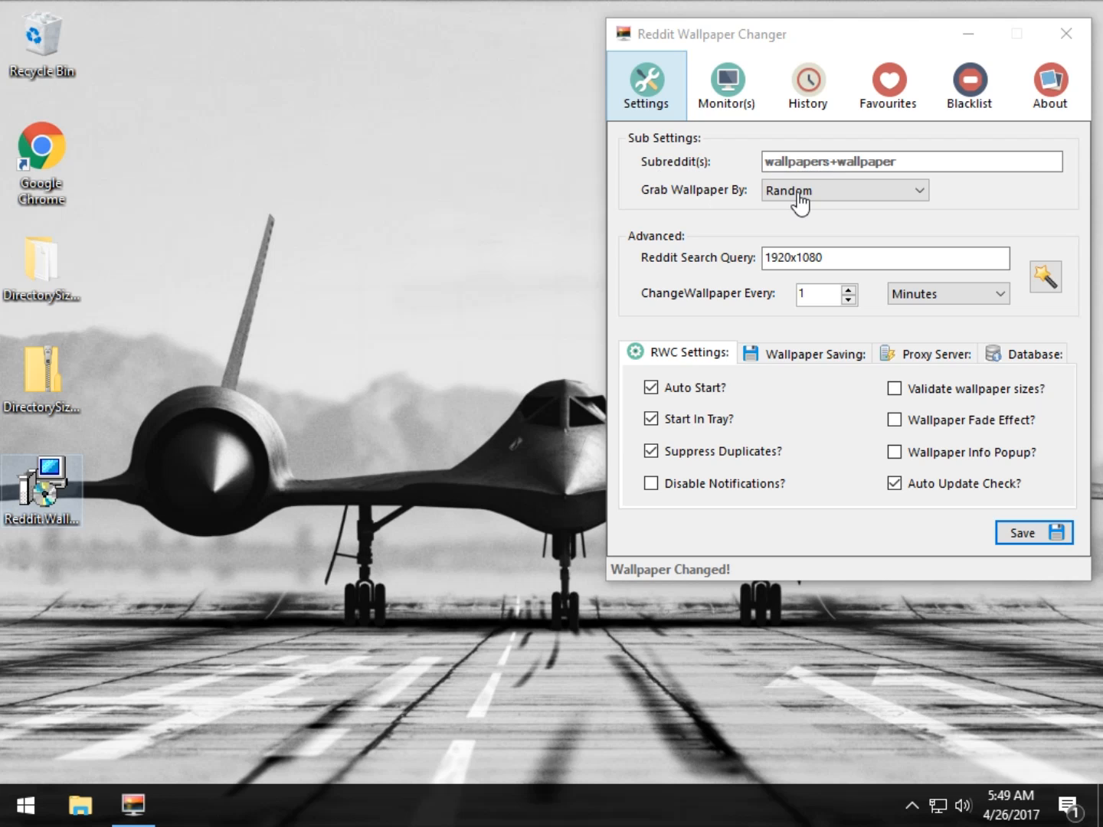
Step: Leave Grab Wallpaper By on Random and open the Search Query Wizard for 1920x1080
click(844, 190)
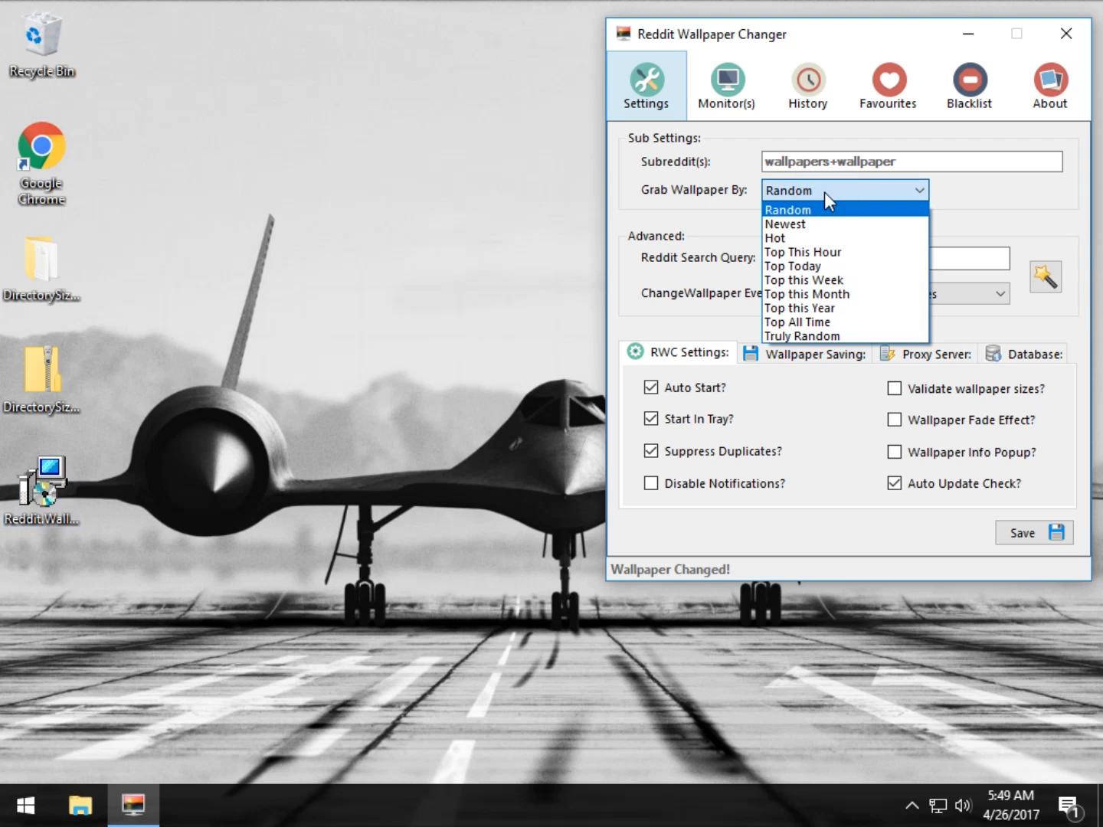
mouse_move(828, 266)
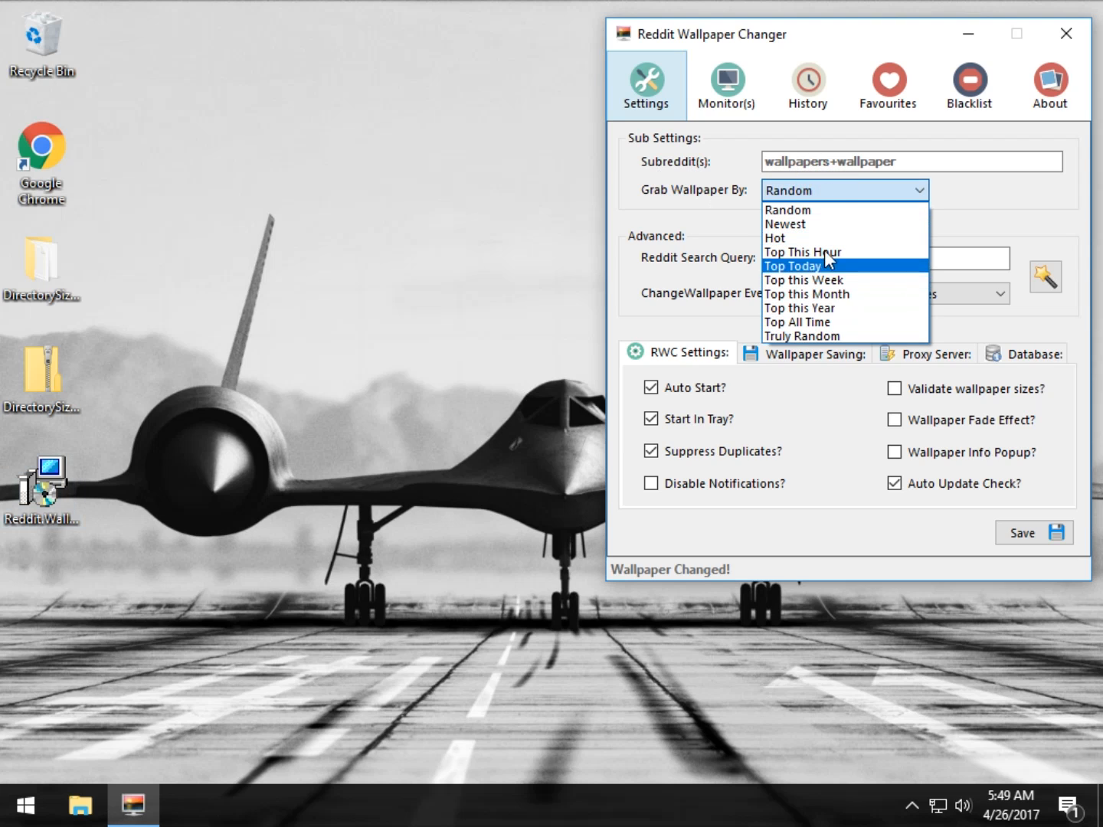
click(787, 209)
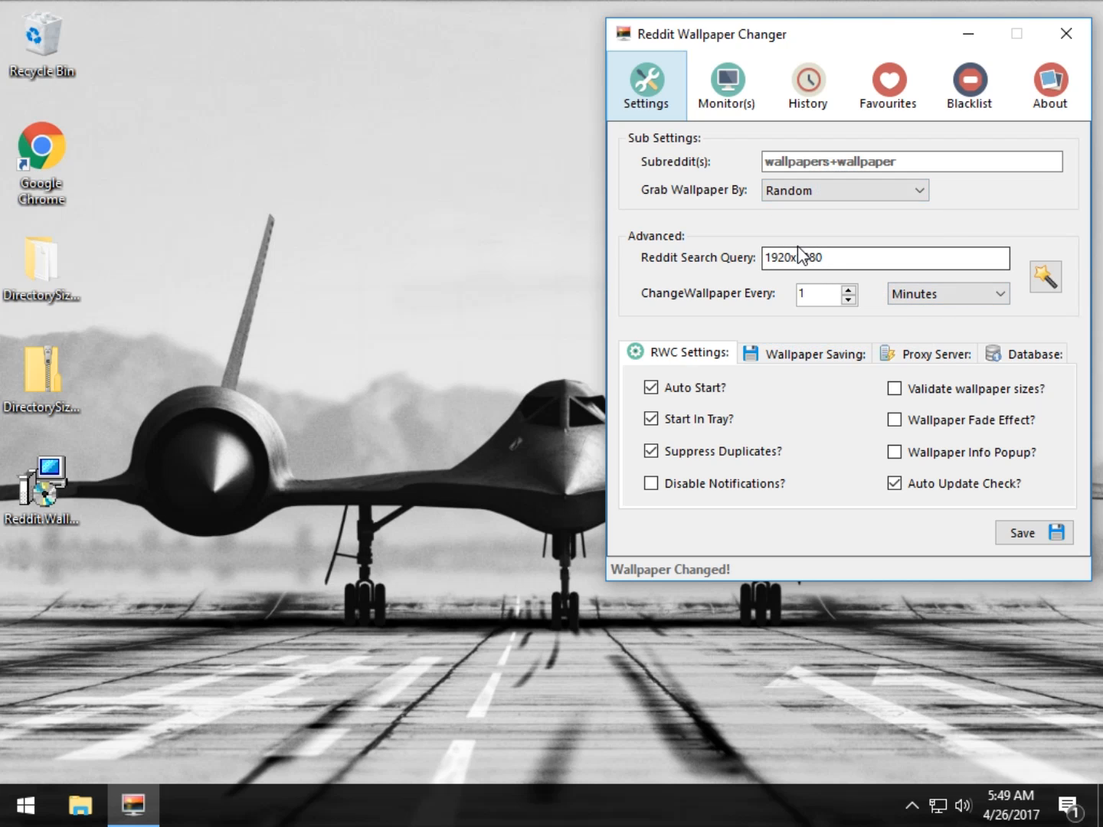
click(1046, 277)
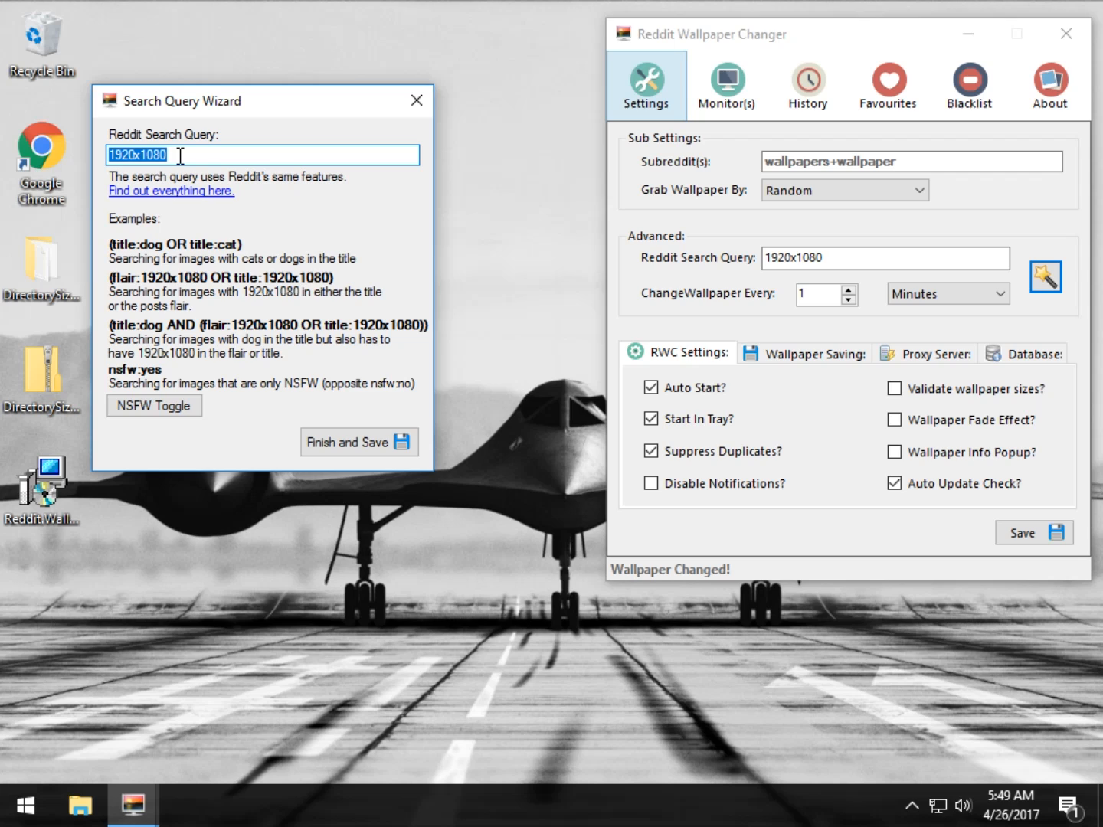
mouse_move(201, 227)
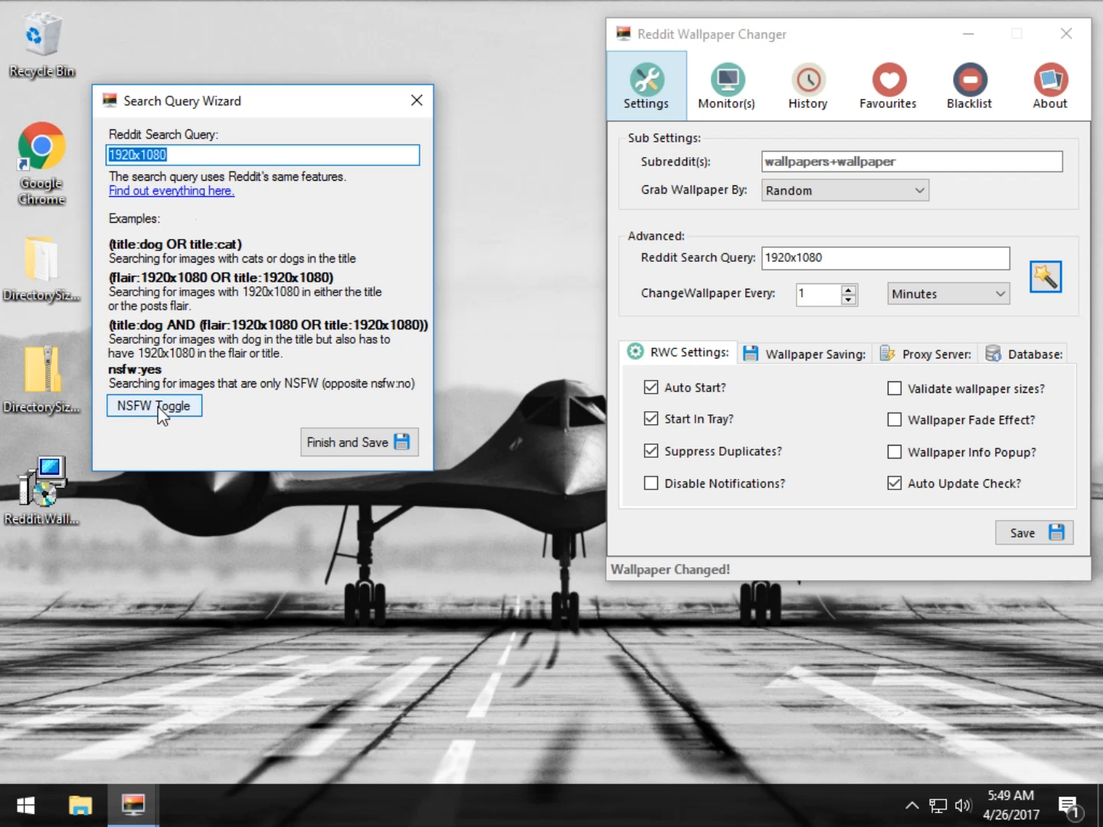
Step: Add then remove nsfw:no, and save the plain 1920x1080 query
click(153, 406)
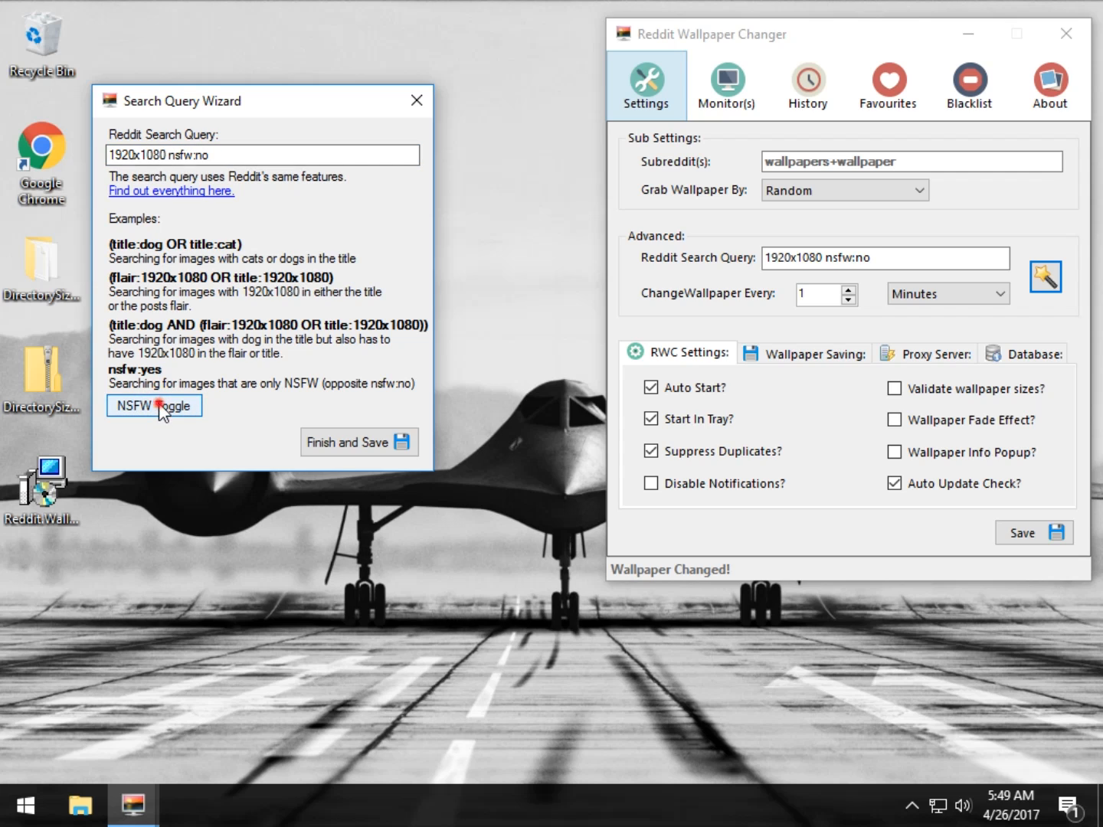
click(154, 406)
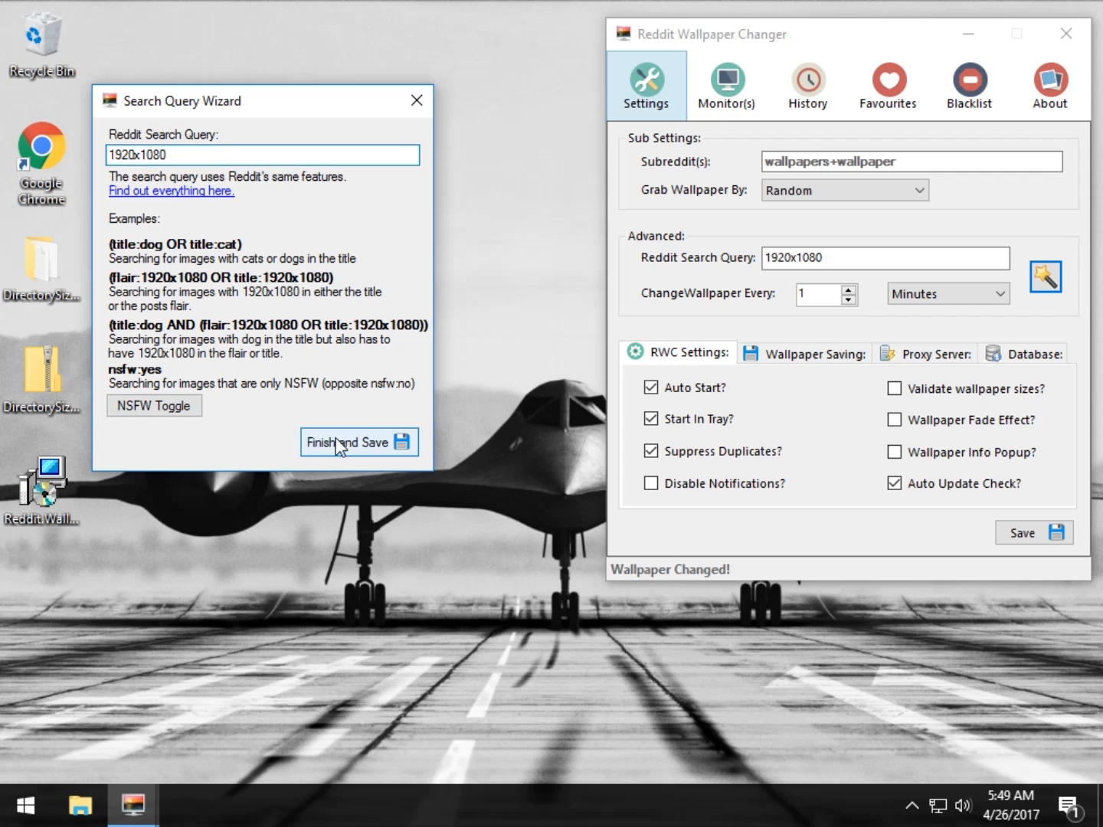
click(347, 442)
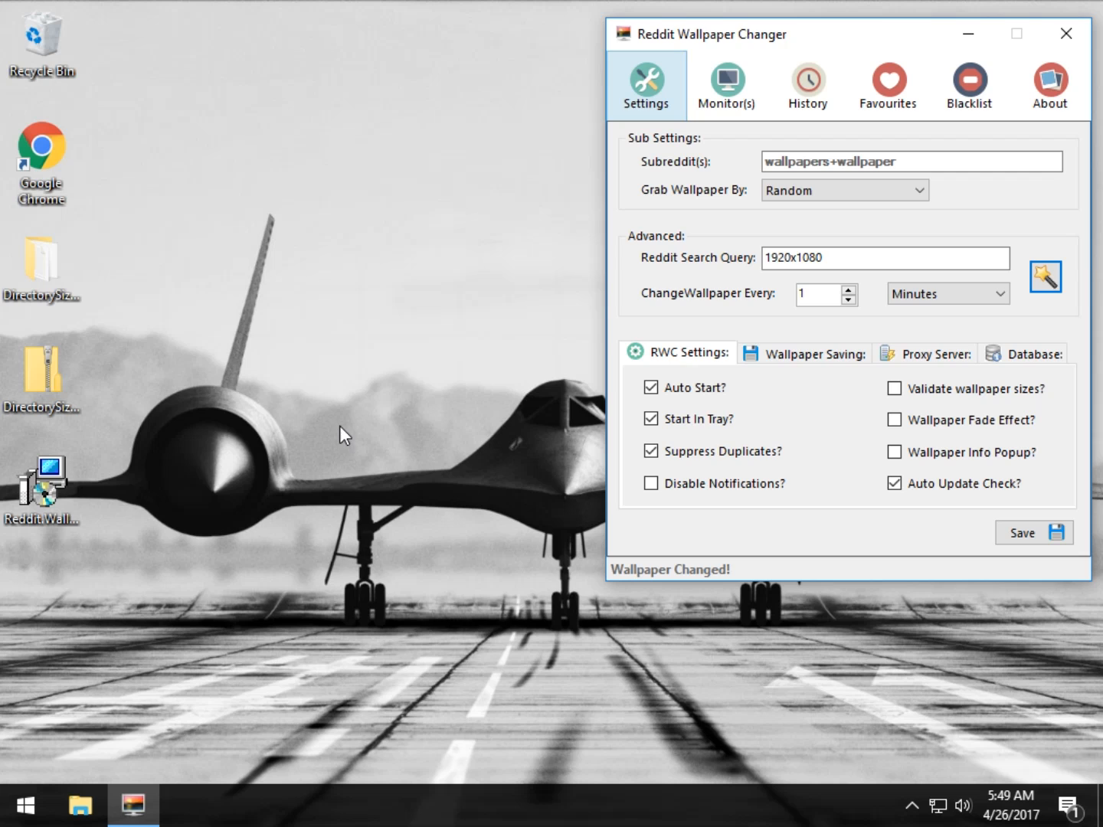
mouse_move(695, 383)
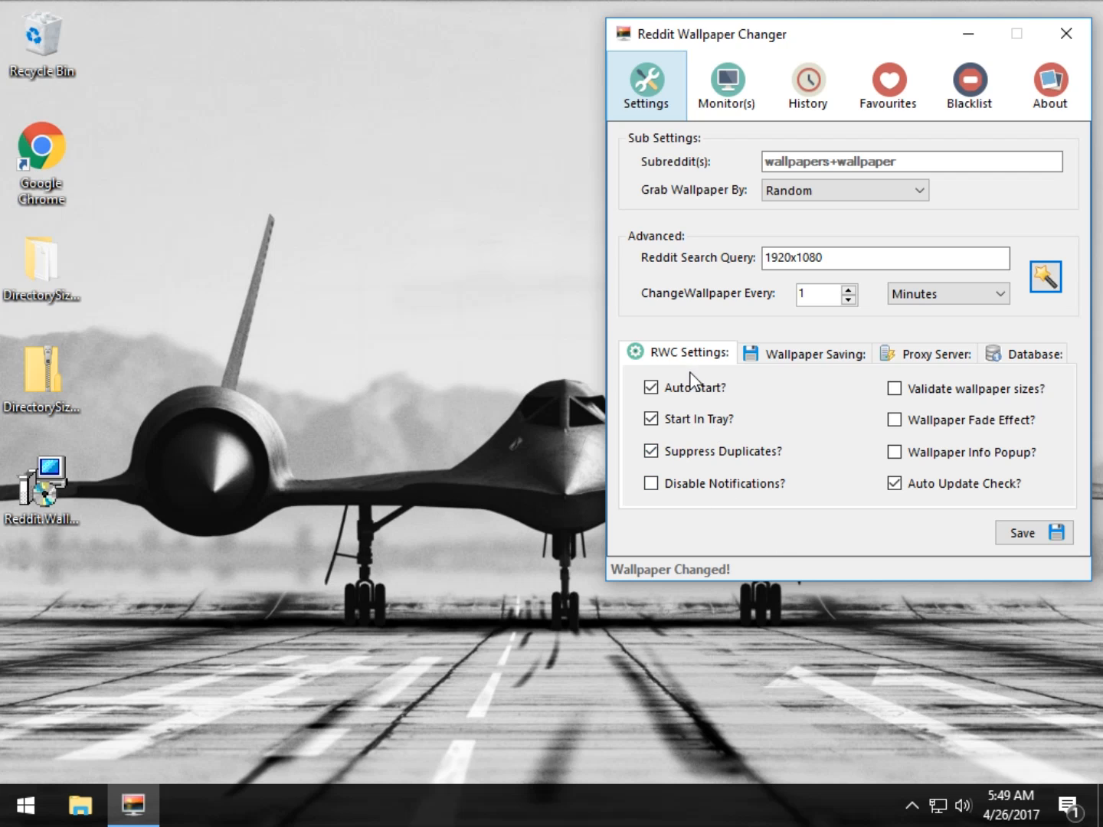
mouse_move(695, 488)
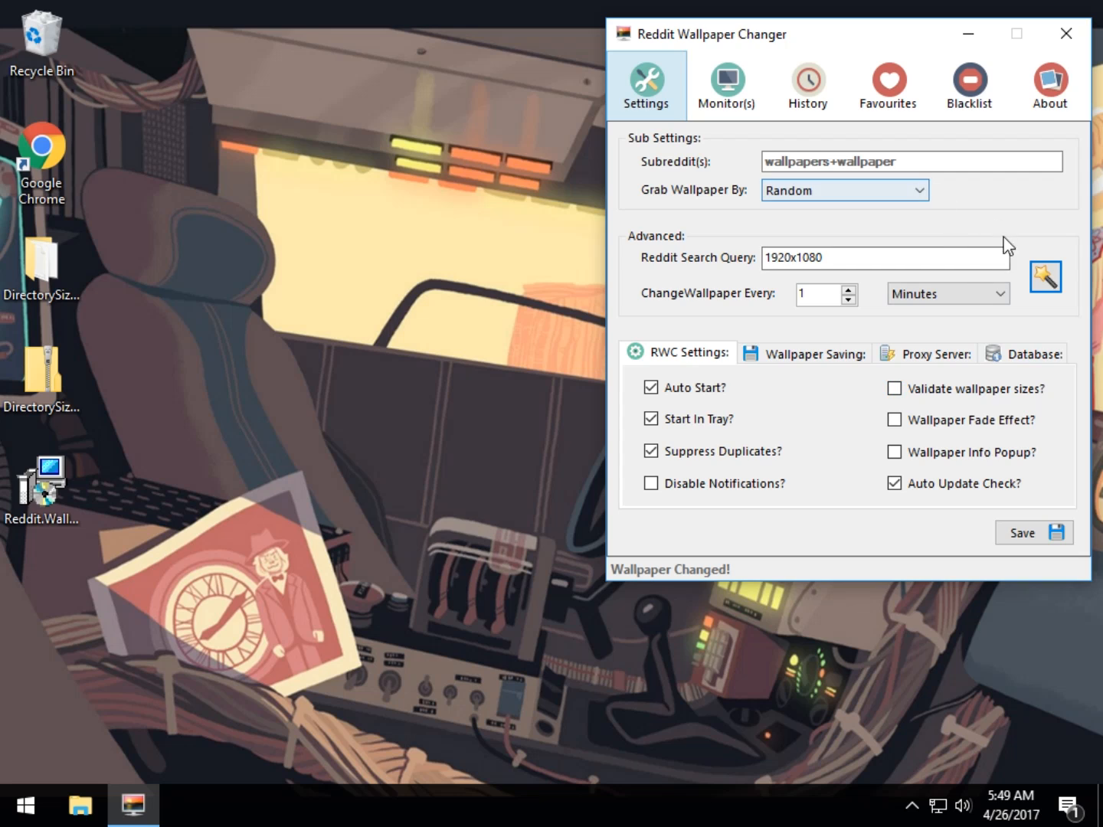
Step: Browse the Monitor(s), History, Favourites and Blacklist tabs, ending on About (version 1.0.13.0)
click(728, 85)
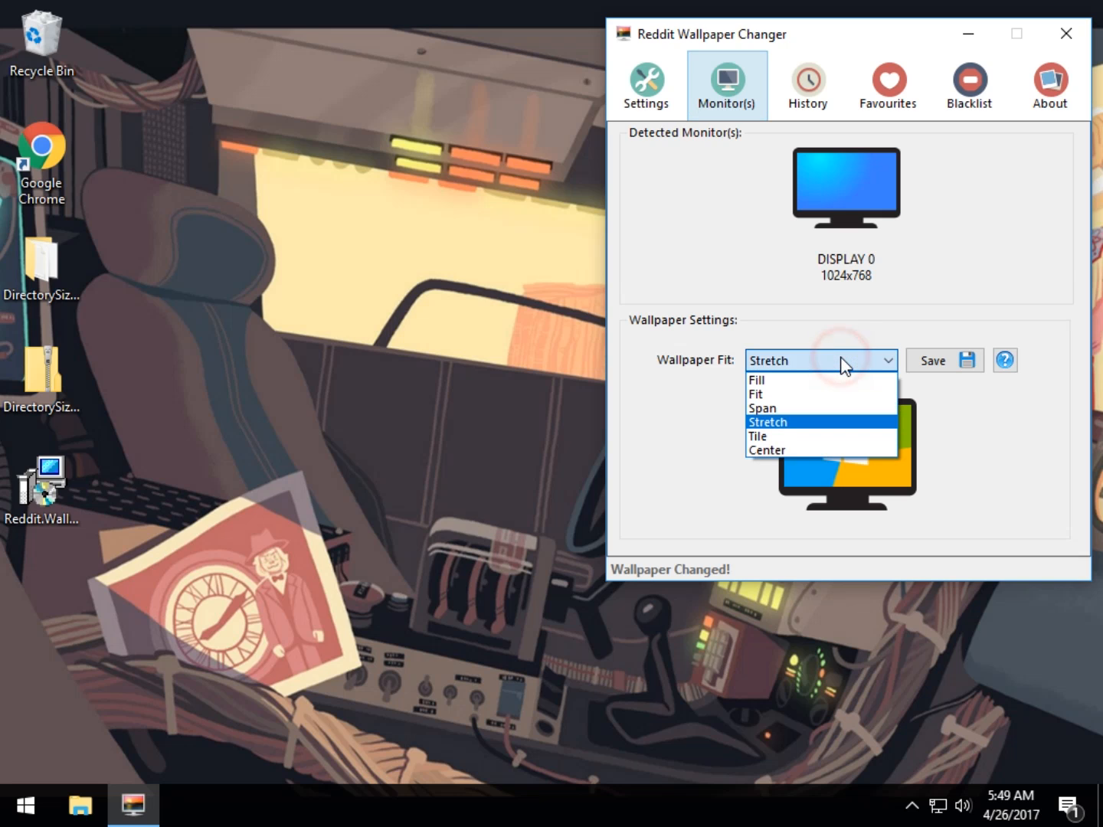
click(767, 422)
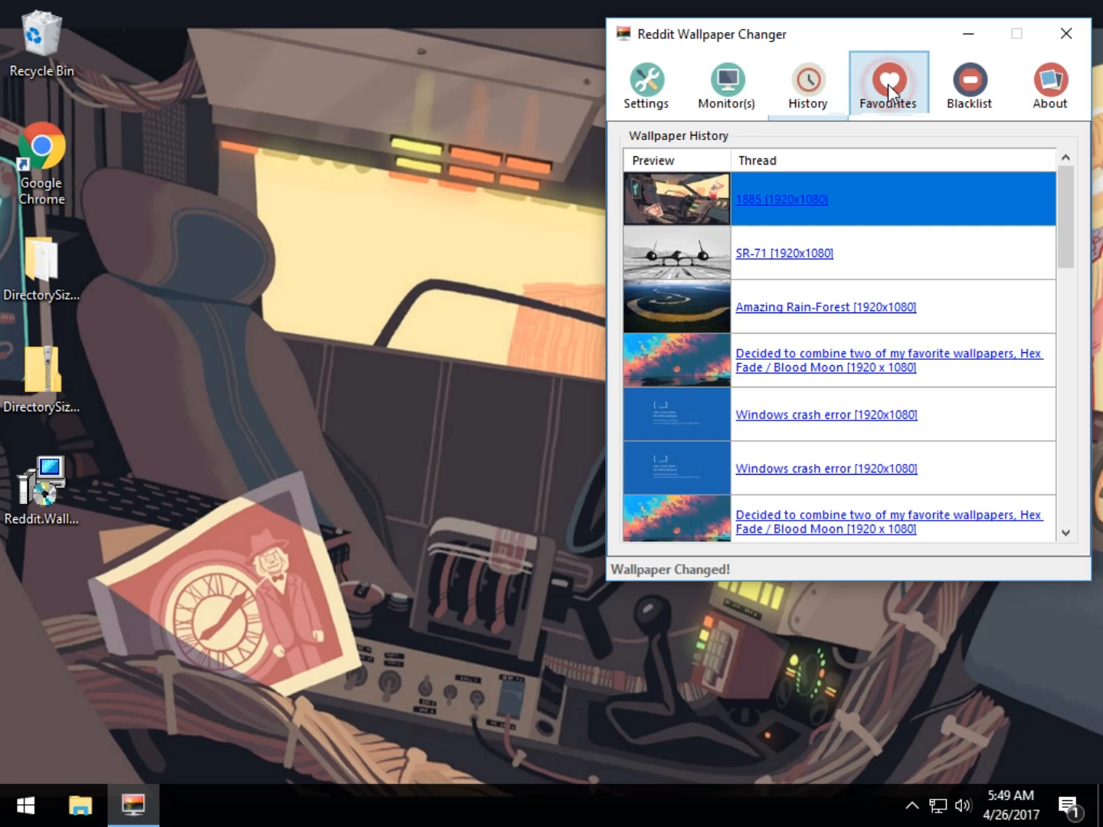
click(889, 83)
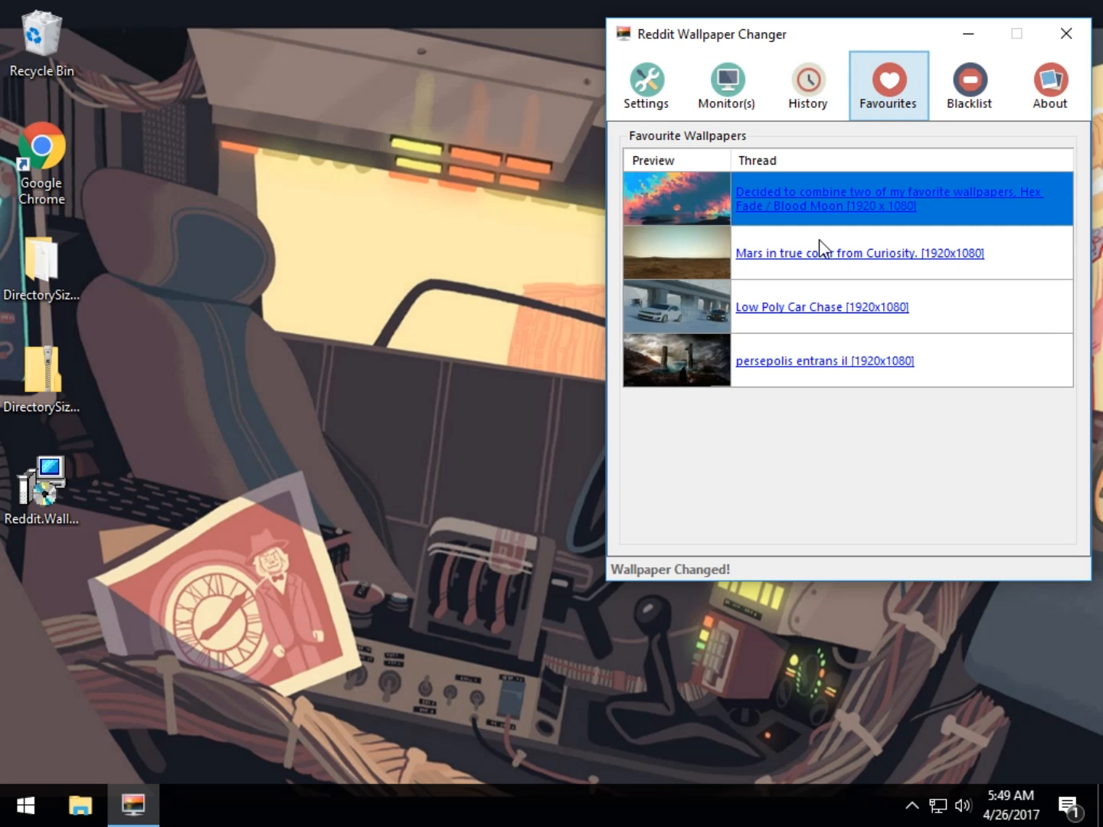
click(968, 79)
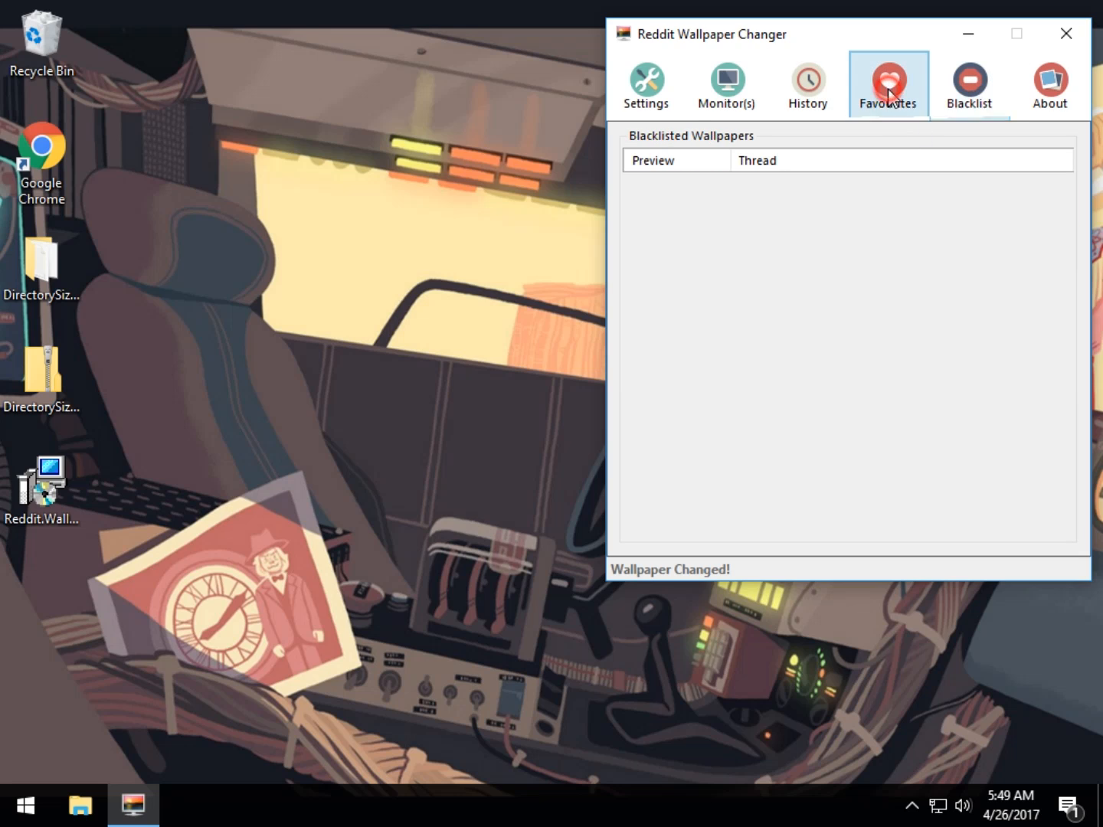
click(1049, 79)
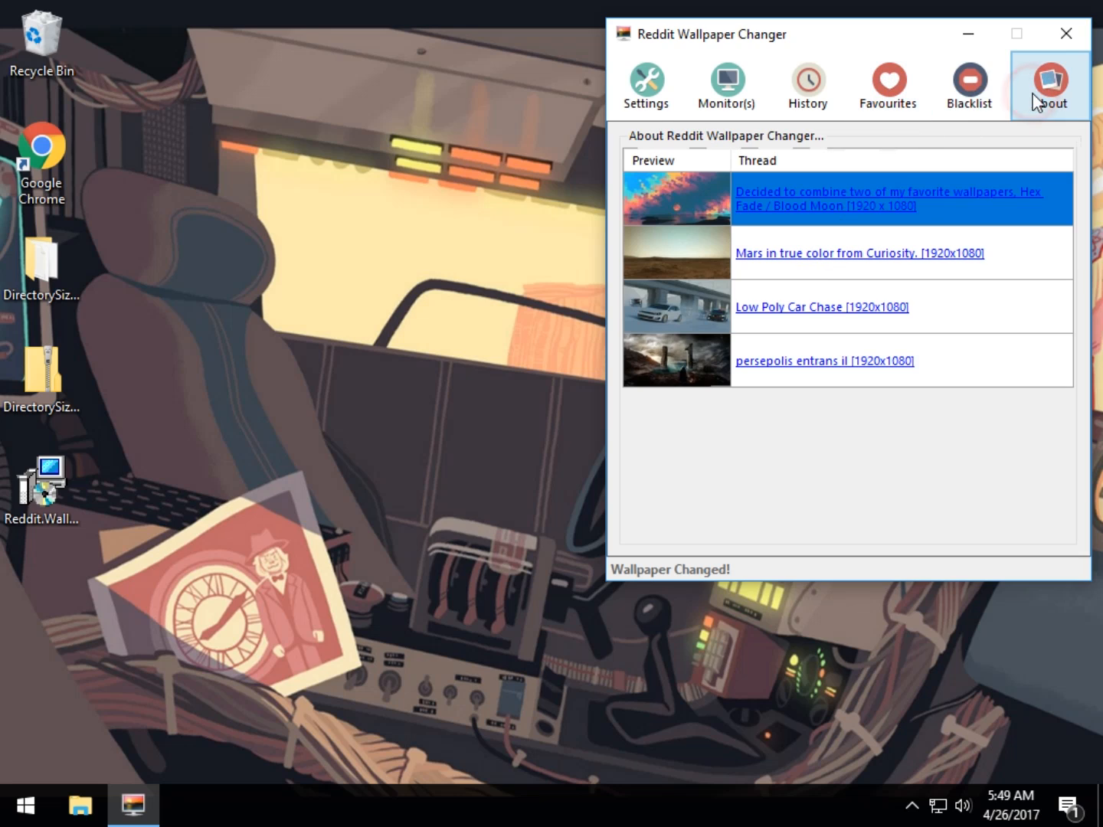
click(1049, 77)
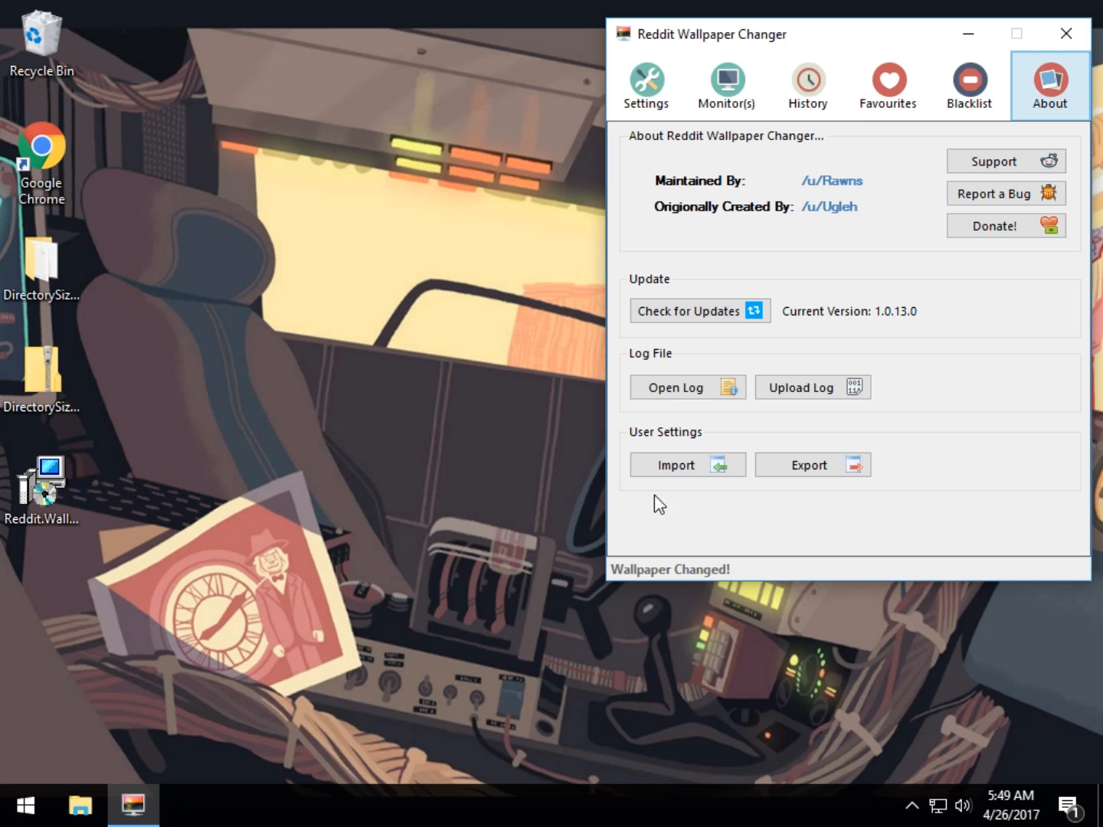
mouse_move(648, 82)
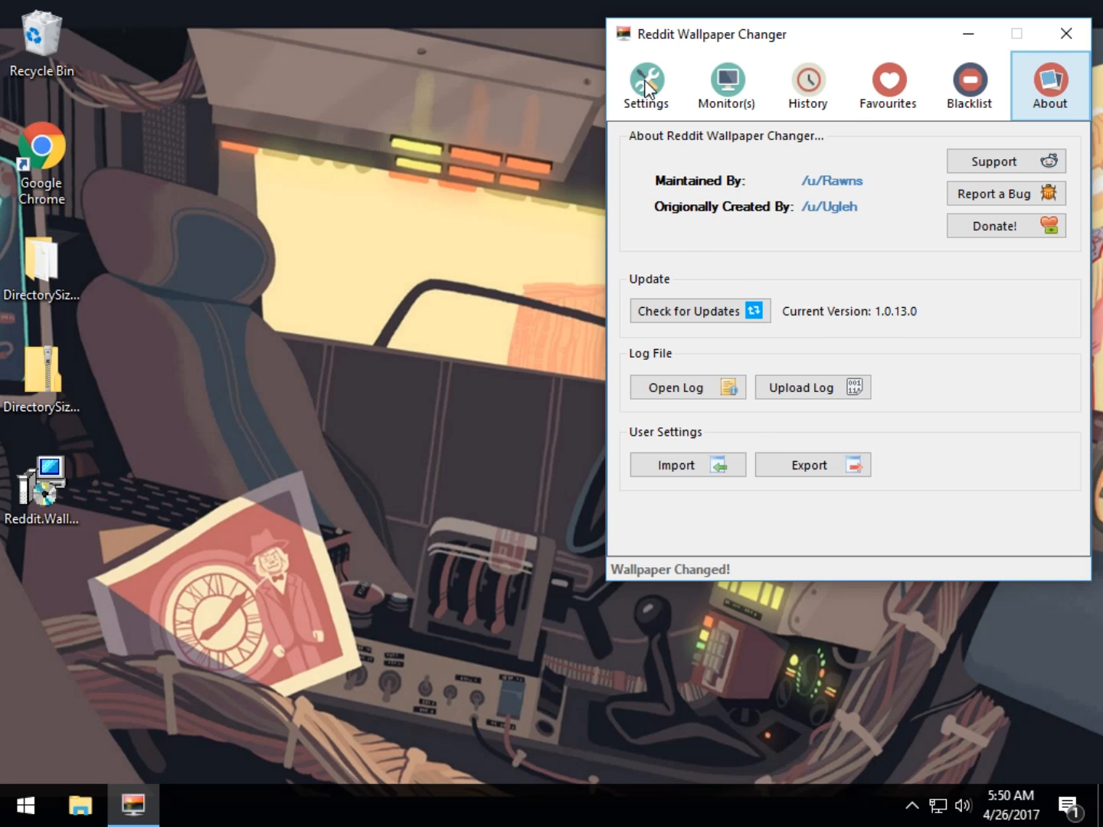
Step: Mark the current lunar module wallpaper as a favourite from the tray menu
click(646, 85)
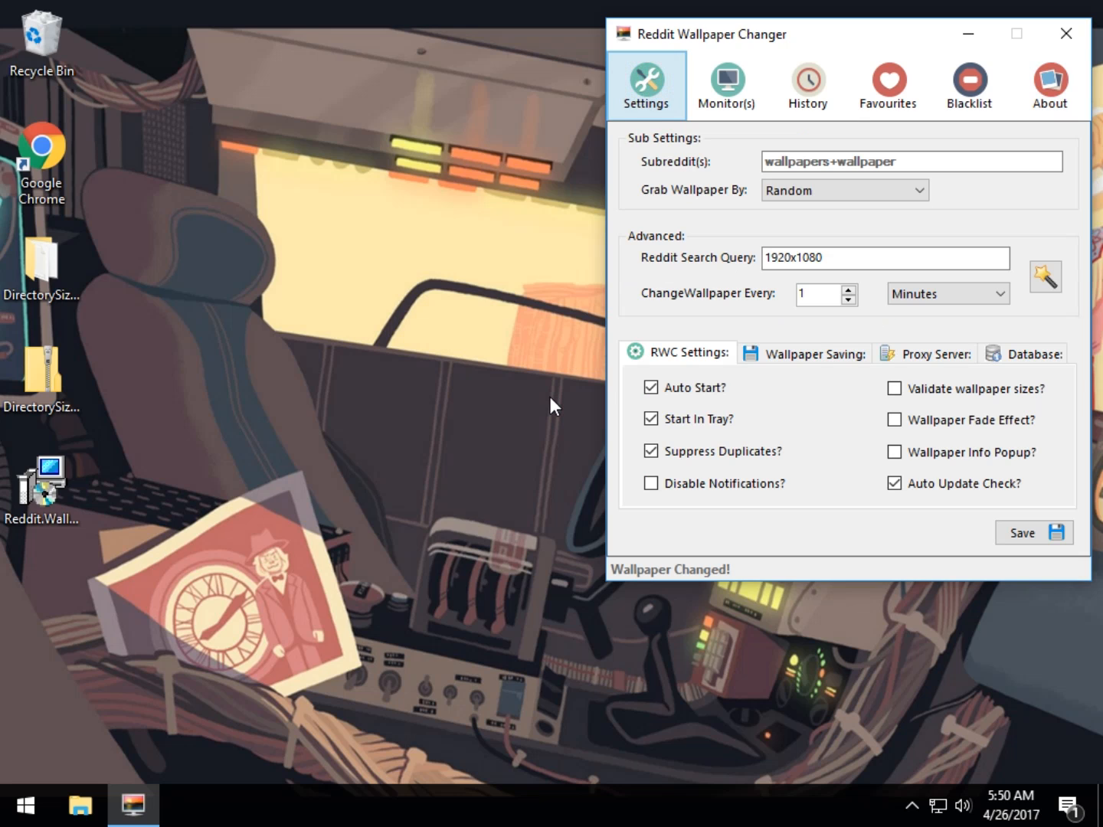
mouse_move(450, 381)
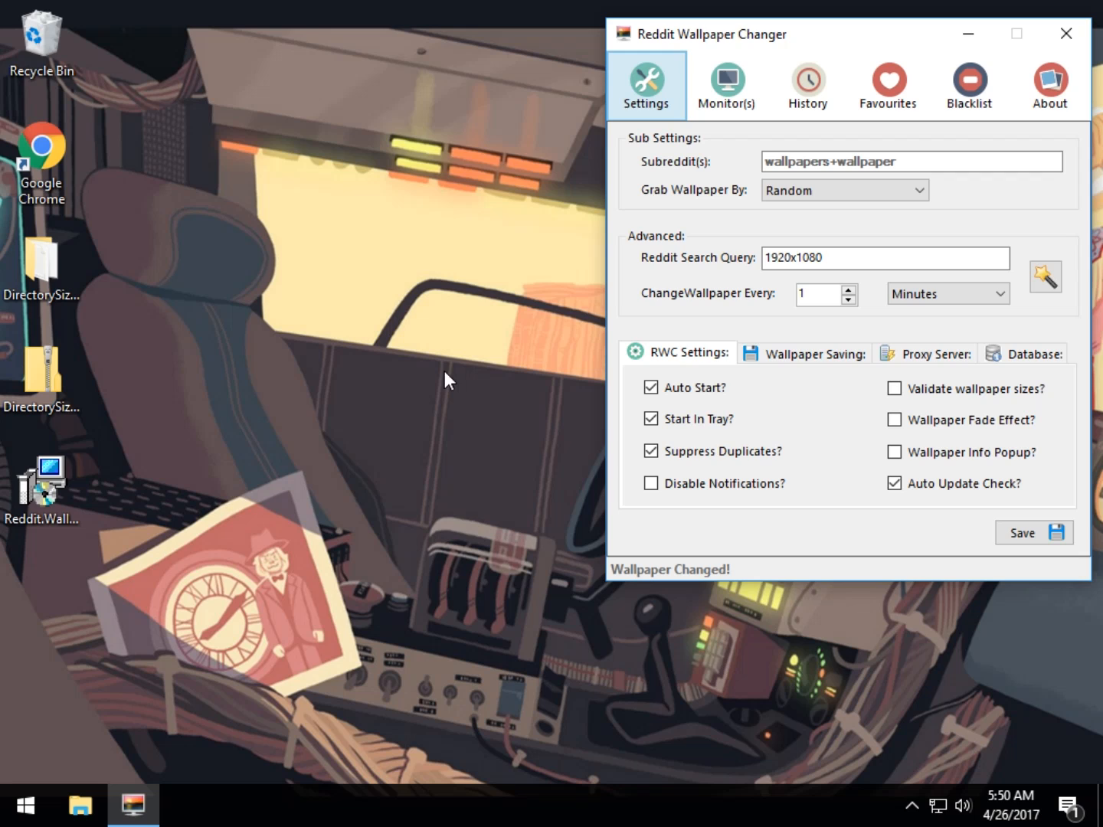
click(912, 805)
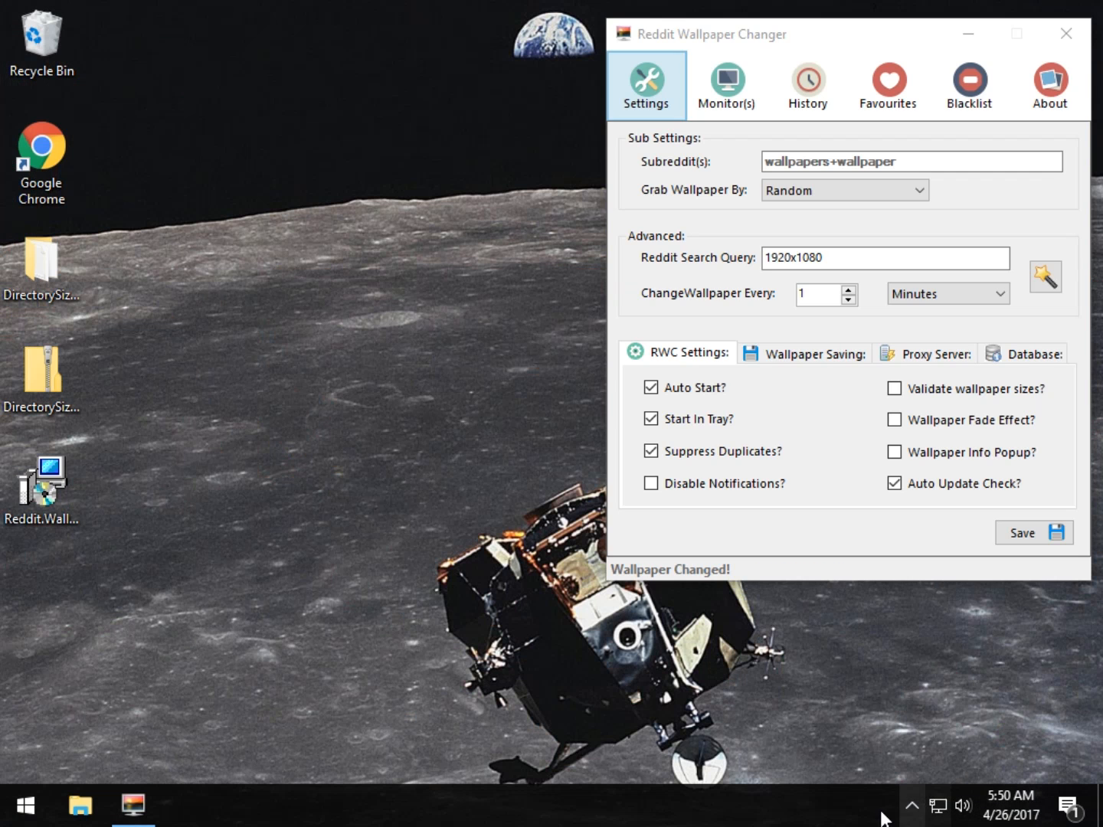
click(911, 809)
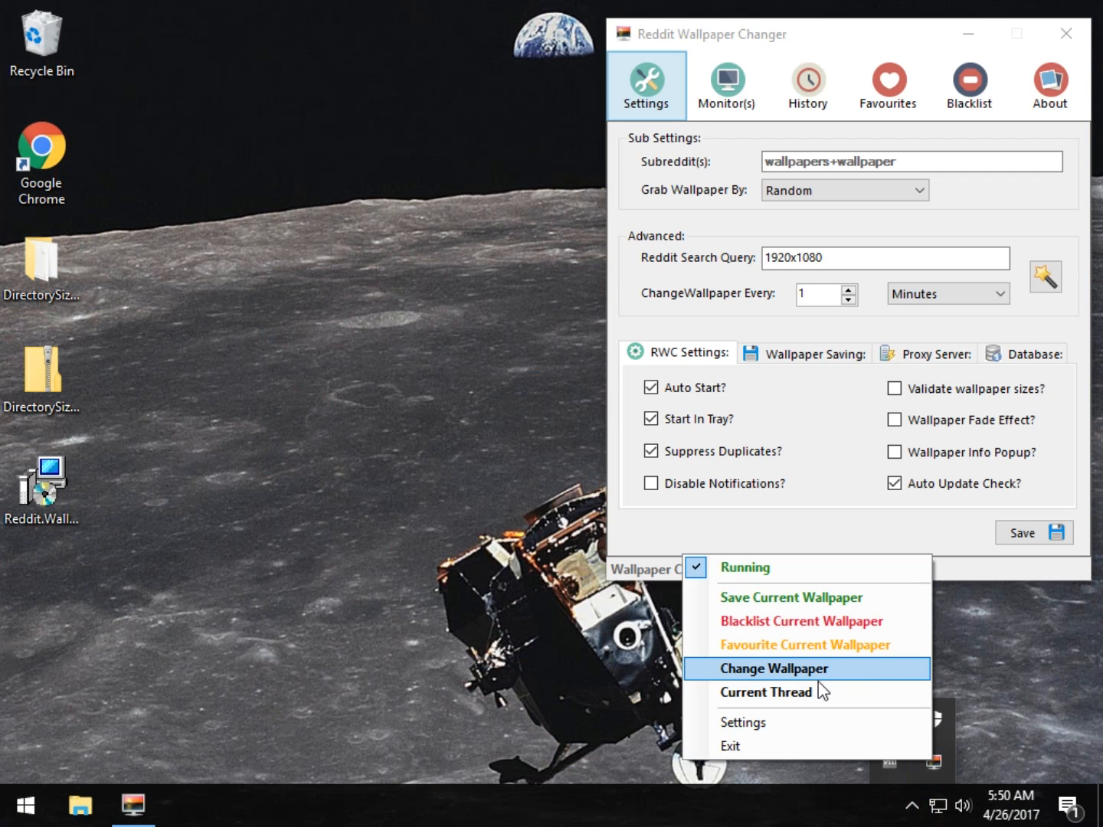
mouse_move(772, 636)
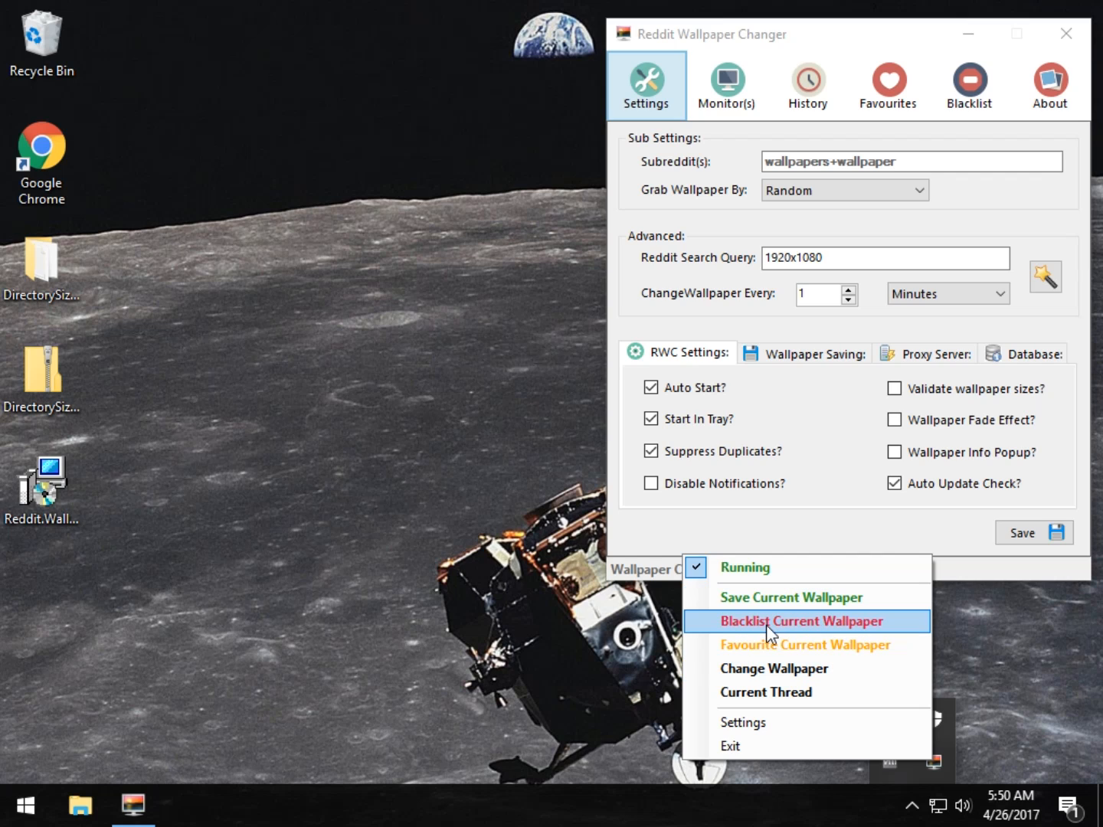
mouse_move(774, 655)
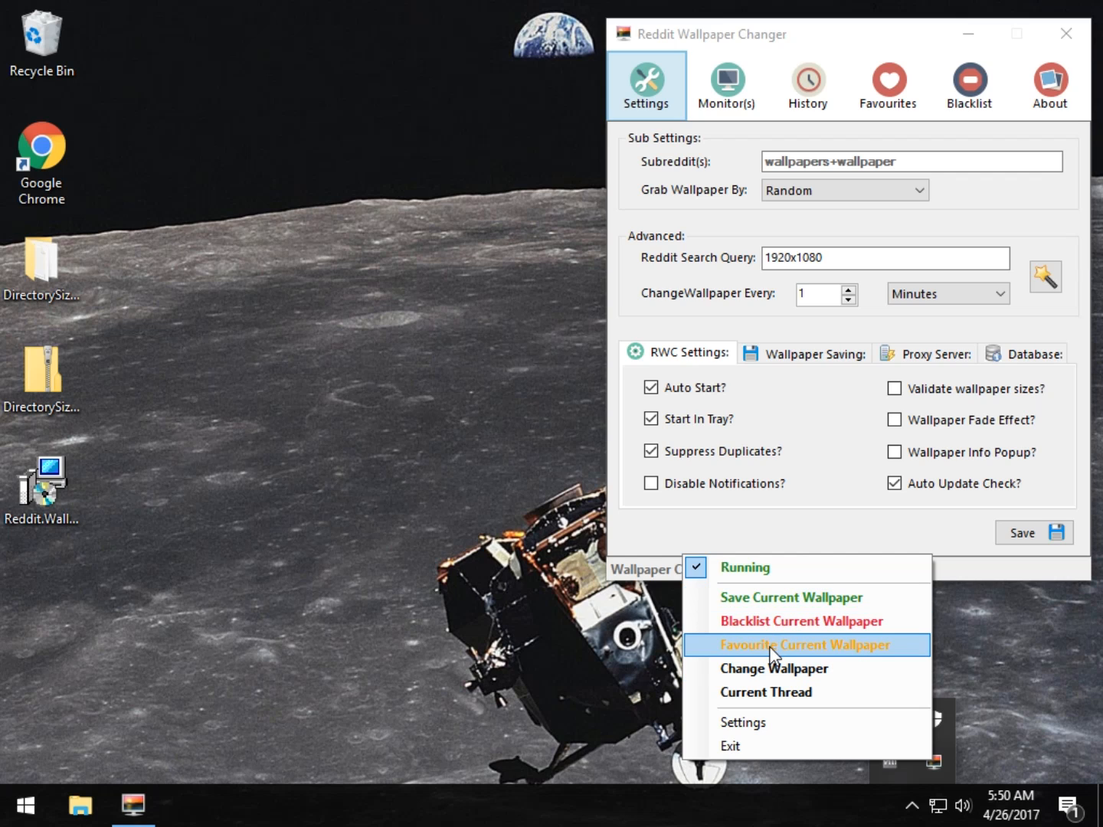
click(806, 645)
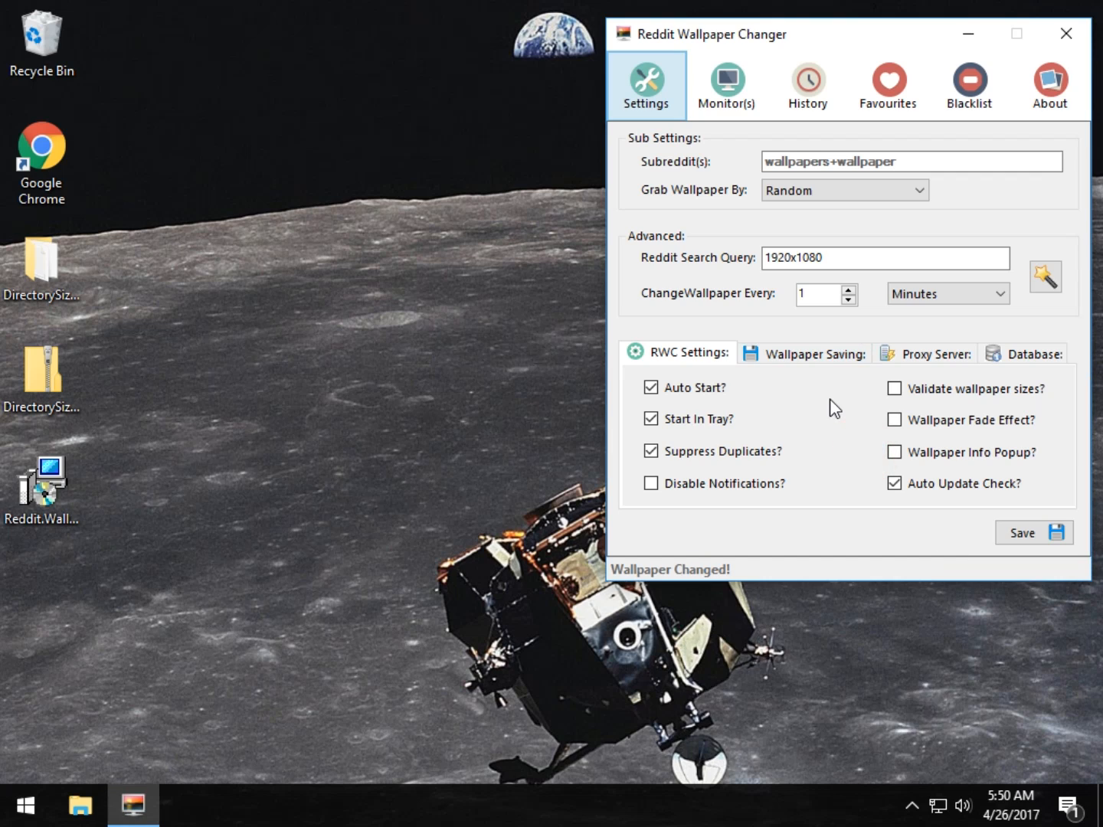
Step: Check the Wallpaper Saving options and save the current wallpaper to disk
click(812, 353)
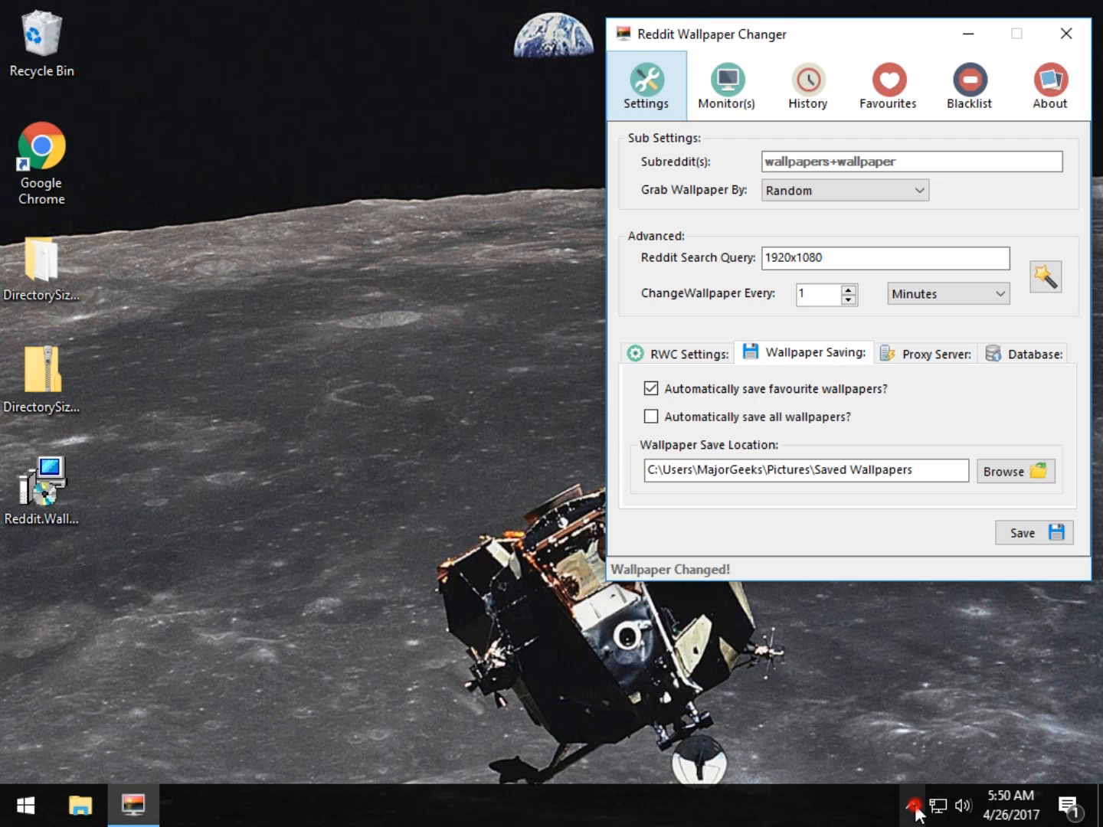
right_click(916, 803)
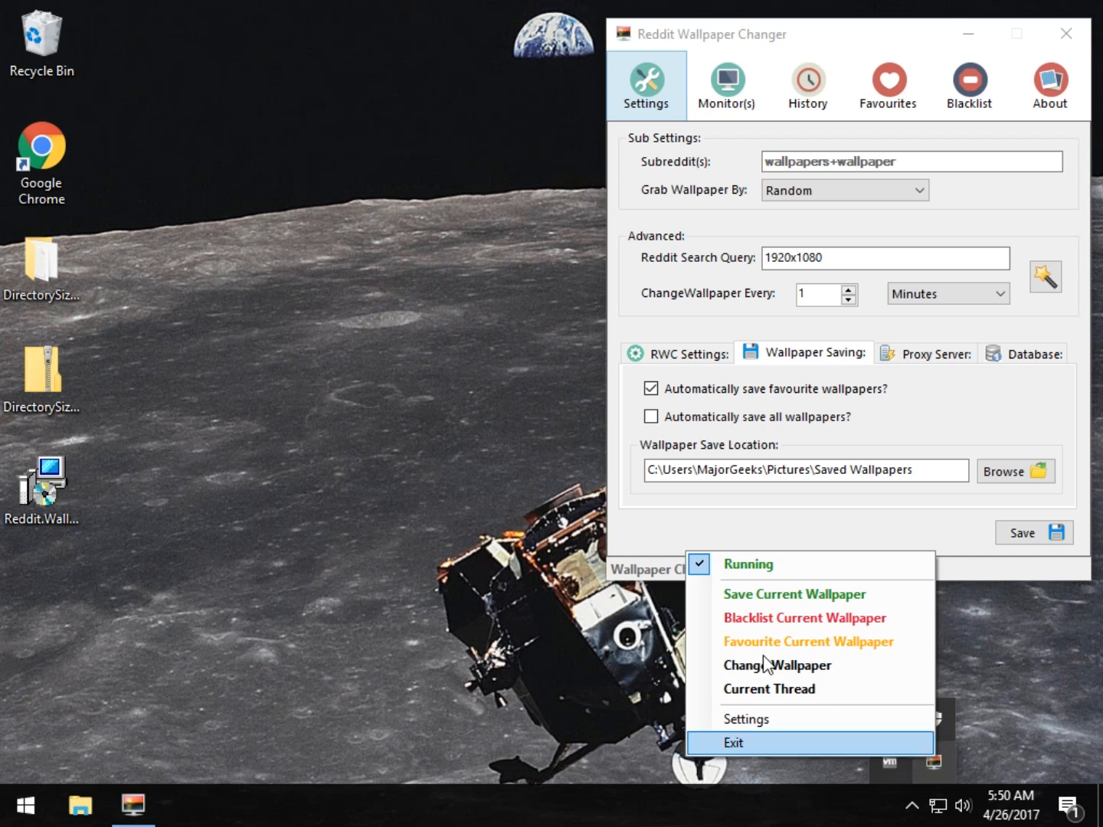
click(795, 594)
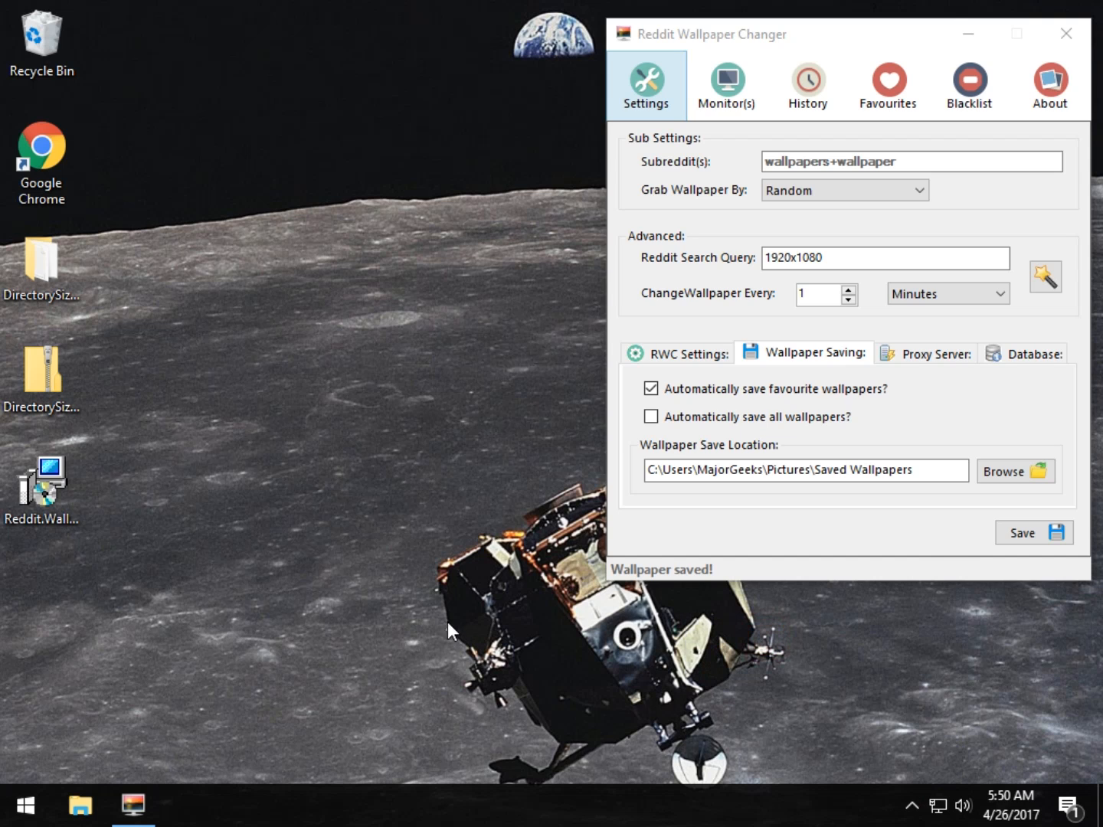
click(77, 803)
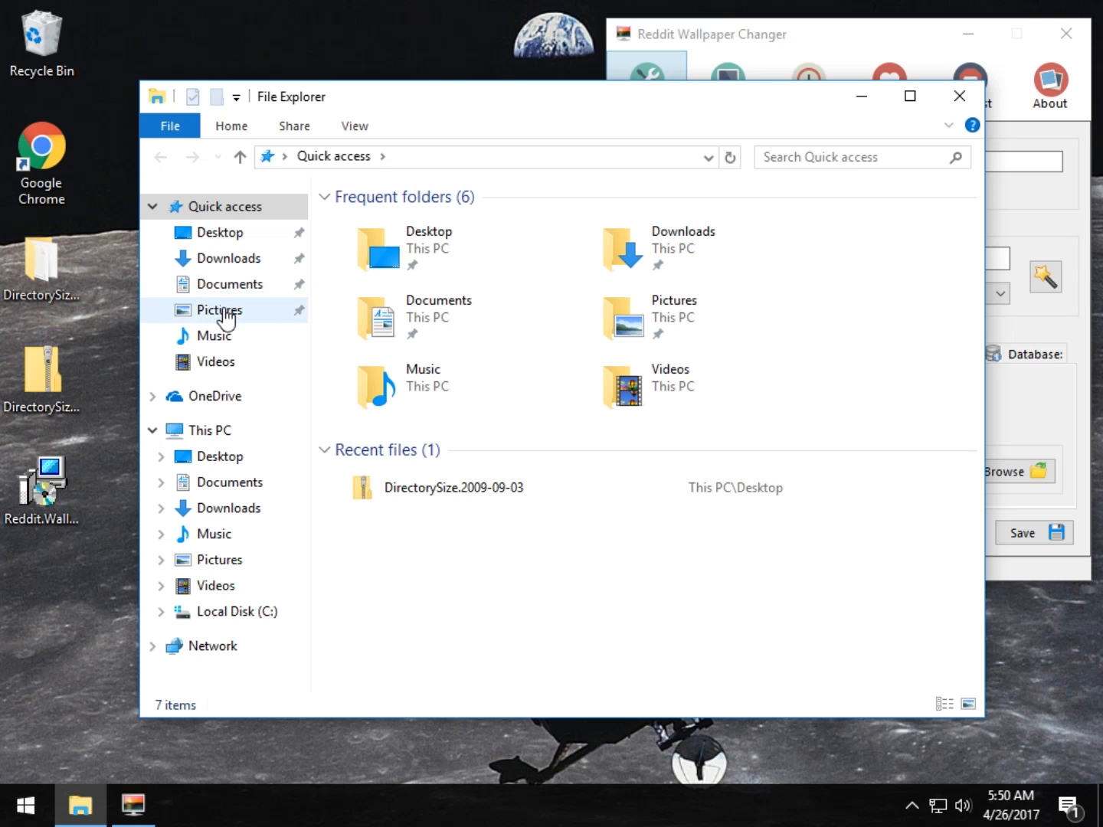
click(220, 310)
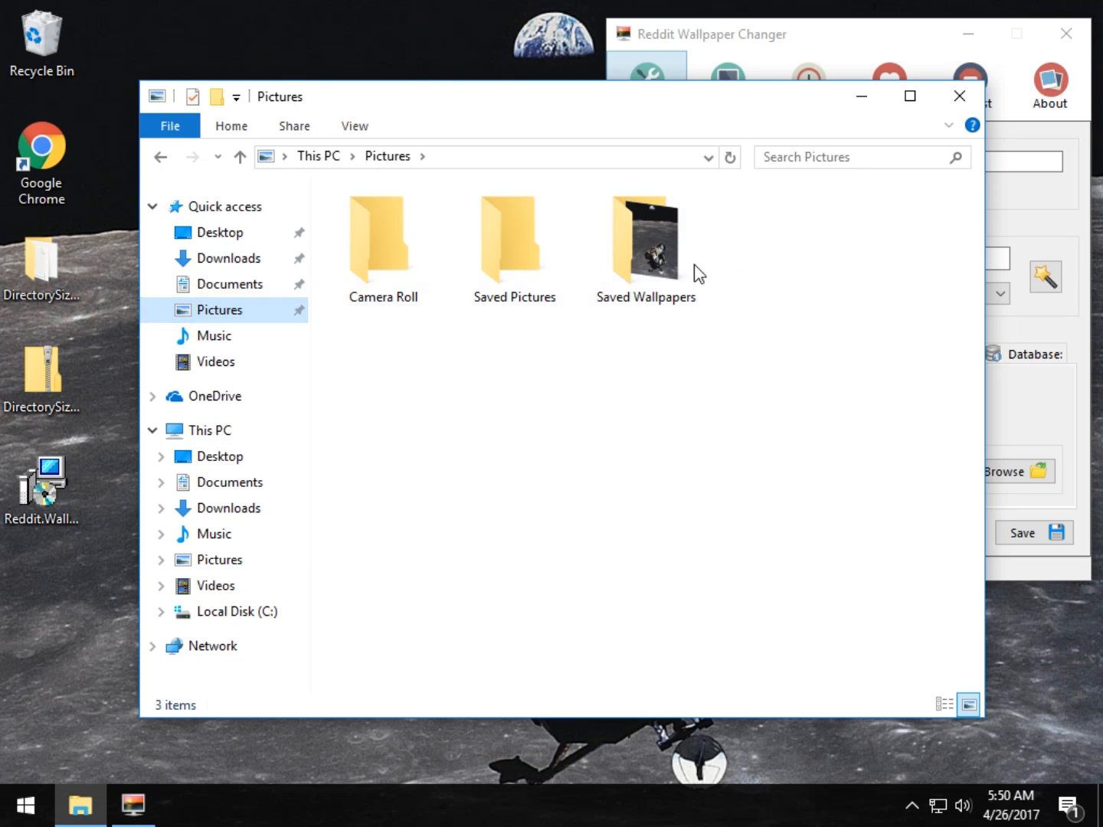
double_click(646, 238)
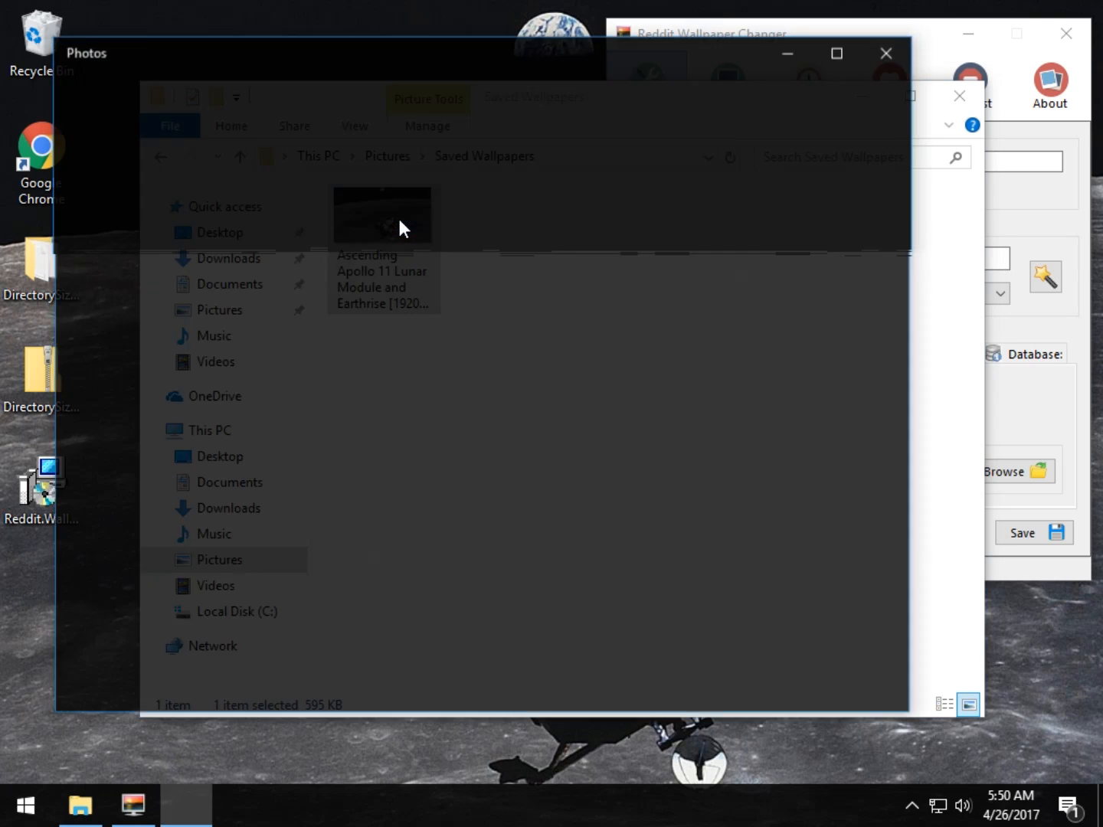
double_click(381, 215)
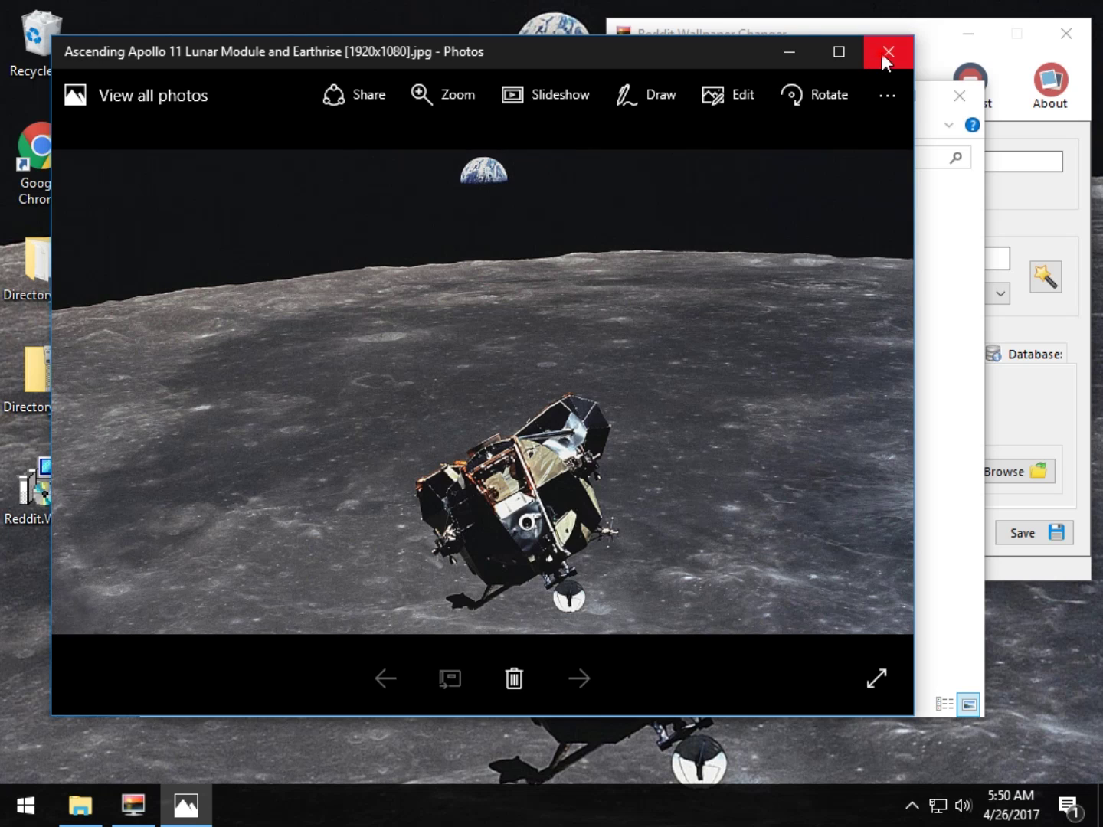
click(888, 52)
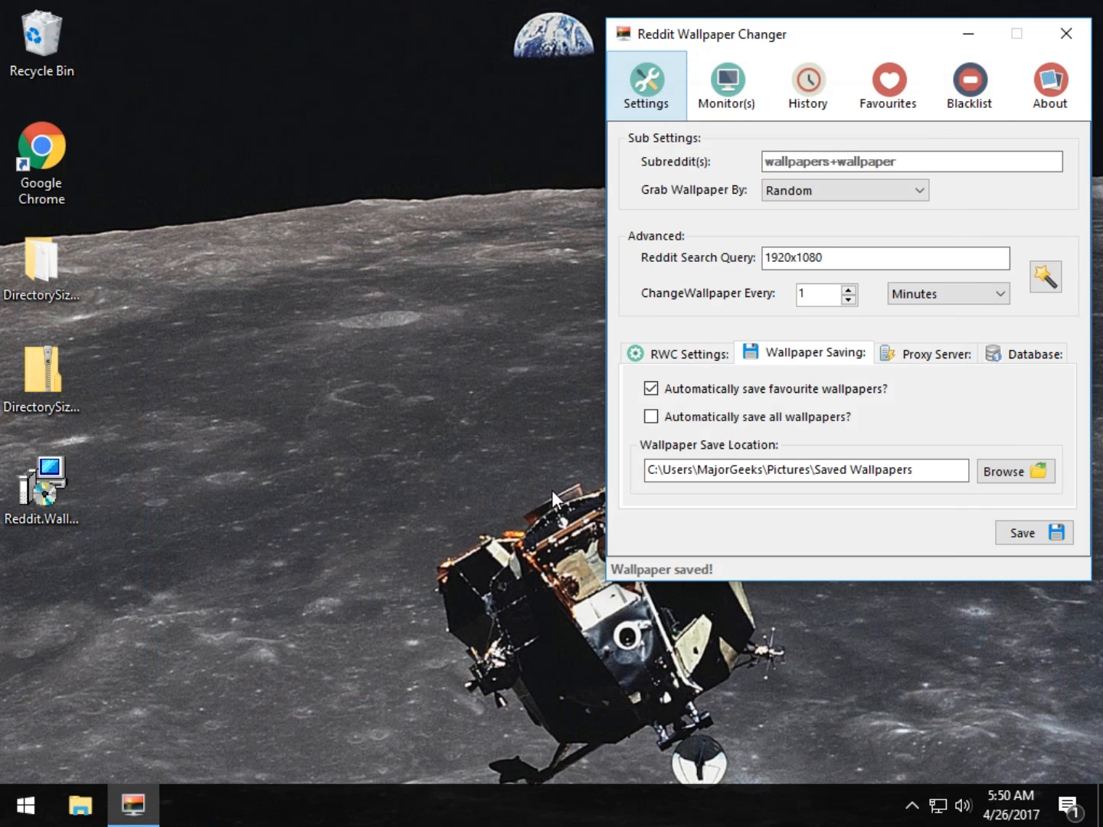
mouse_move(703, 426)
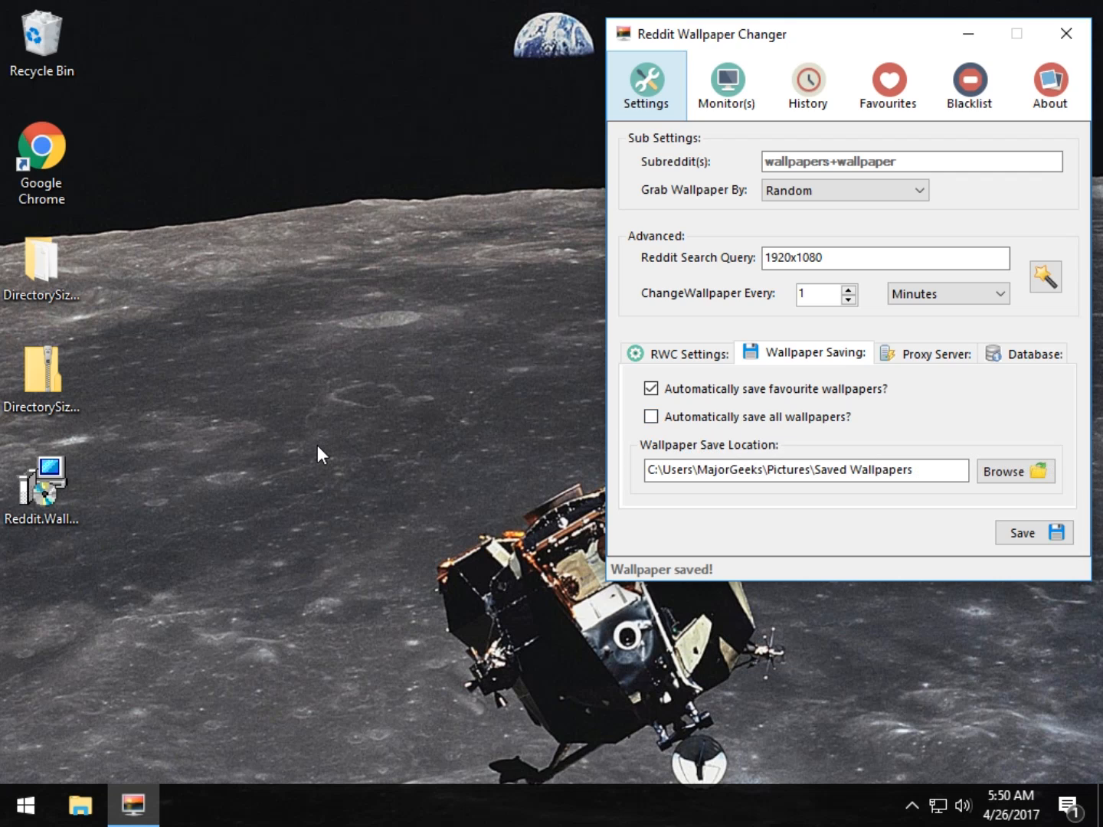
mouse_move(977, 382)
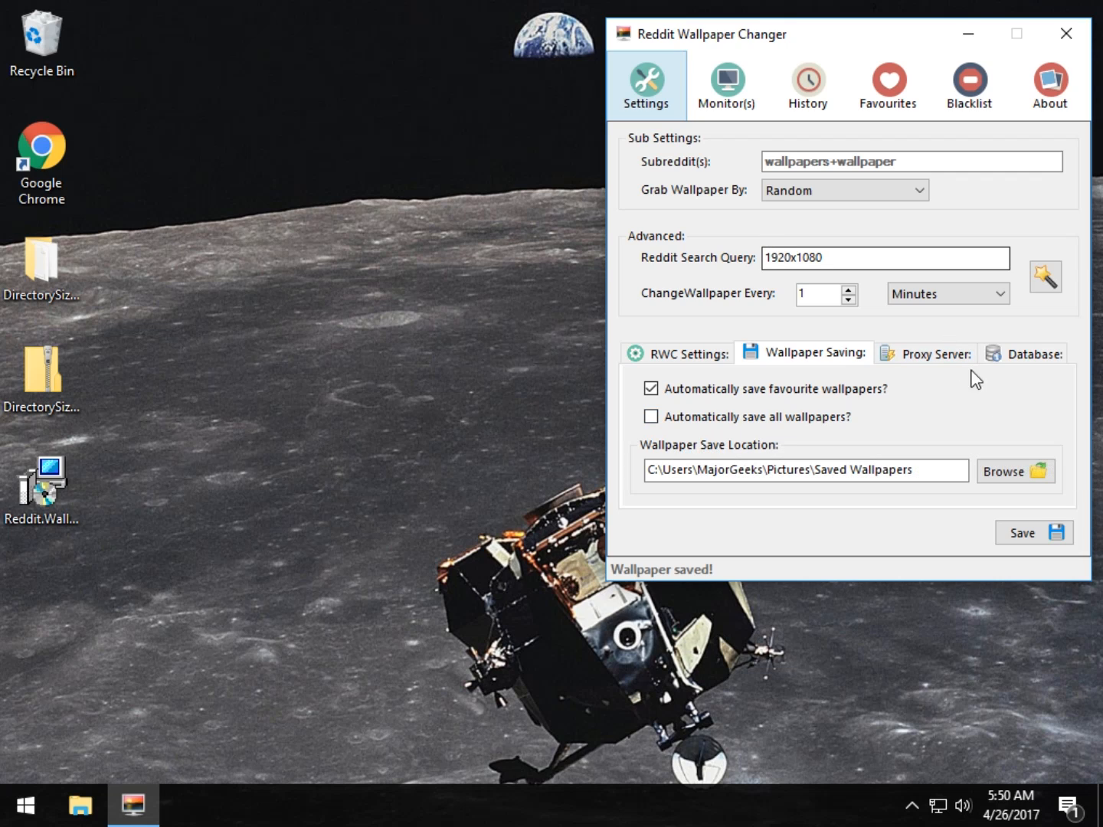
Step: View the Proxy Server options, then the Database clear, backup and restore options
click(927, 354)
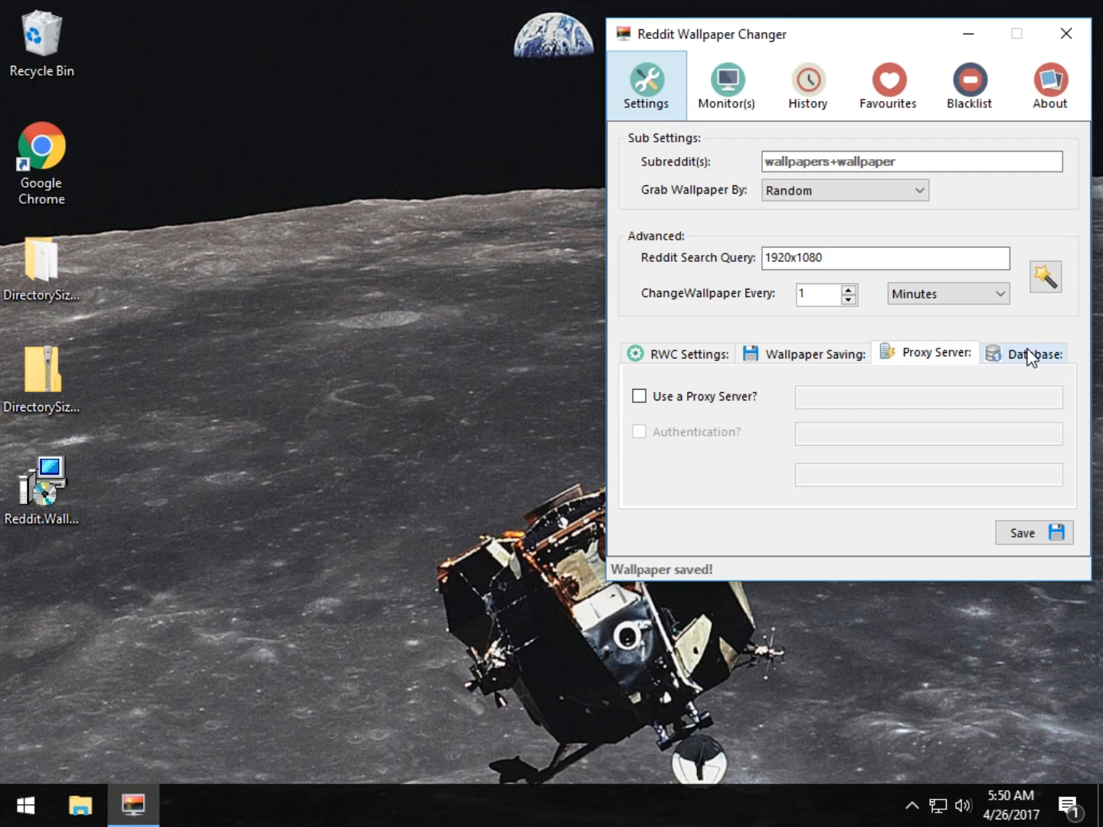
click(1026, 353)
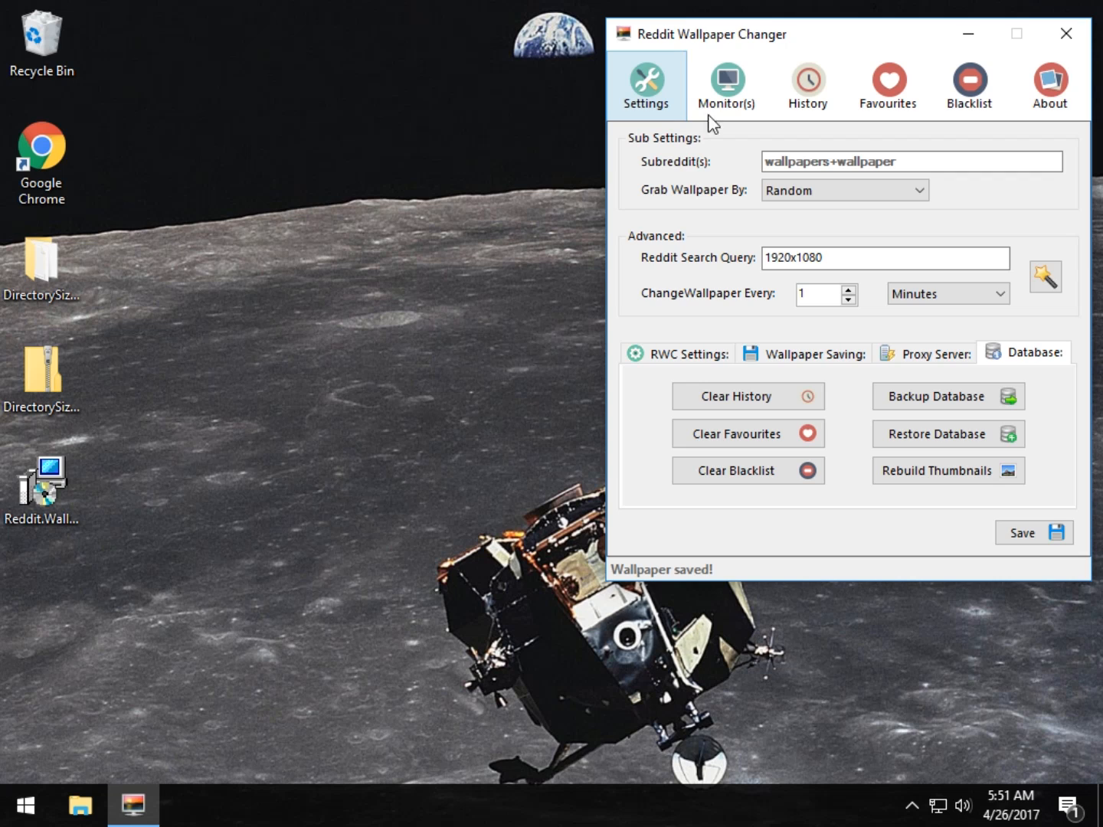
Step: Use the wizard's NSFW Toggle to make the query 1920x1080 nsfw:no
click(1047, 277)
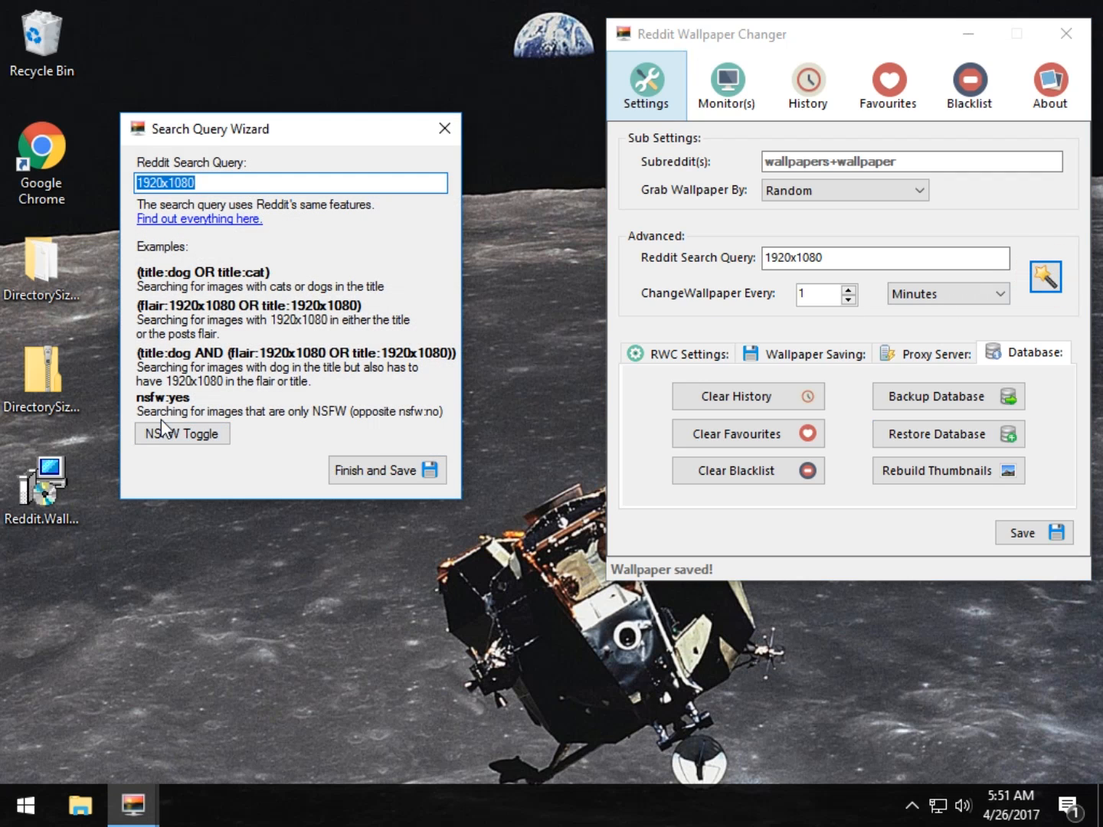
click(182, 433)
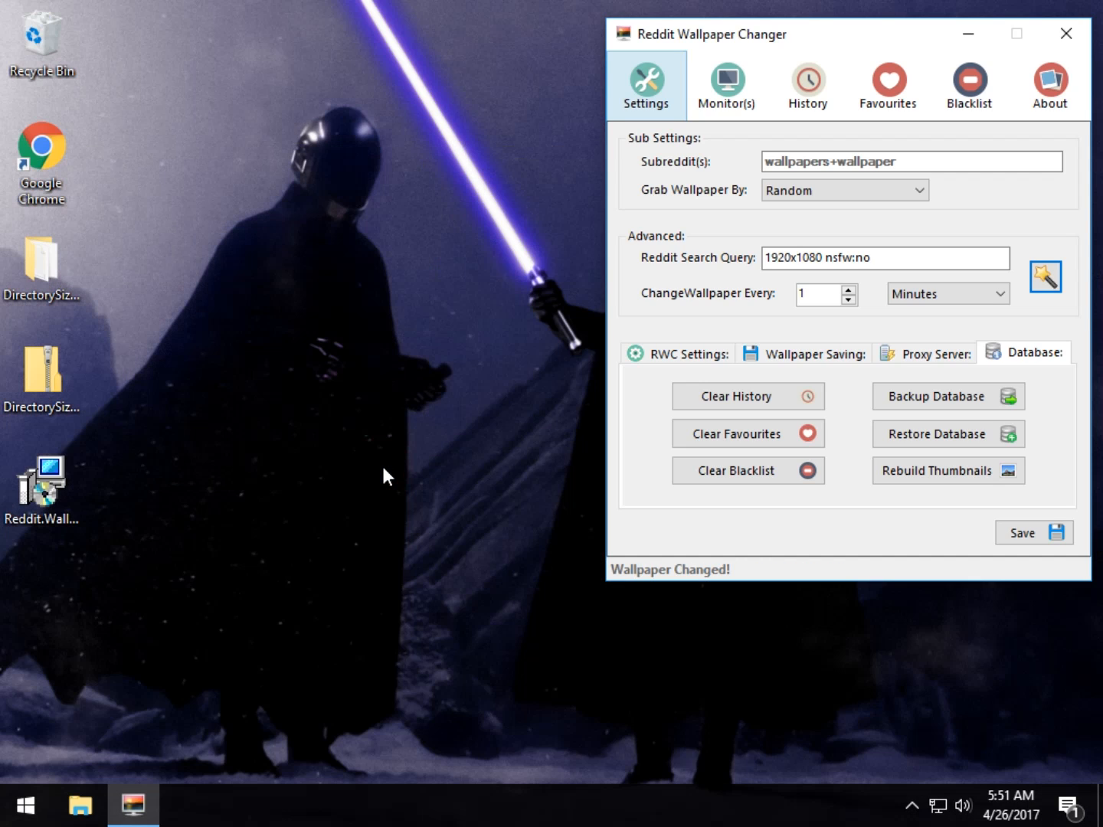
mouse_move(810, 578)
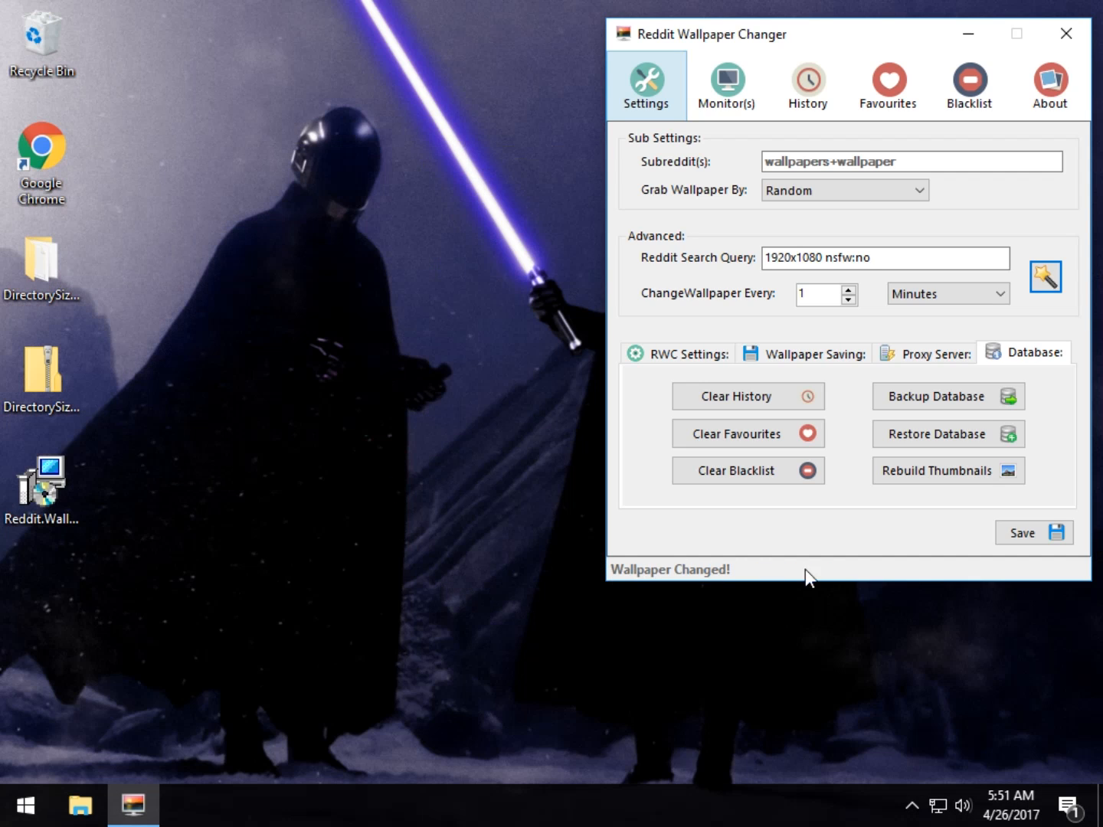
mouse_move(735, 602)
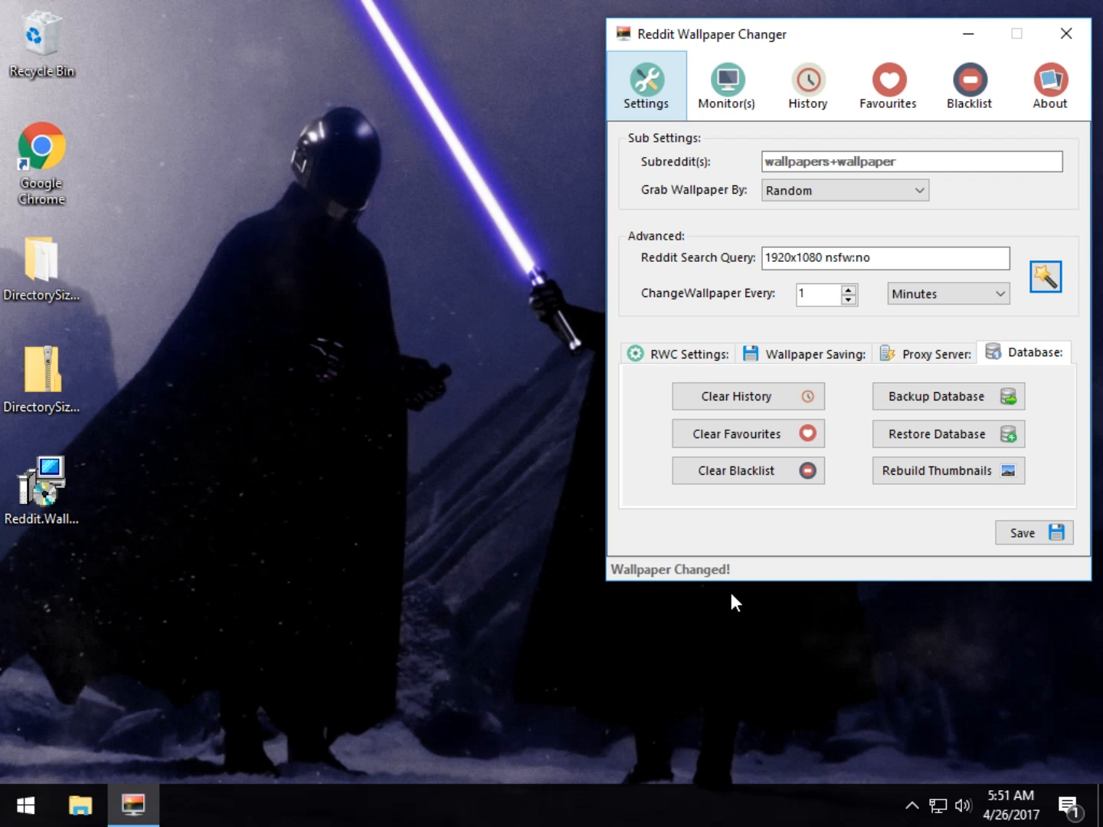
mouse_move(603, 582)
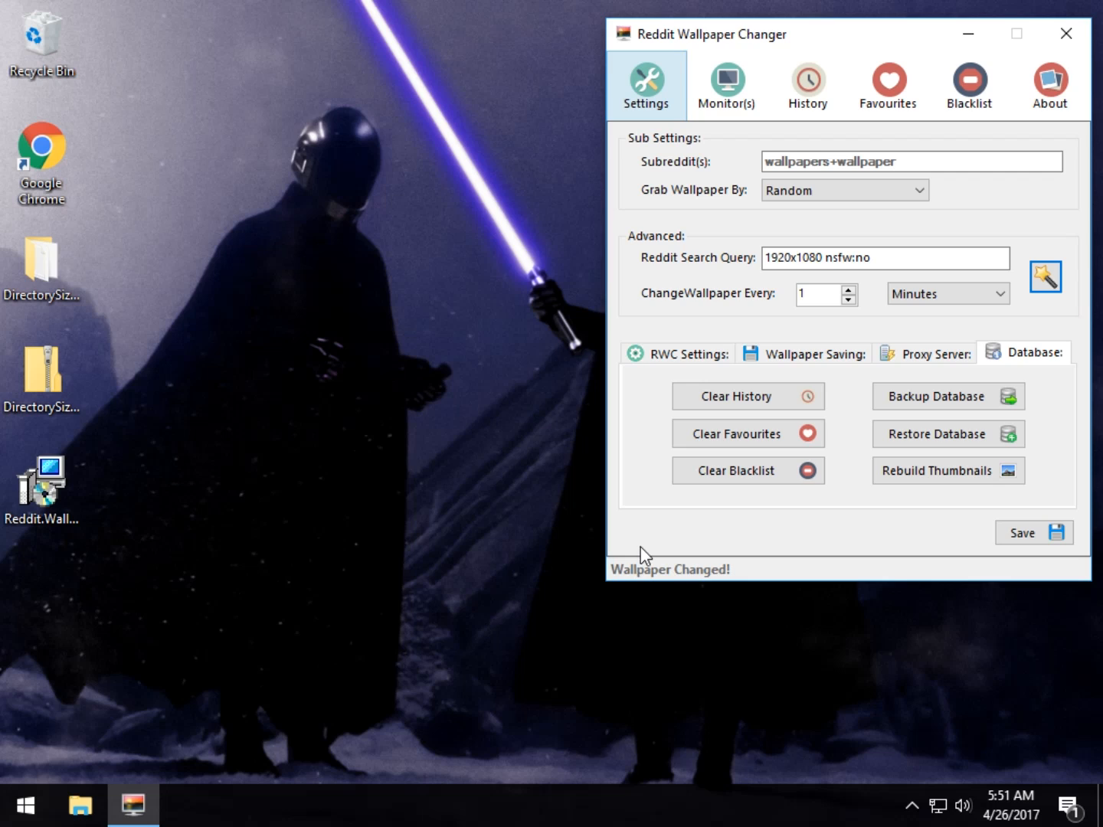
mouse_move(630, 522)
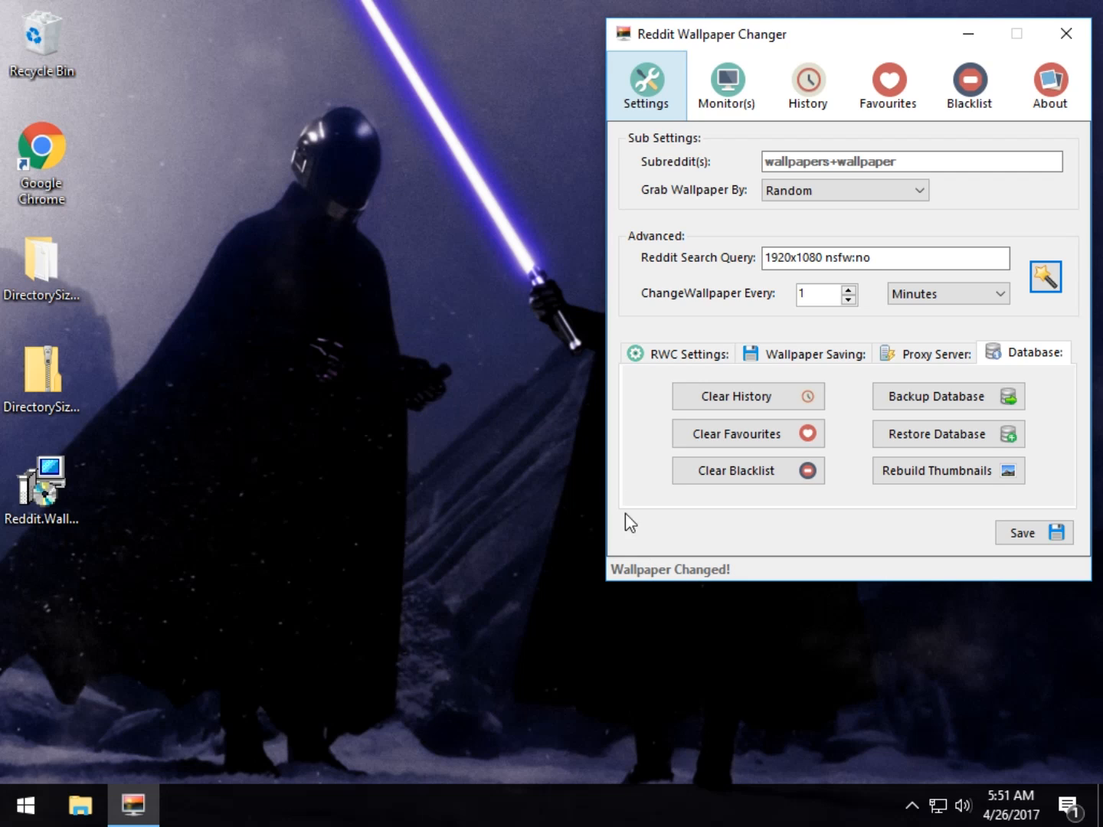
mouse_move(558, 423)
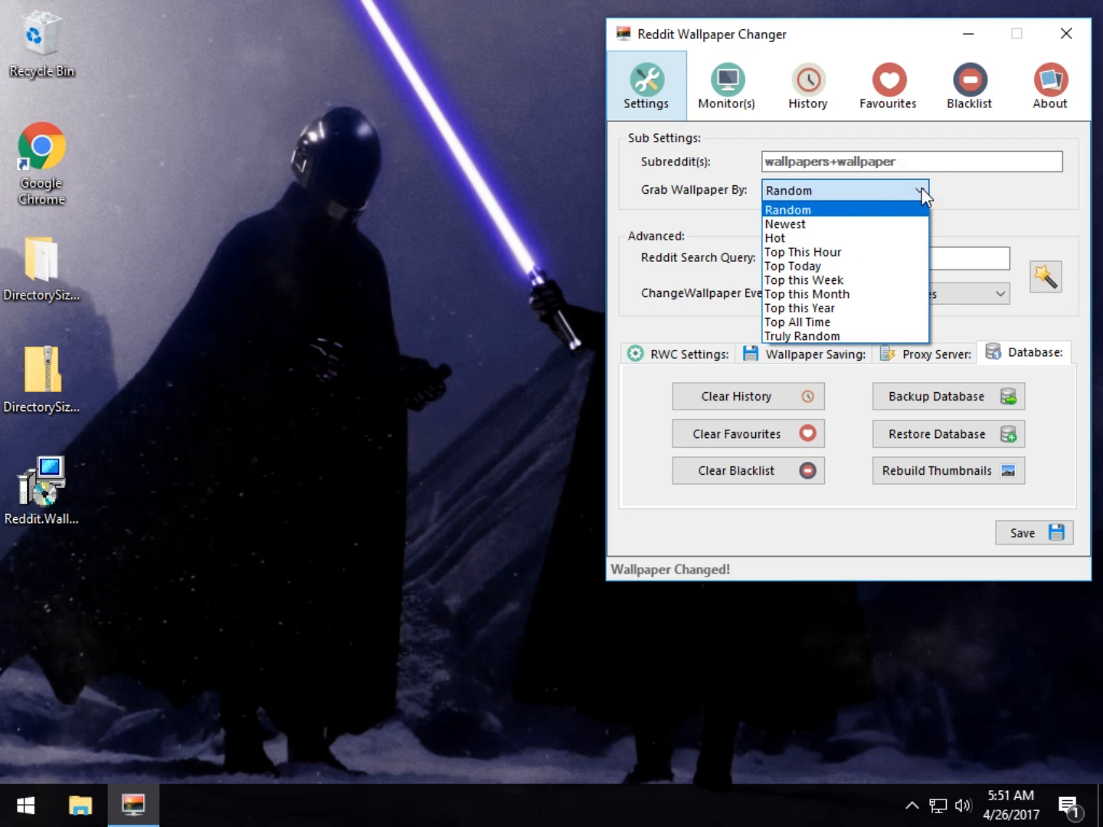
mouse_move(829, 337)
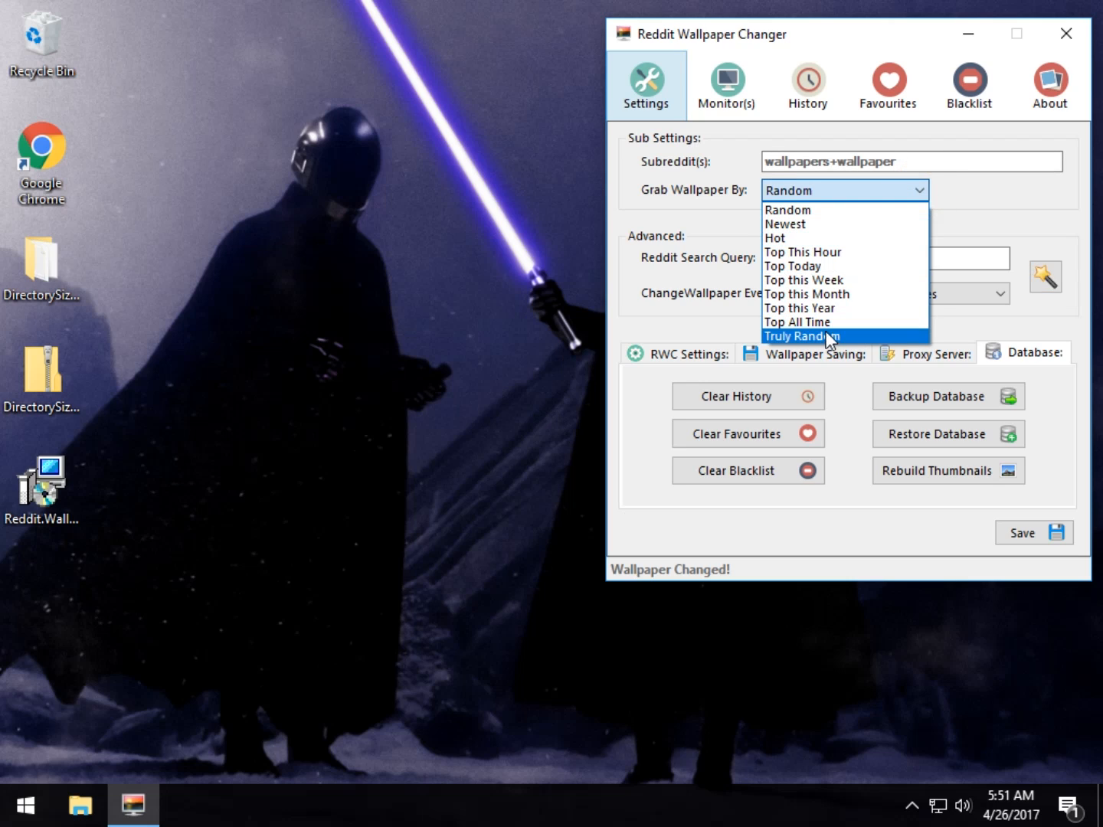
mouse_move(813, 308)
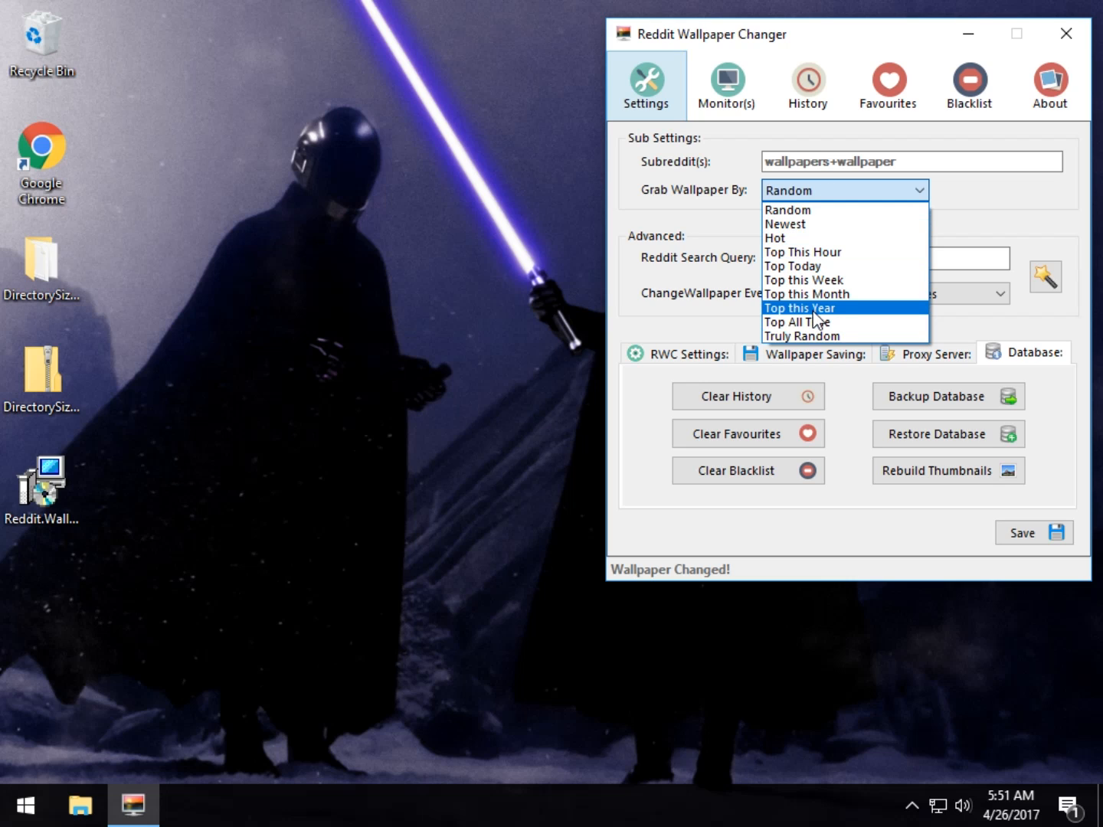
Step: Set Grab Wallpaper By to Top this Year and save the settings
click(803, 308)
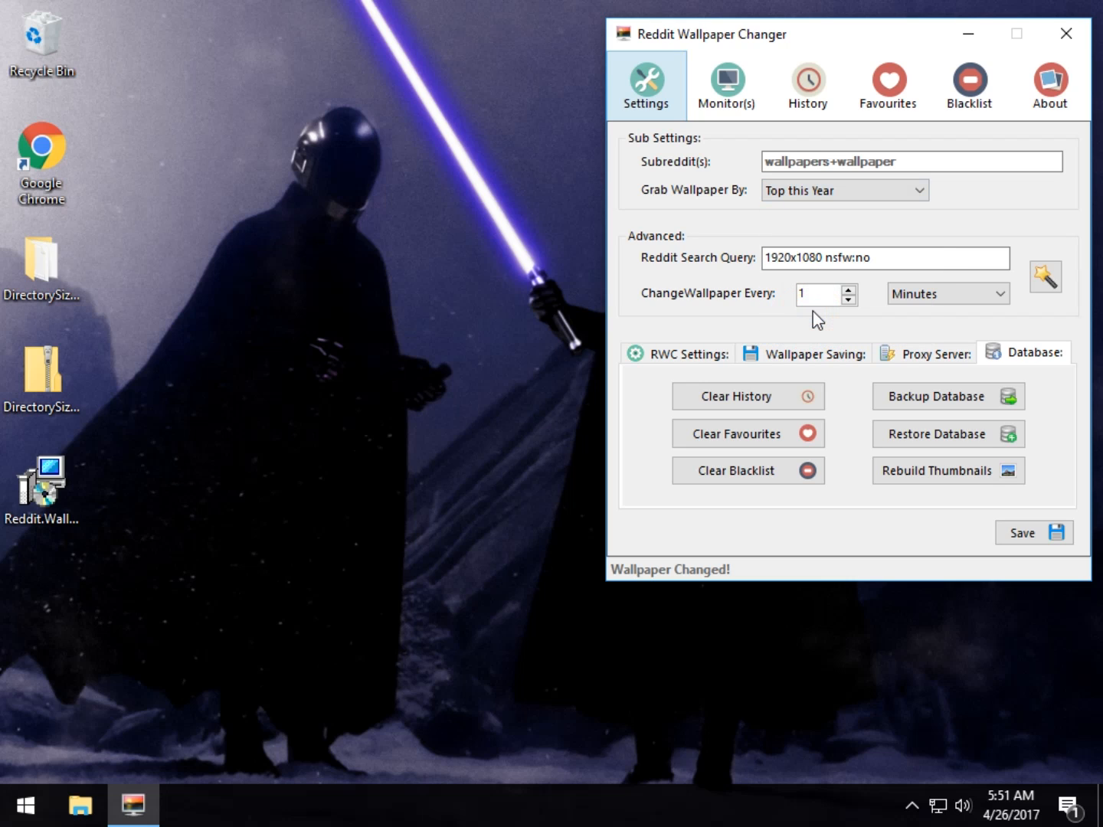
mouse_move(1056, 201)
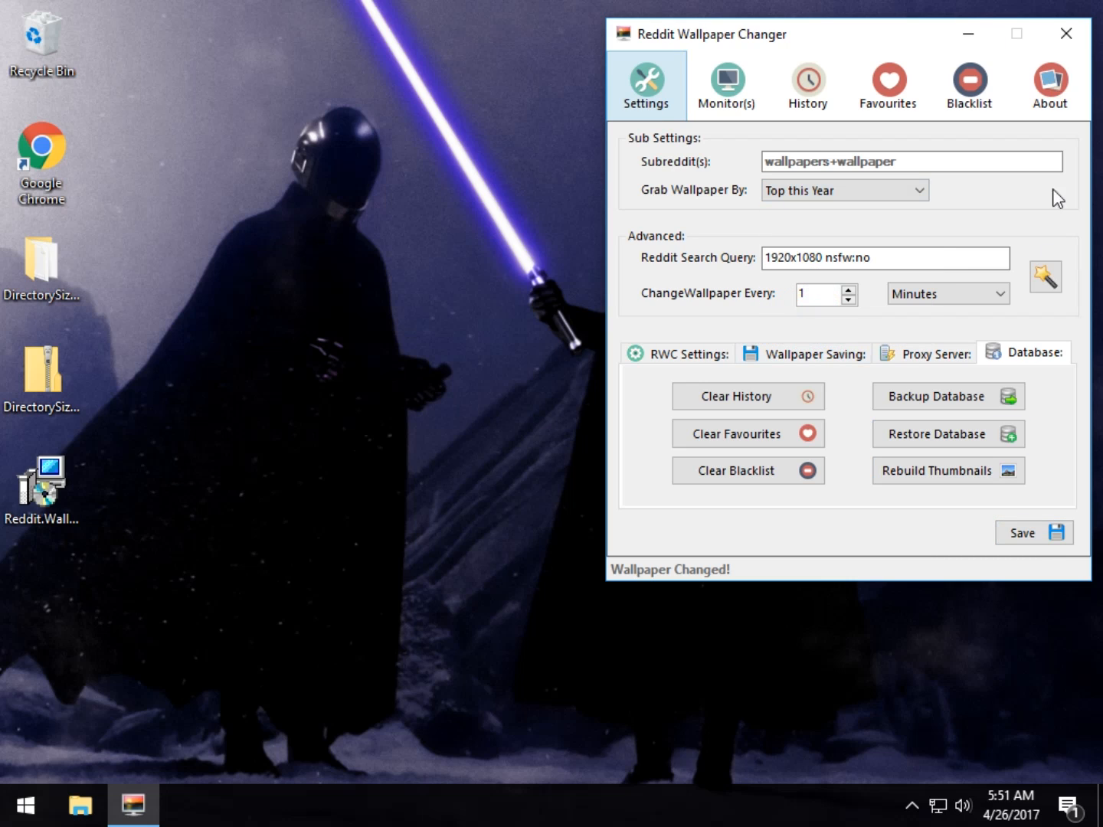
click(1035, 533)
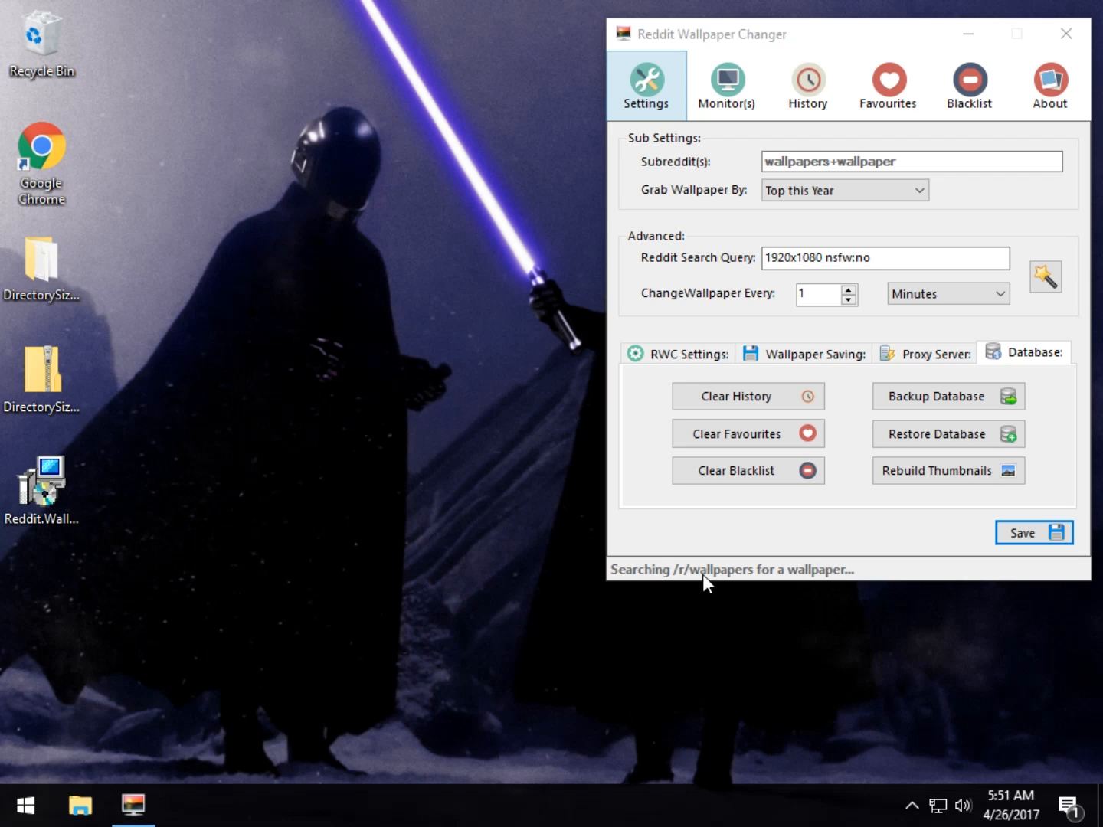
mouse_move(603, 629)
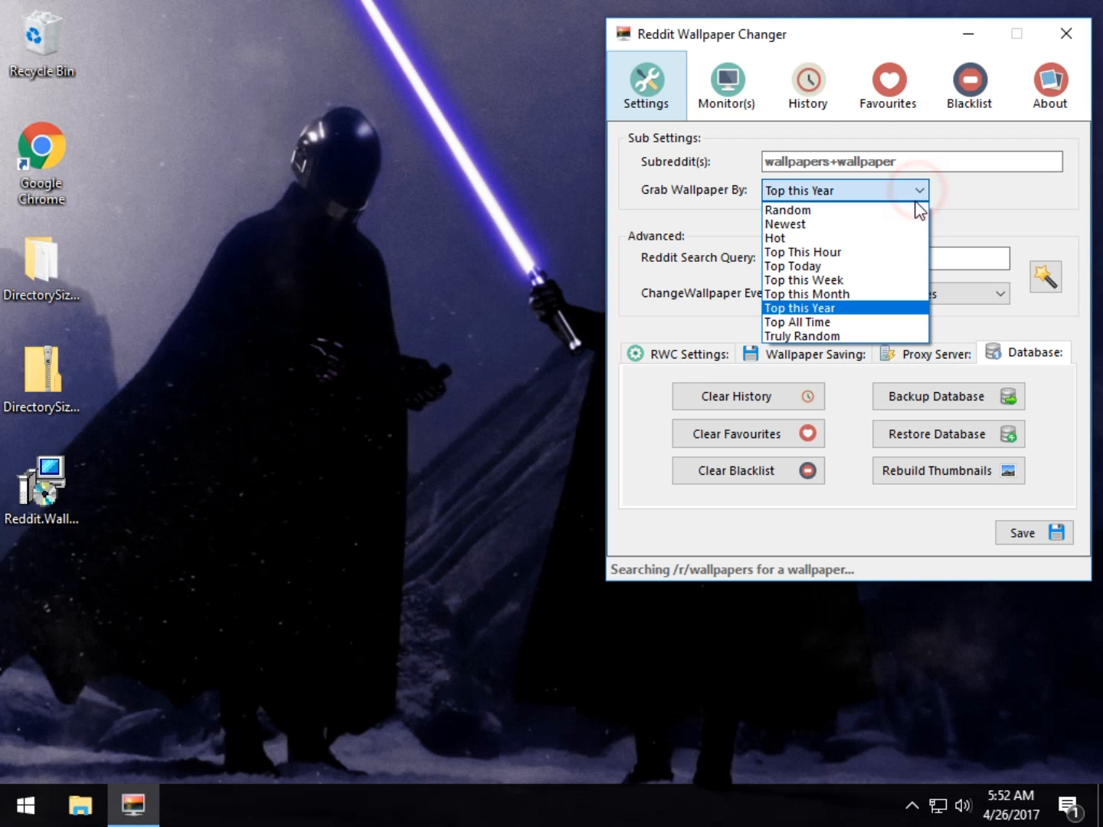
mouse_move(813, 357)
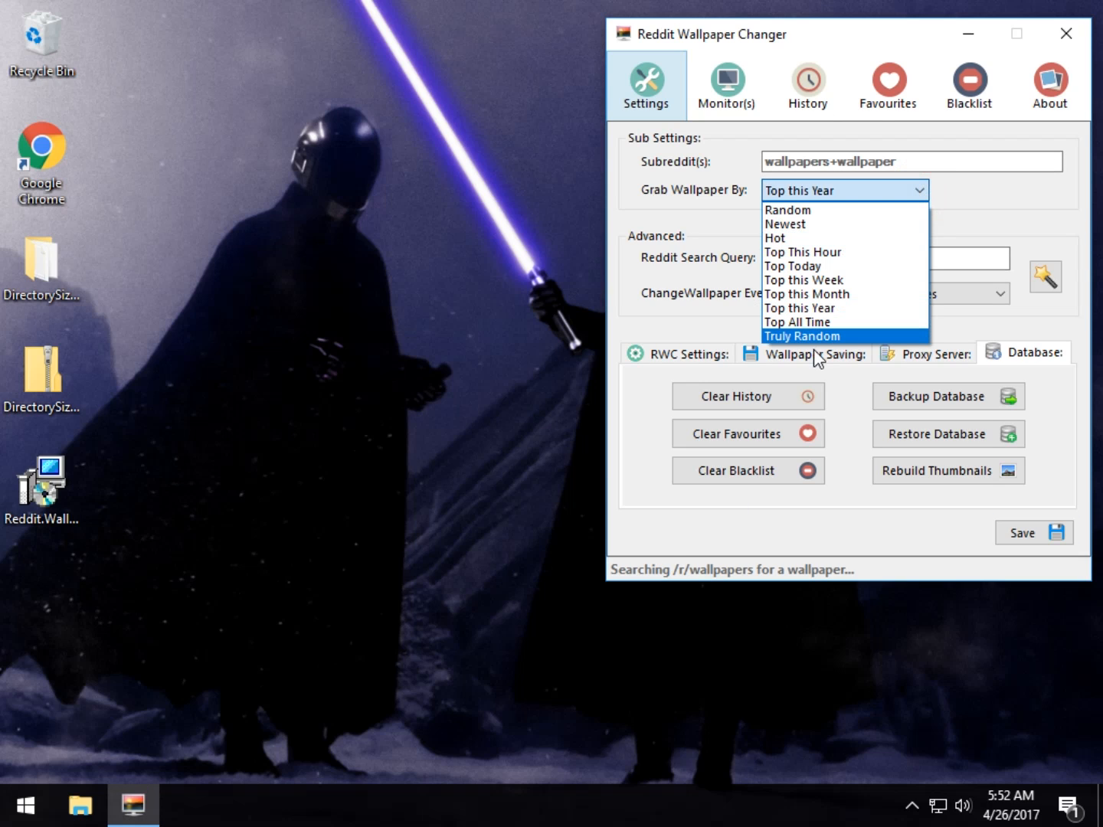
mouse_move(835, 232)
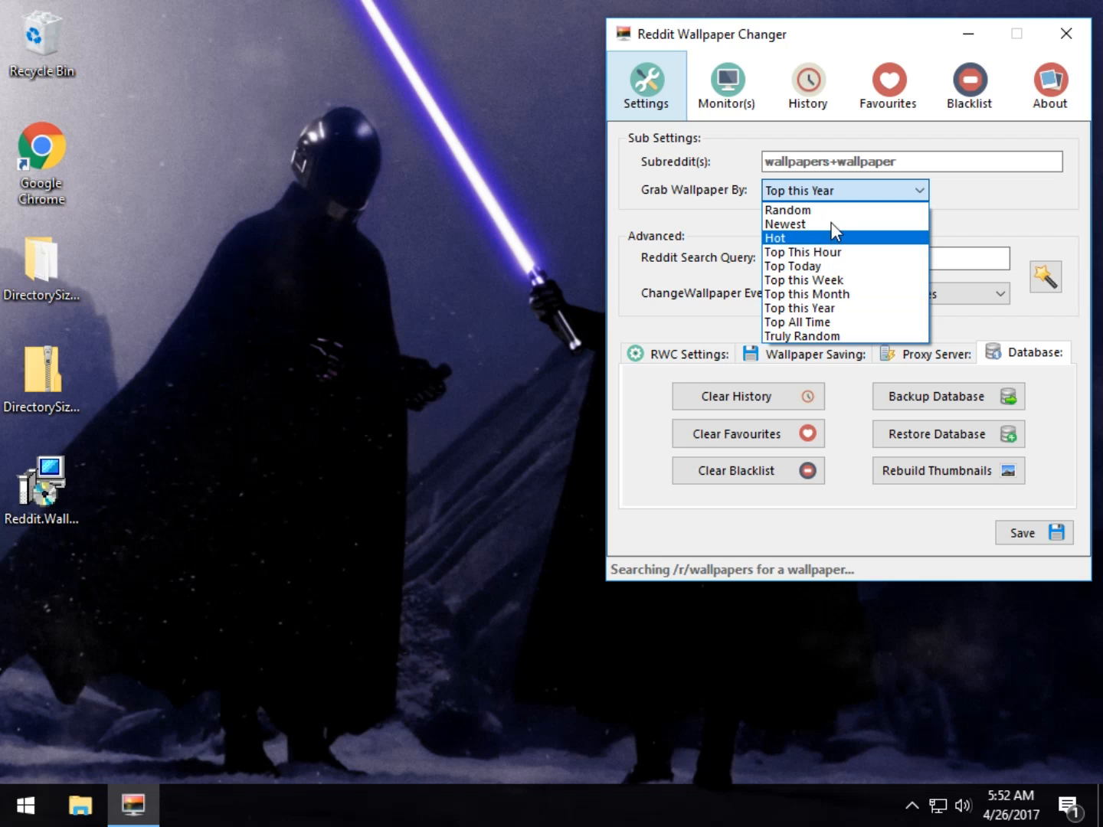
mouse_move(809, 251)
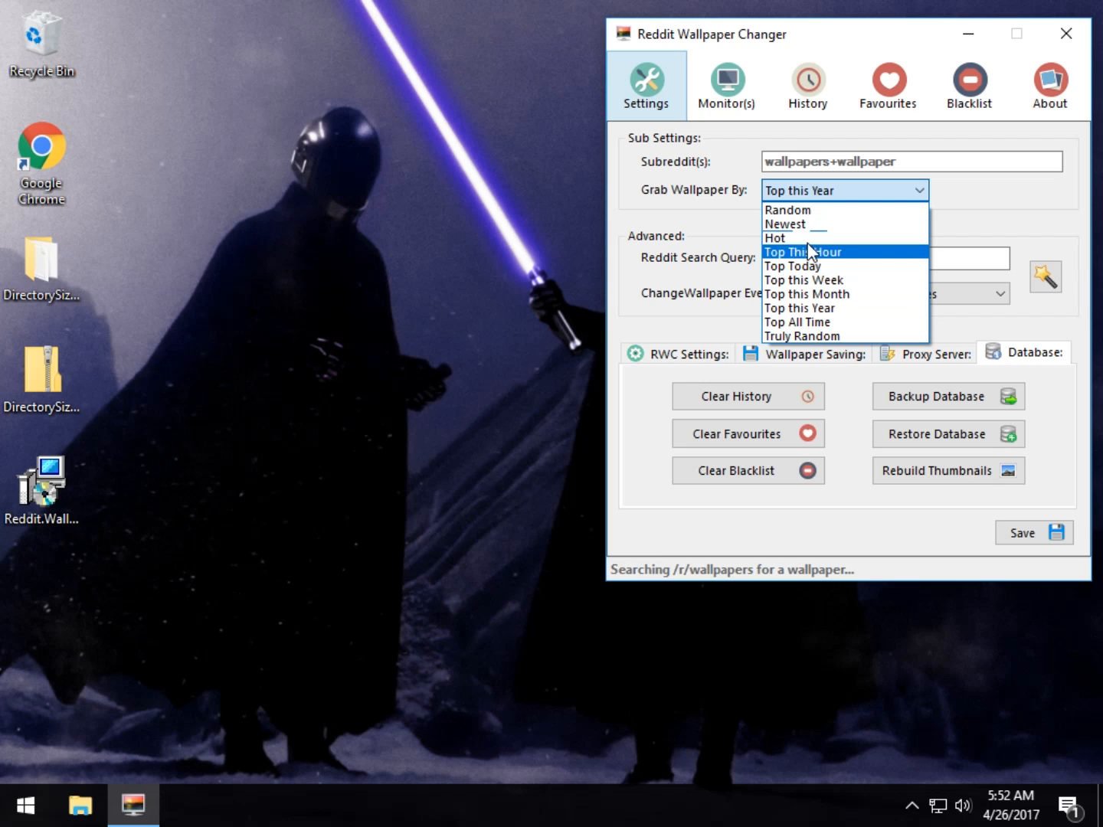
Step: Set Grab Wallpaper By to Hot and save, applying a sunset field wallpaper
click(775, 237)
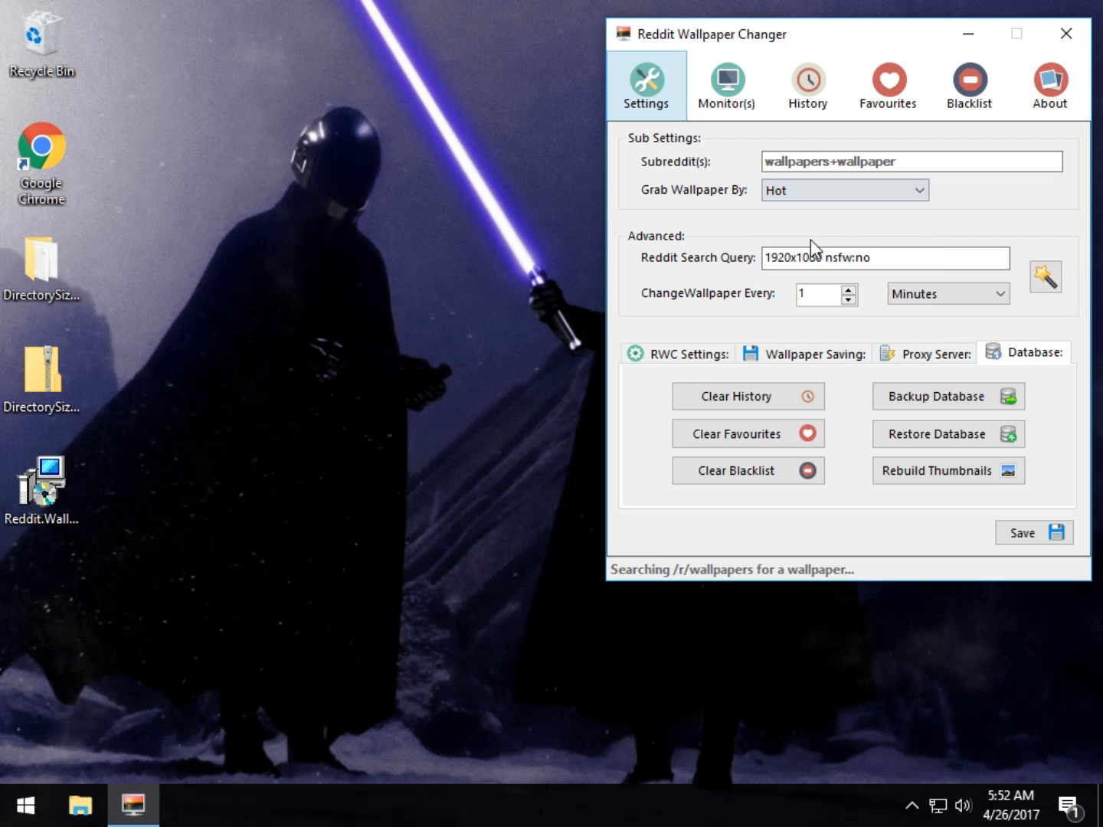
click(1033, 533)
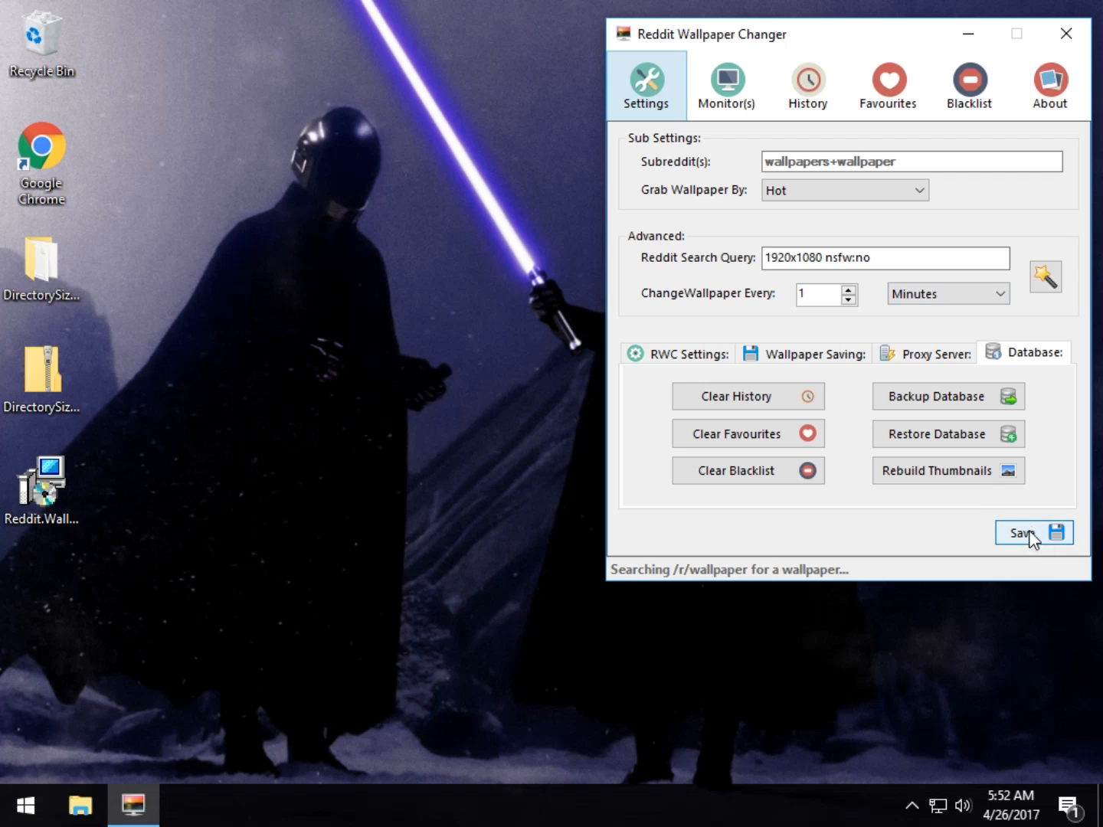
click(1030, 532)
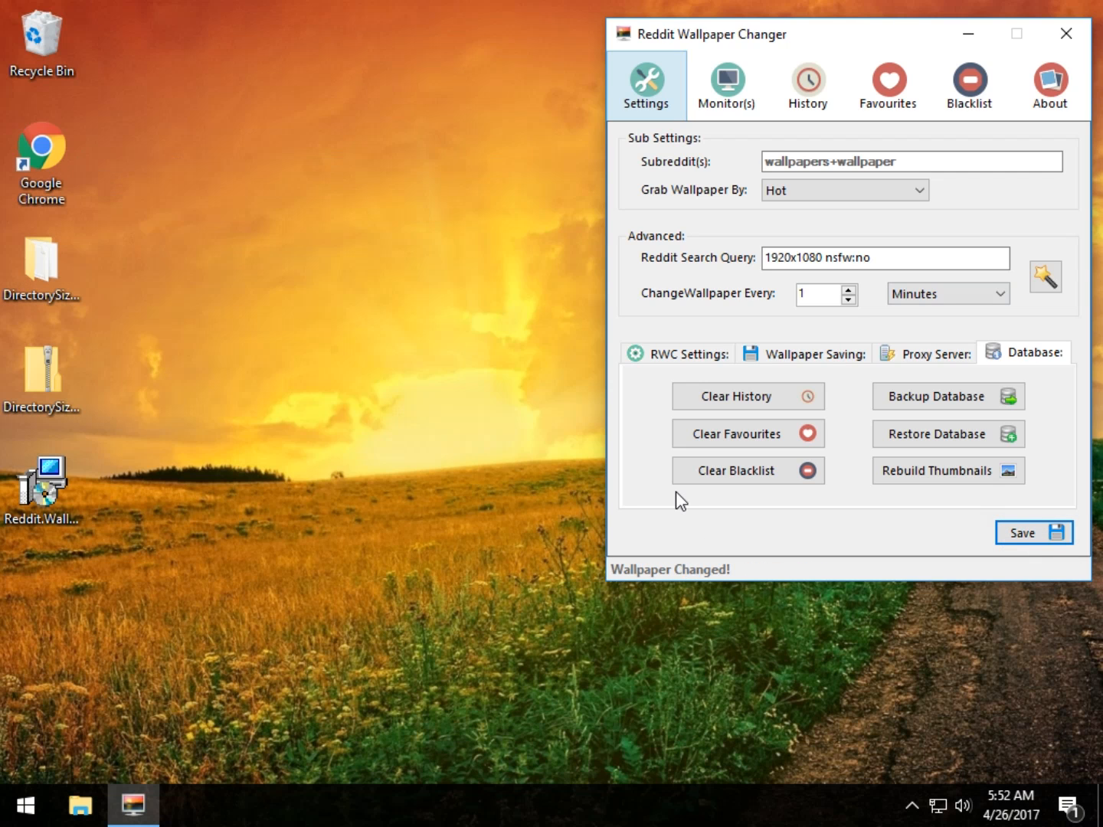
mouse_move(124, 100)
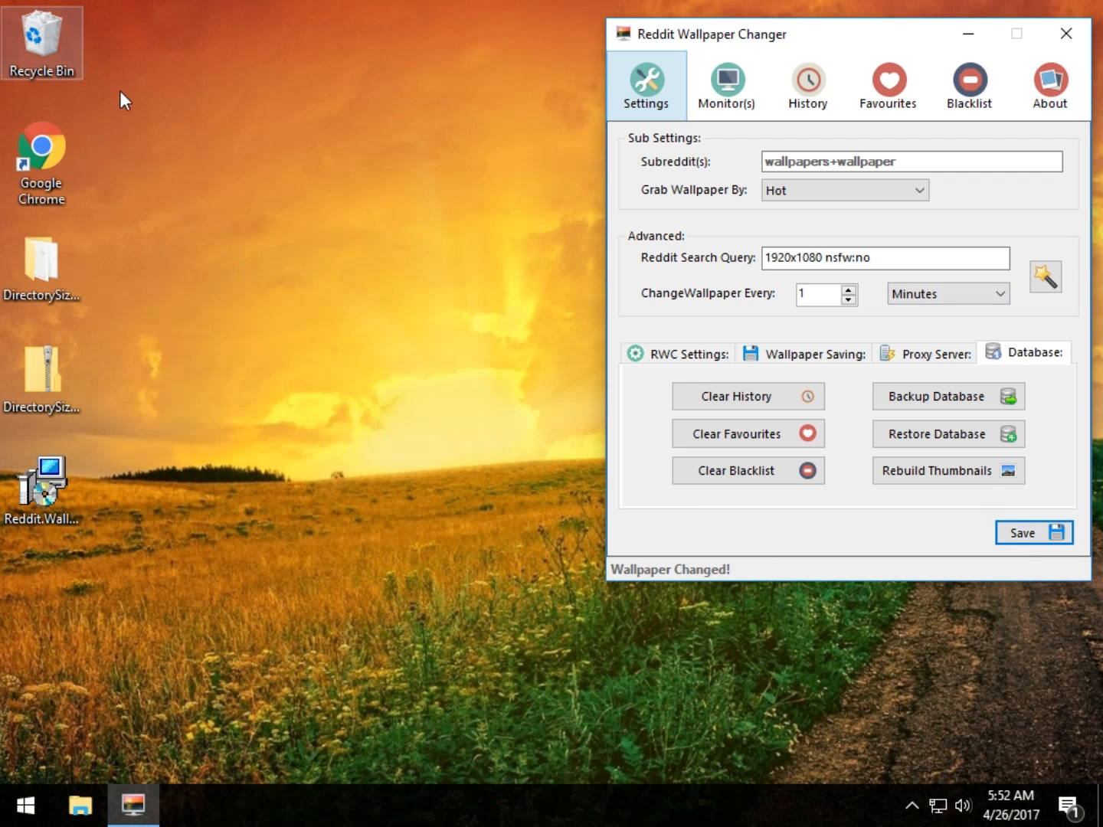
mouse_move(501, 252)
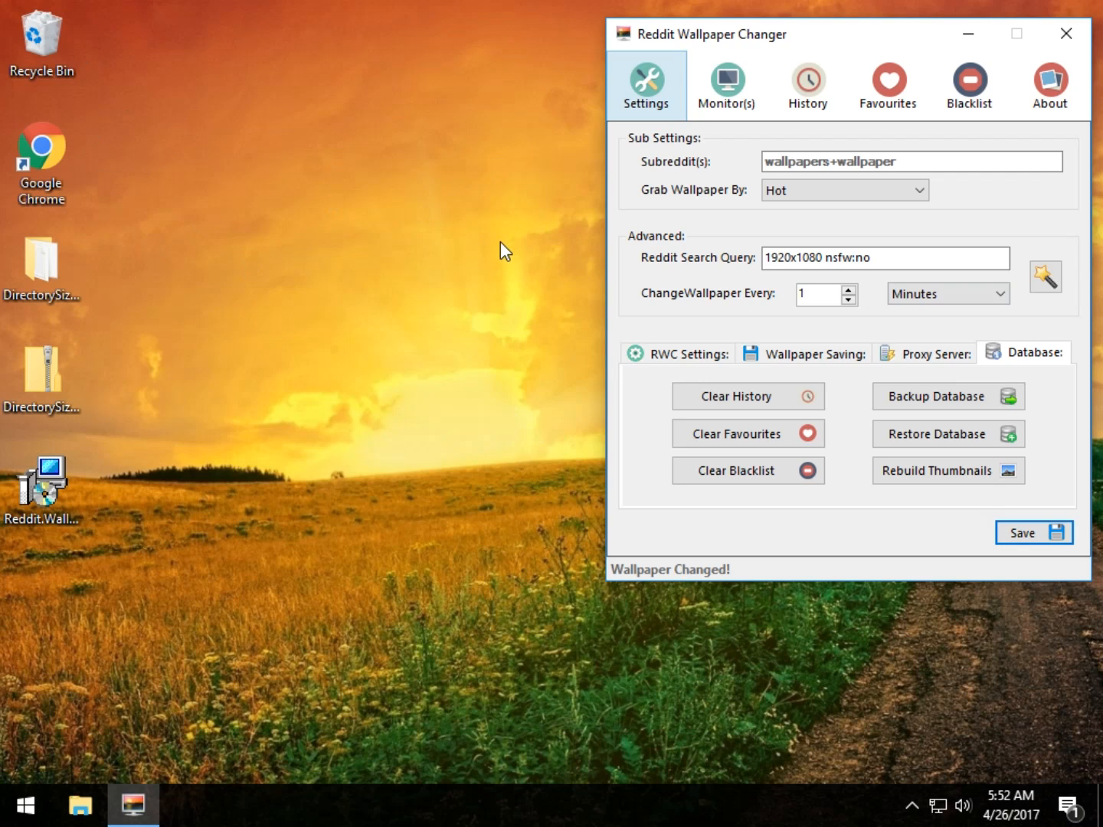
mouse_move(1048, 64)
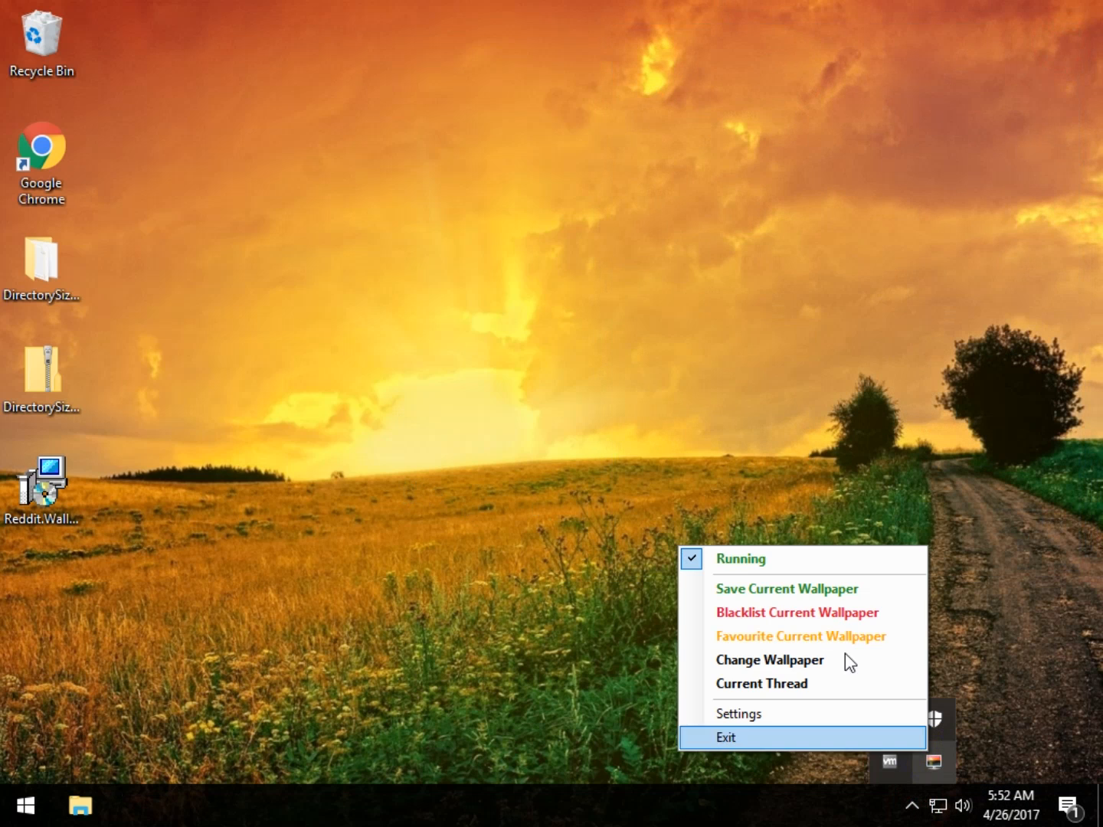
mouse_move(809, 636)
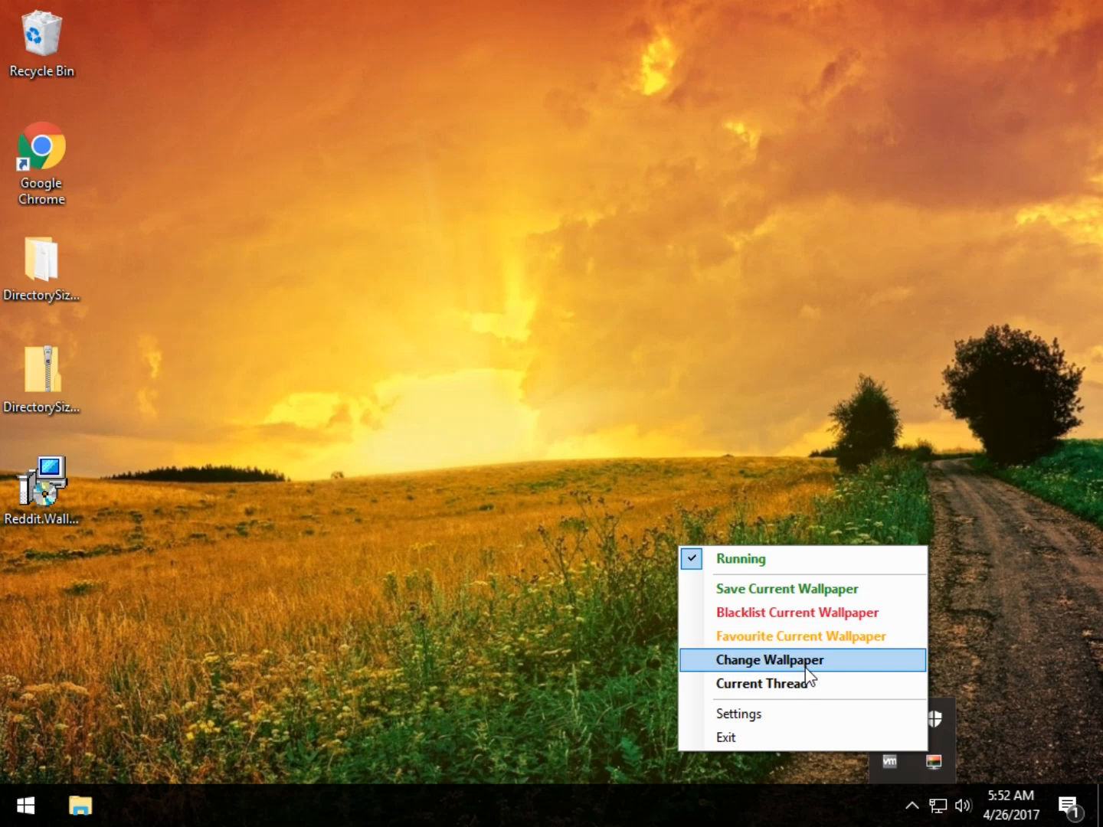
Step: Trigger Change Wallpaper from the tray and reopen Settings via the tray overflow
click(770, 660)
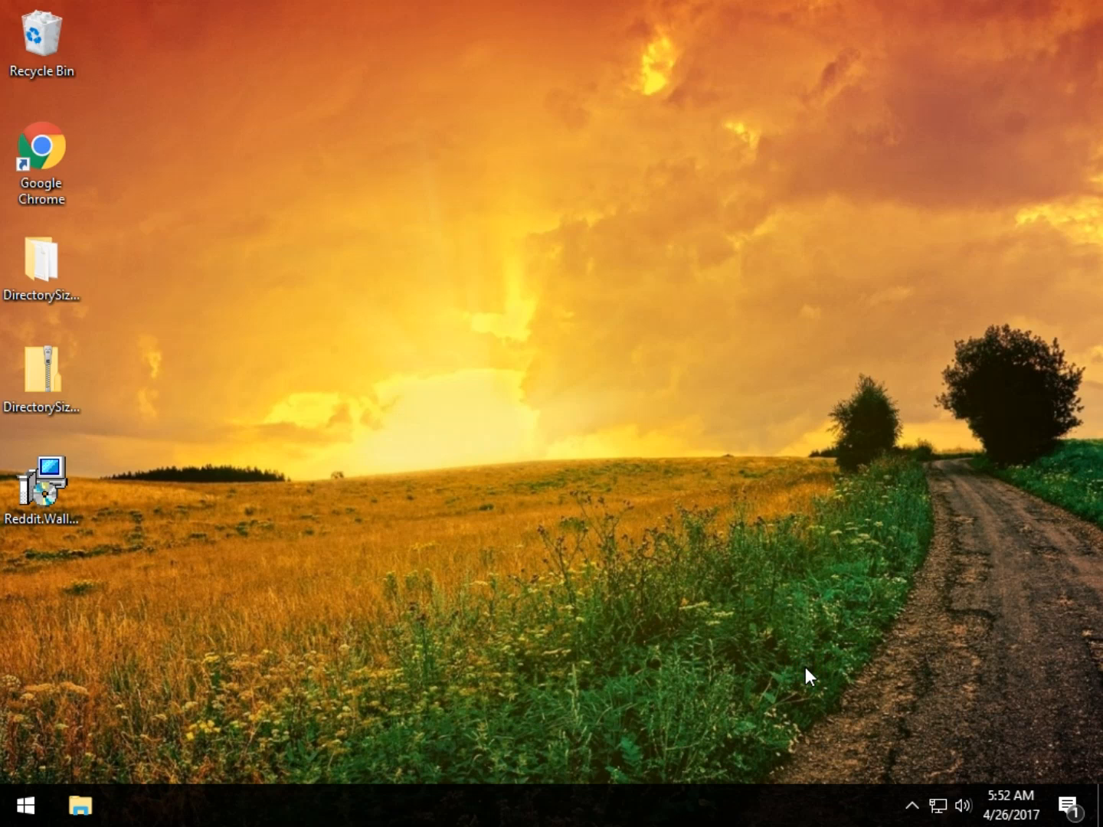
click(912, 803)
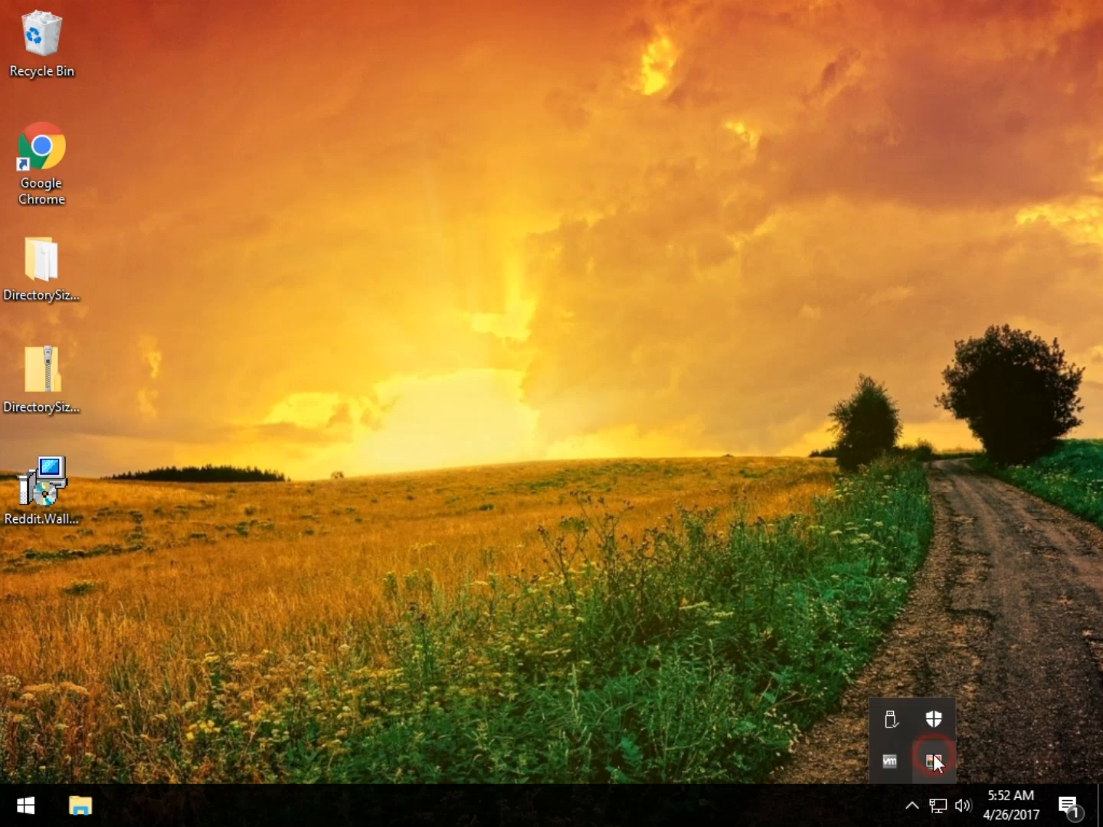
click(933, 761)
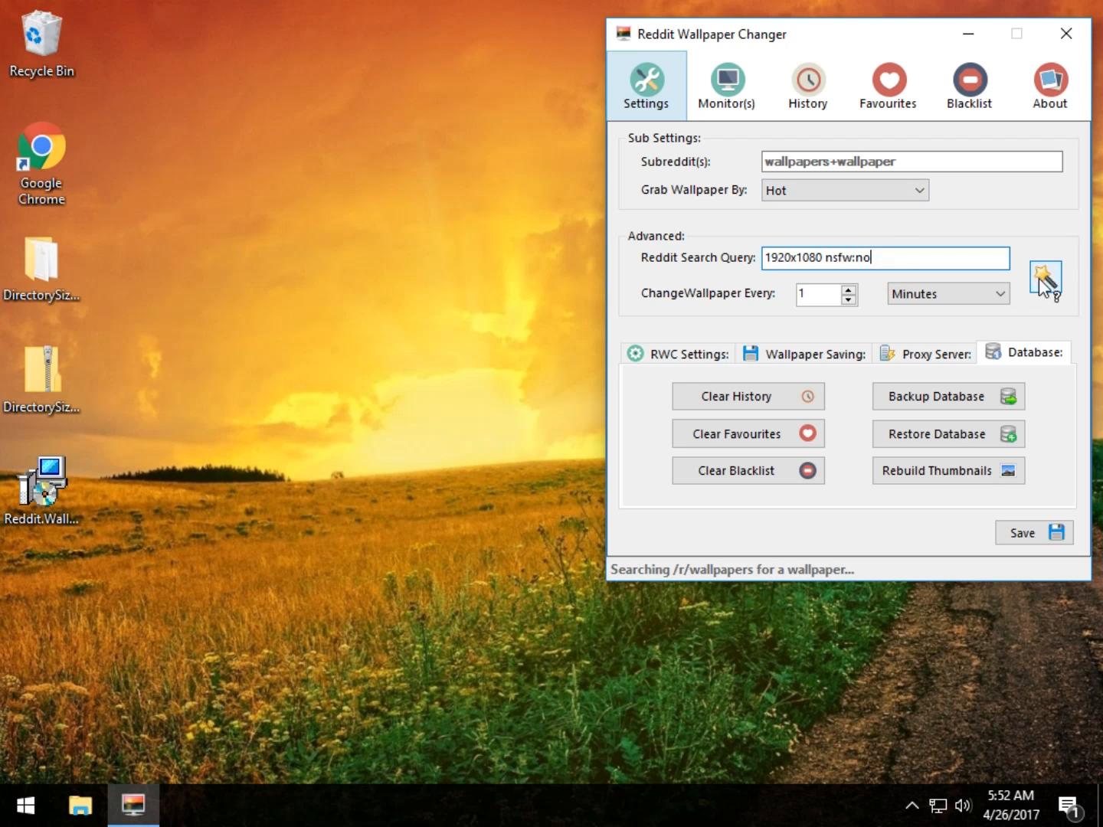
Step: Drop nsfw:no in the Search Query Wizard and save the query as 1920x1080
click(1049, 275)
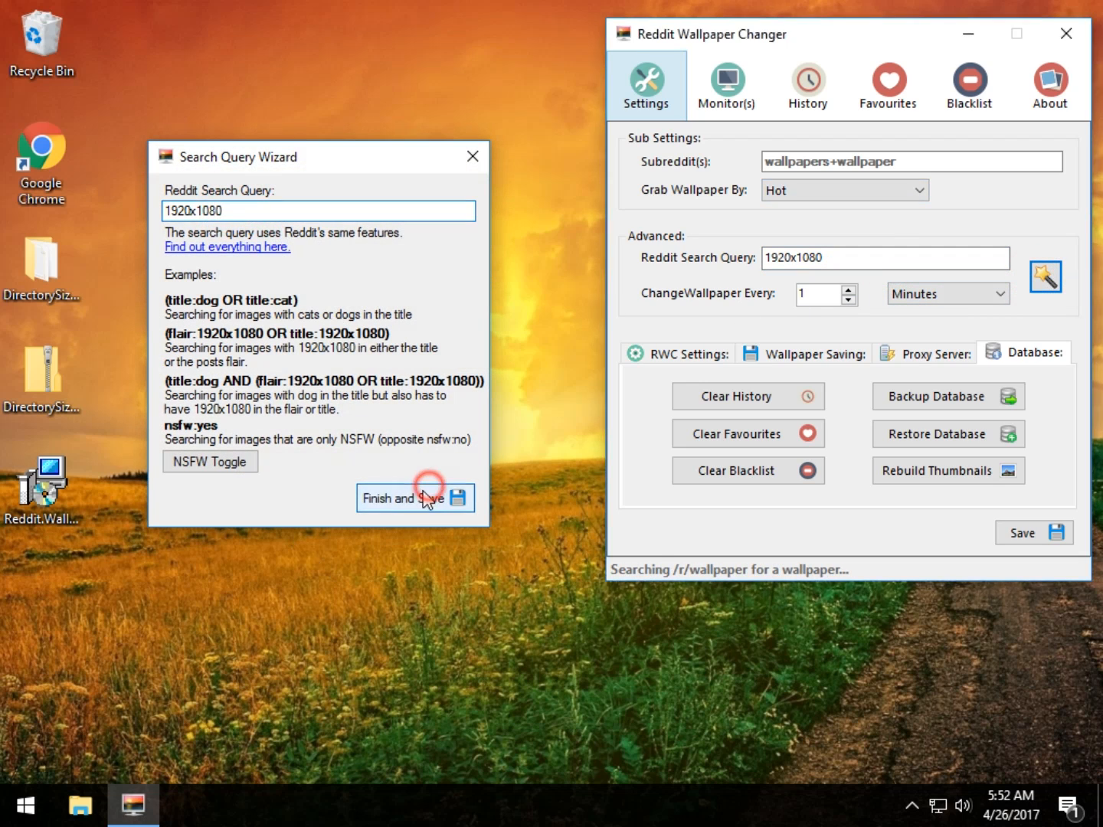
click(415, 498)
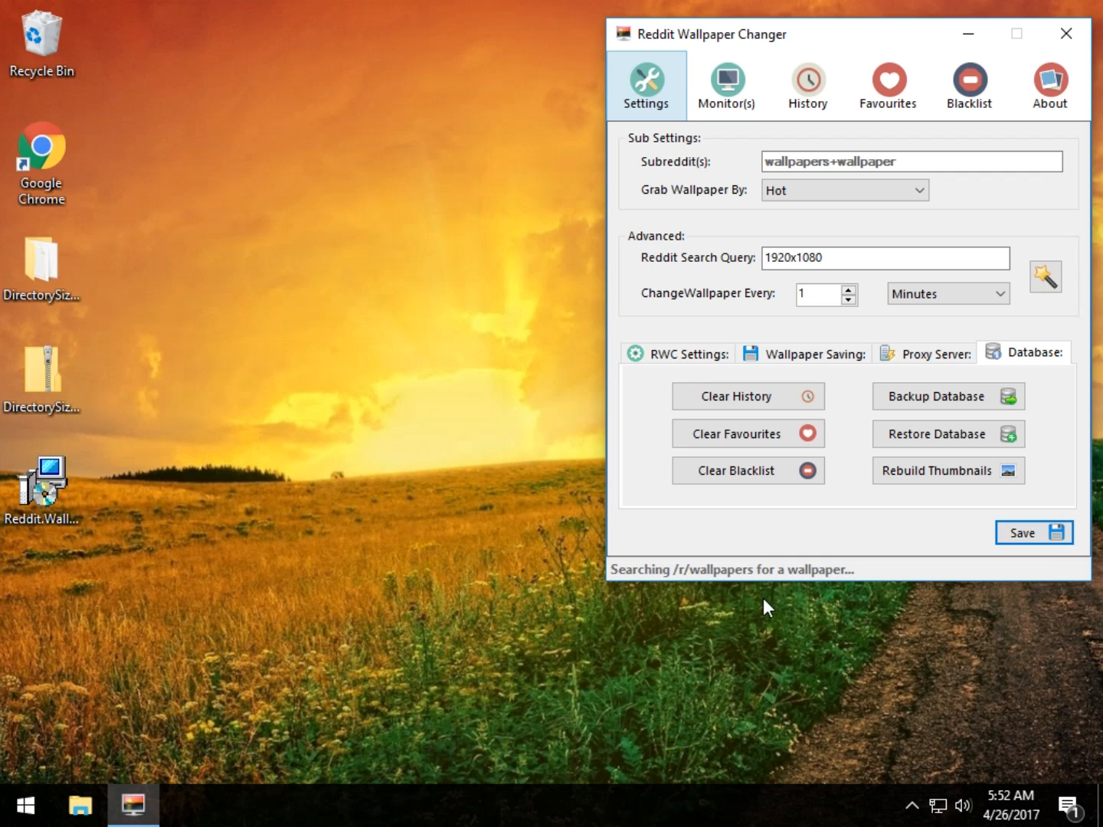
click(913, 805)
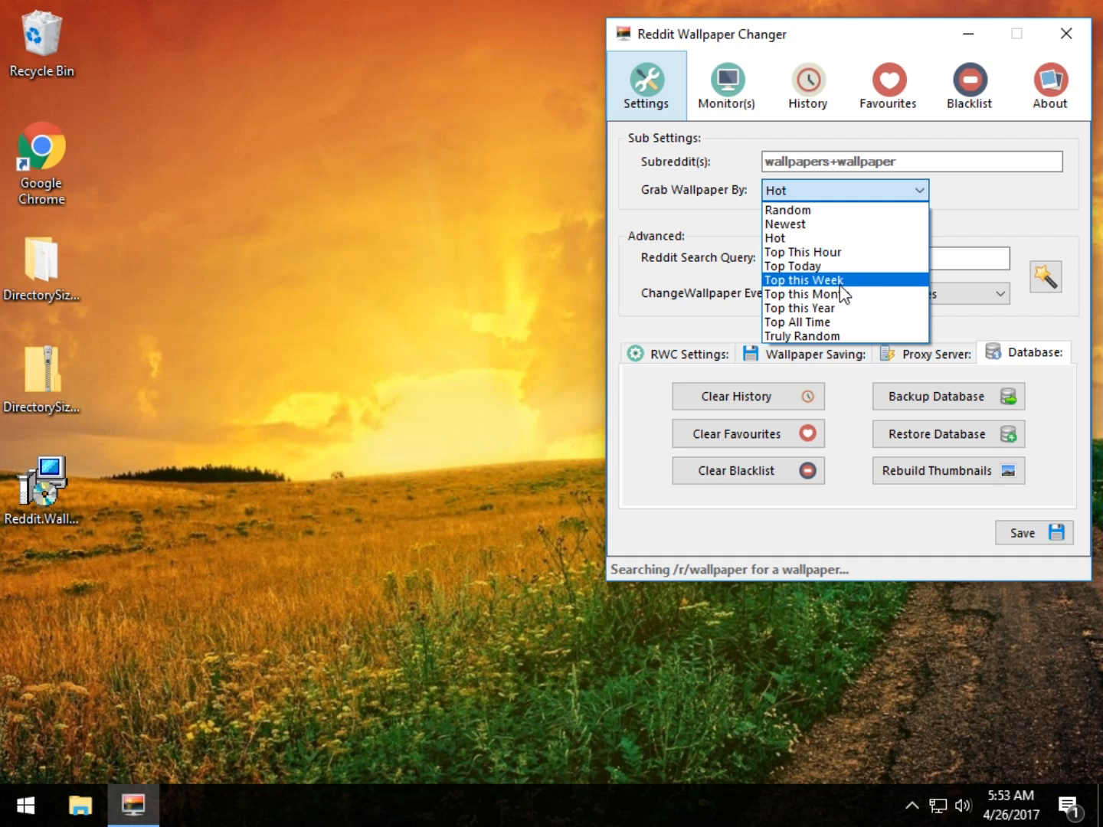
Step: Switch wallpaper grabbing to Top this Month and fetch a new white car wallpaper
click(801, 293)
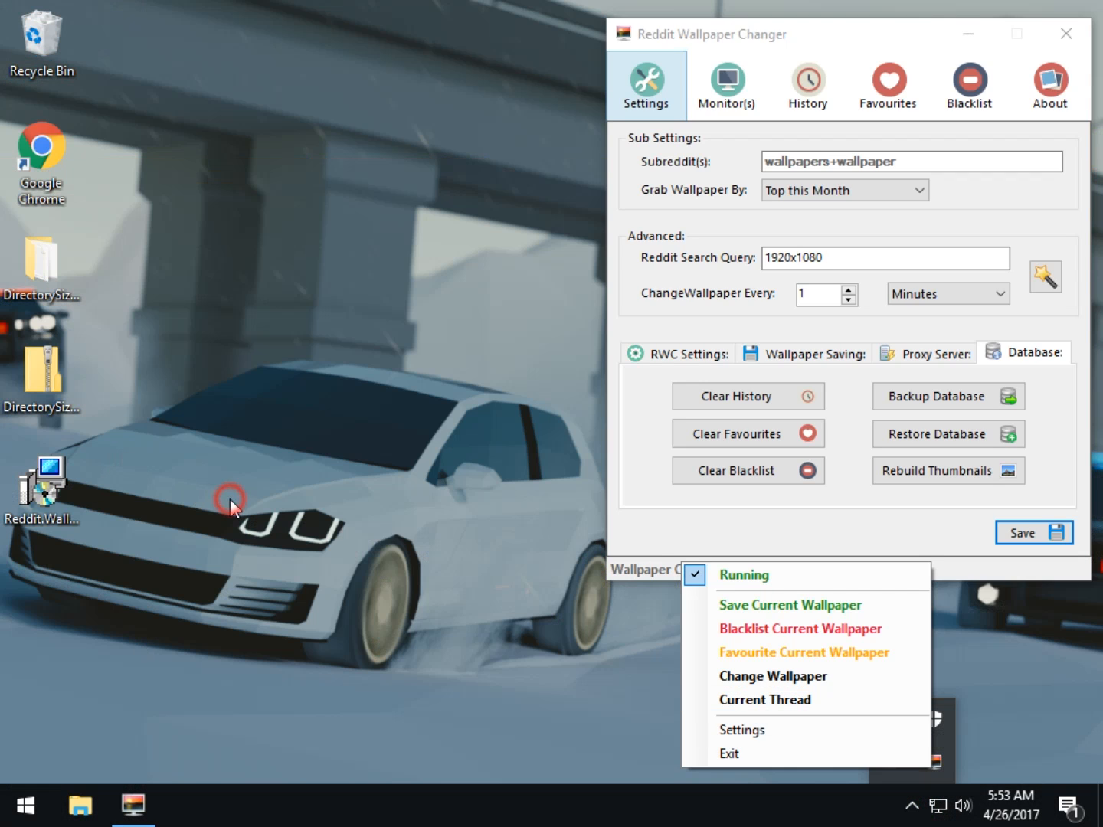
click(773, 676)
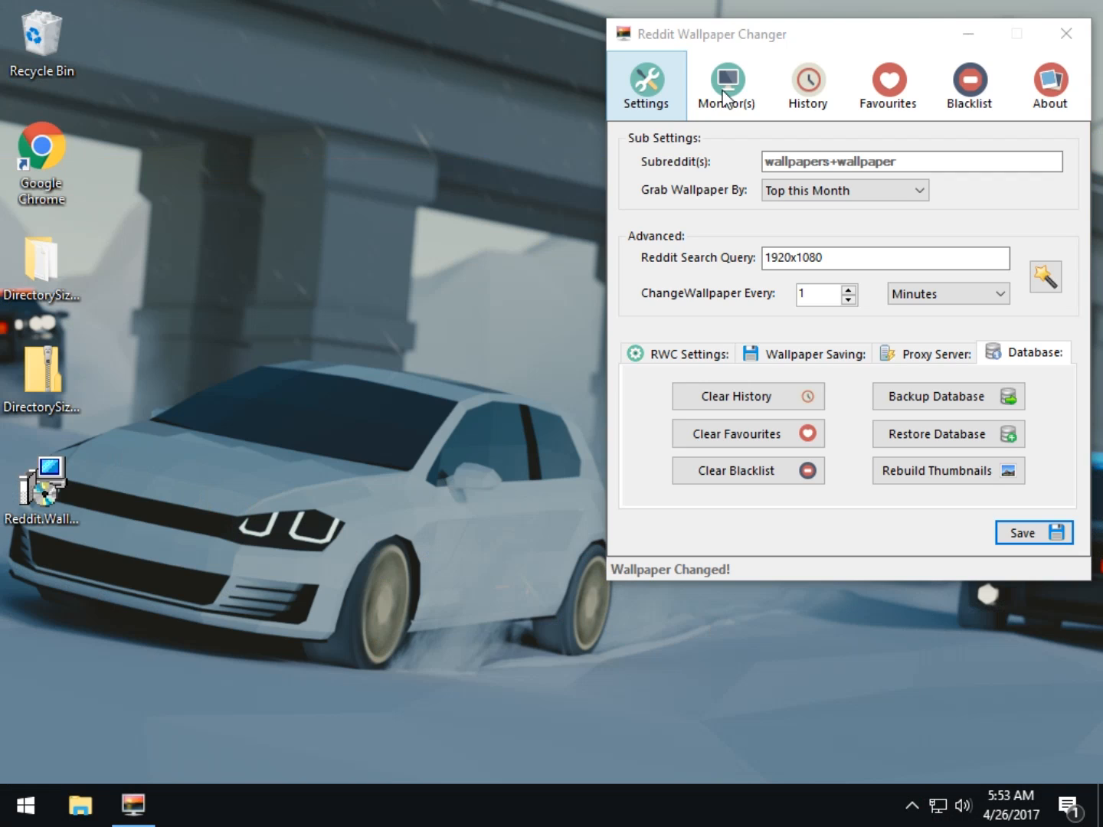
mouse_move(713, 247)
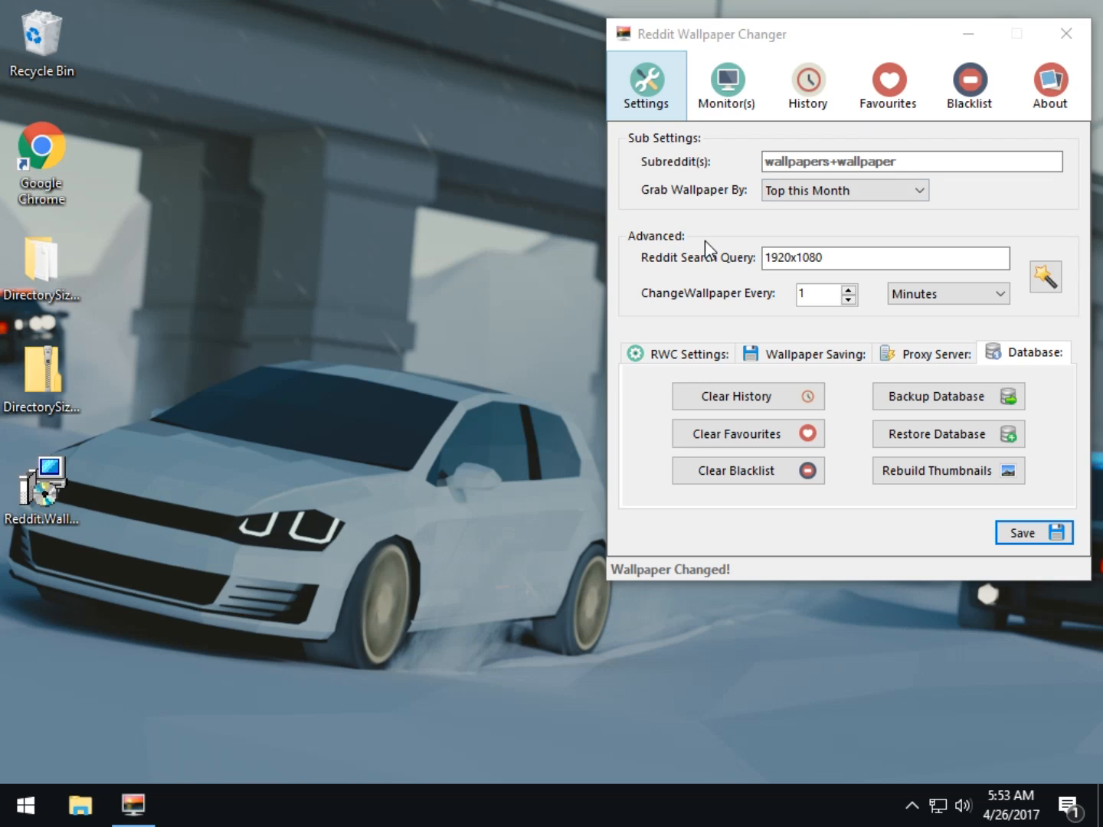
mouse_move(705, 253)
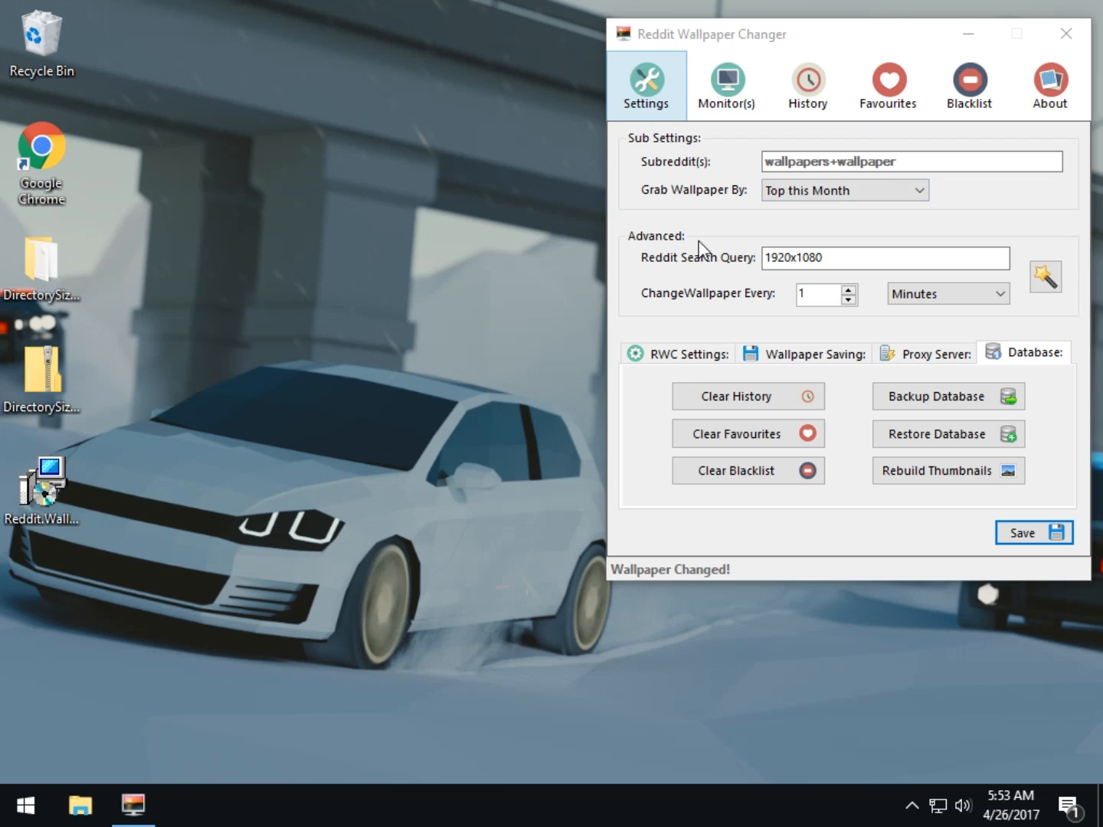
mouse_move(368, 199)
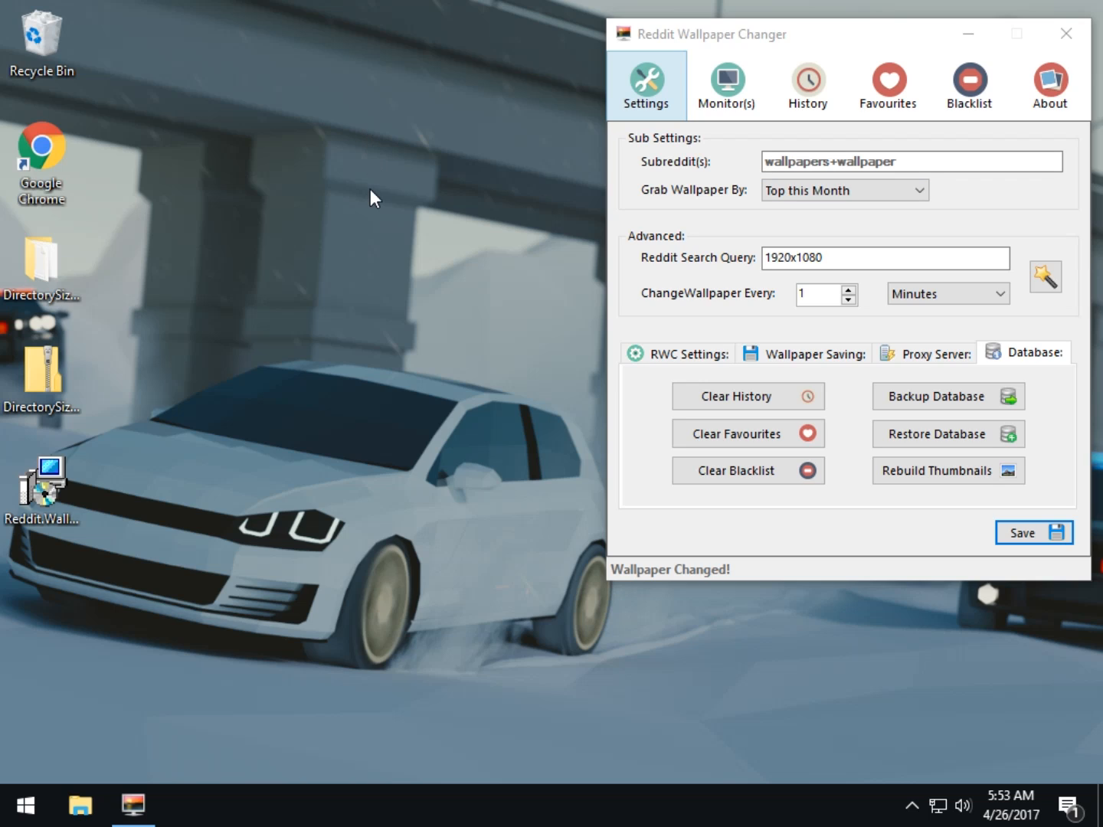
mouse_move(372, 135)
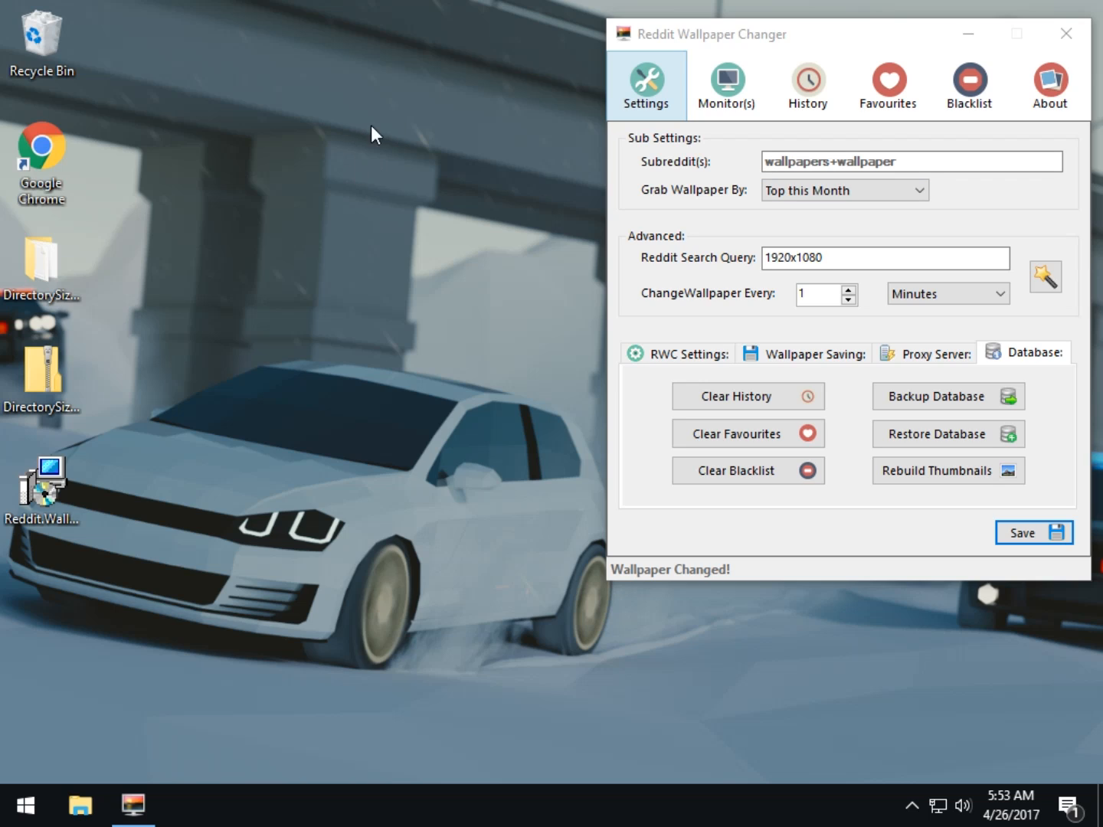
mouse_move(1094, 747)
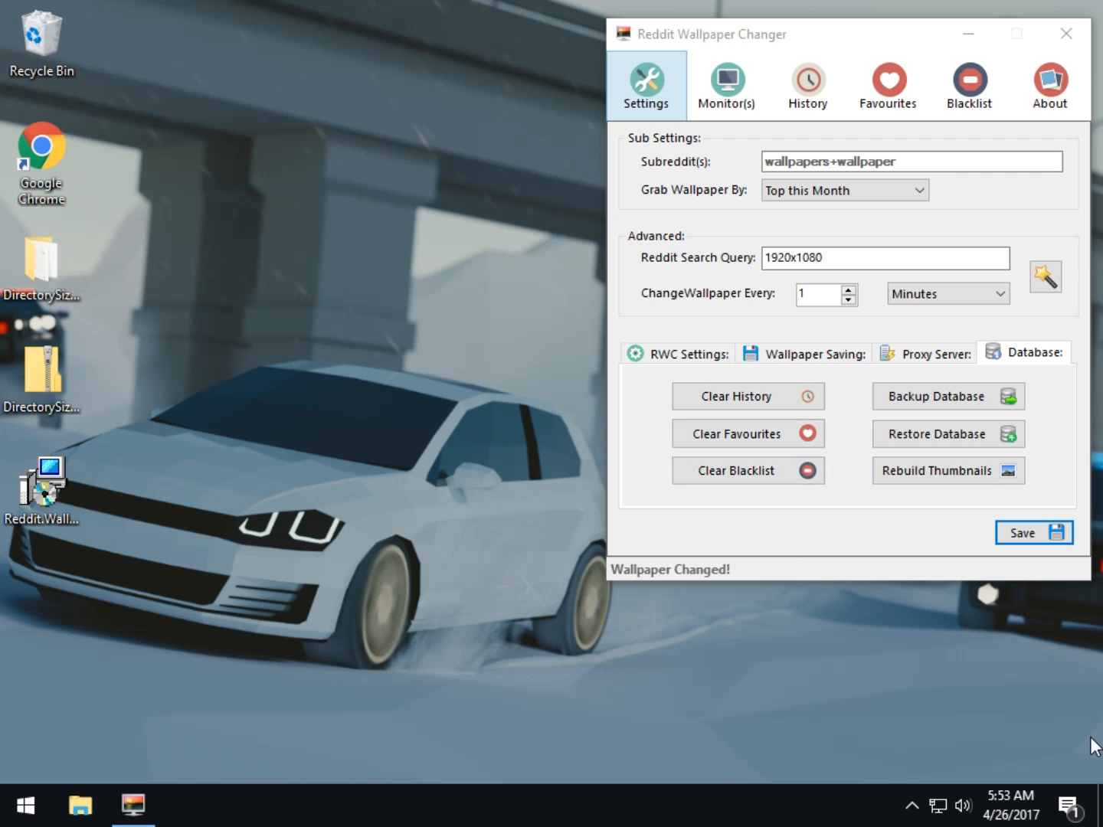
mouse_move(1097, 754)
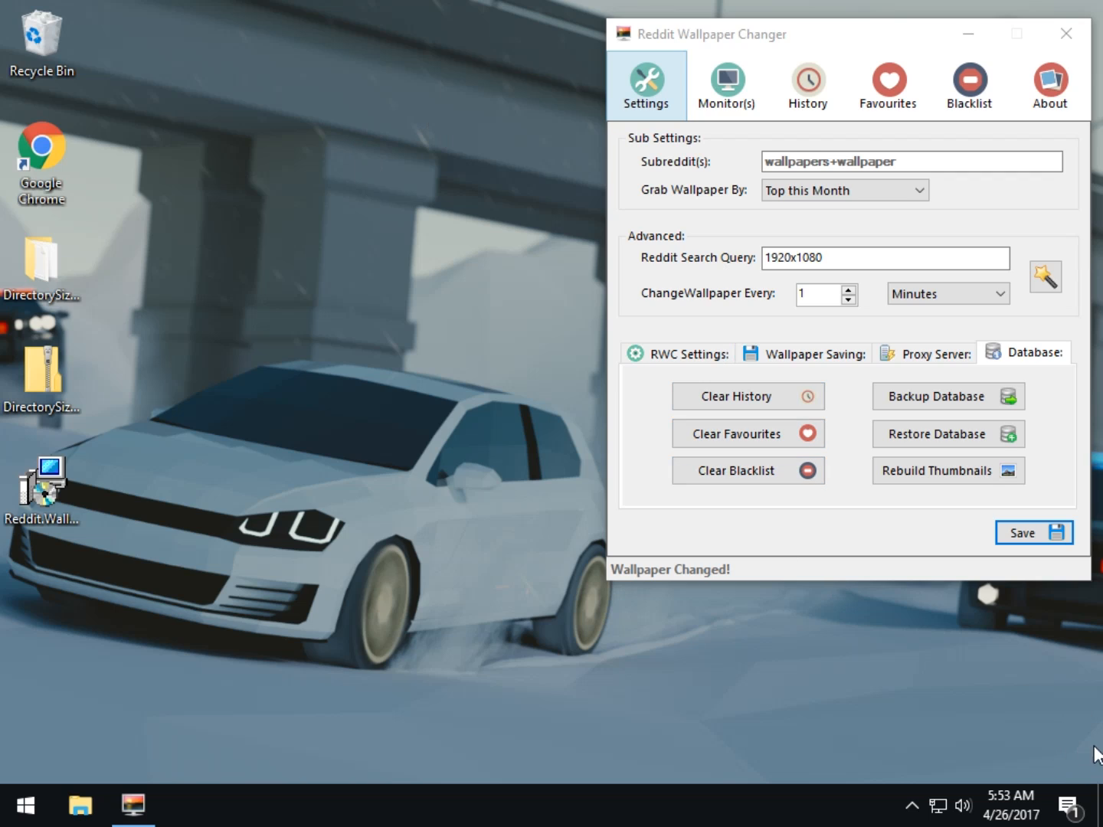
mouse_move(106, 382)
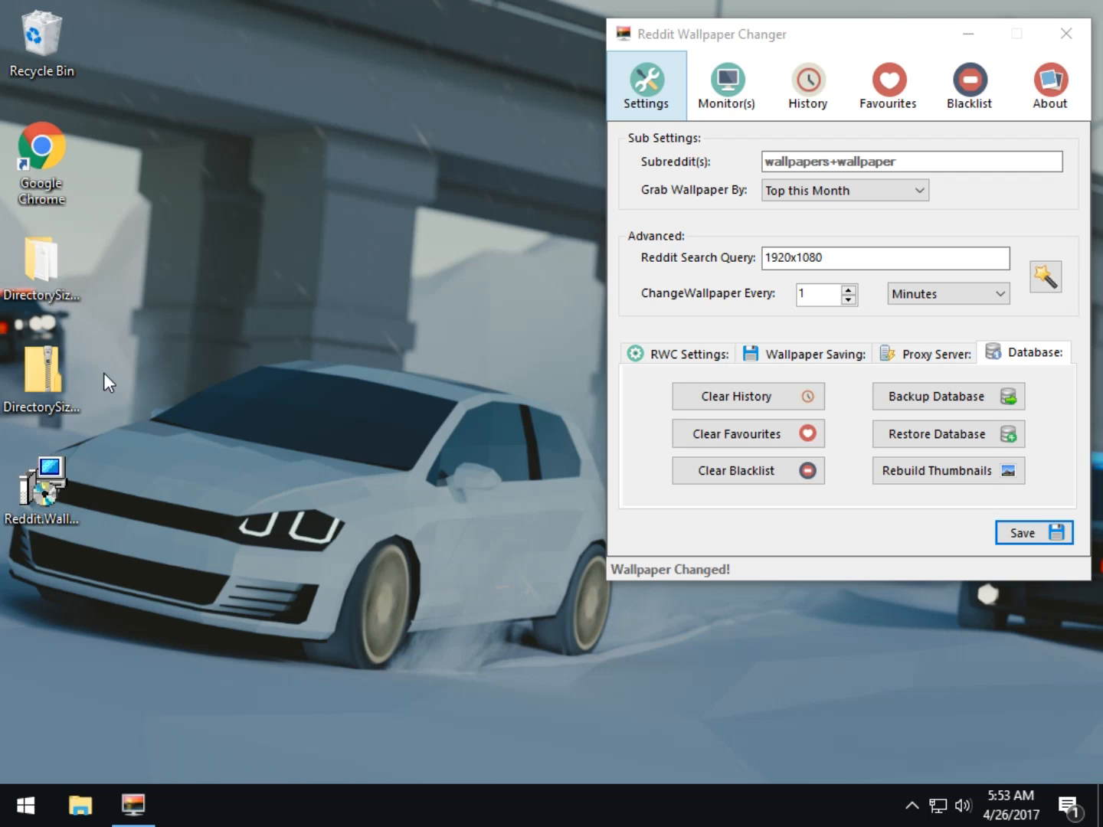